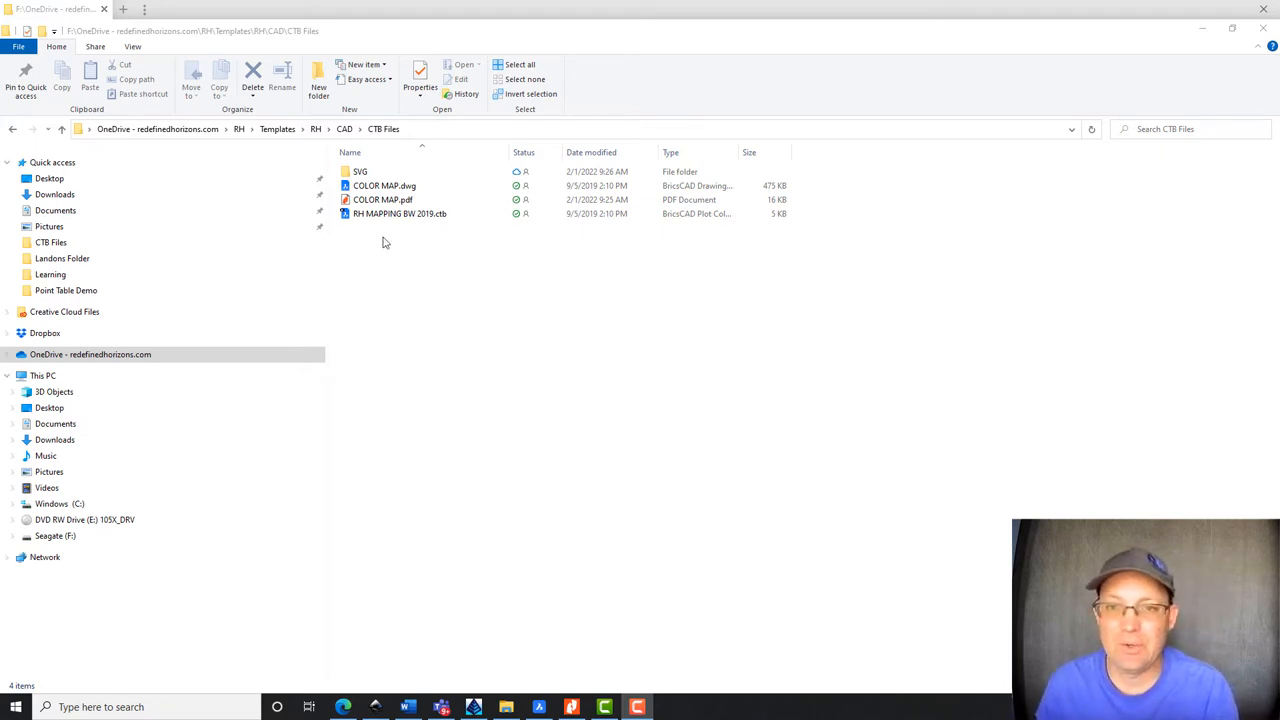
- Open COLOR MAP.pdf from the CTB Files folder in Nitro Pro
click(382, 199)
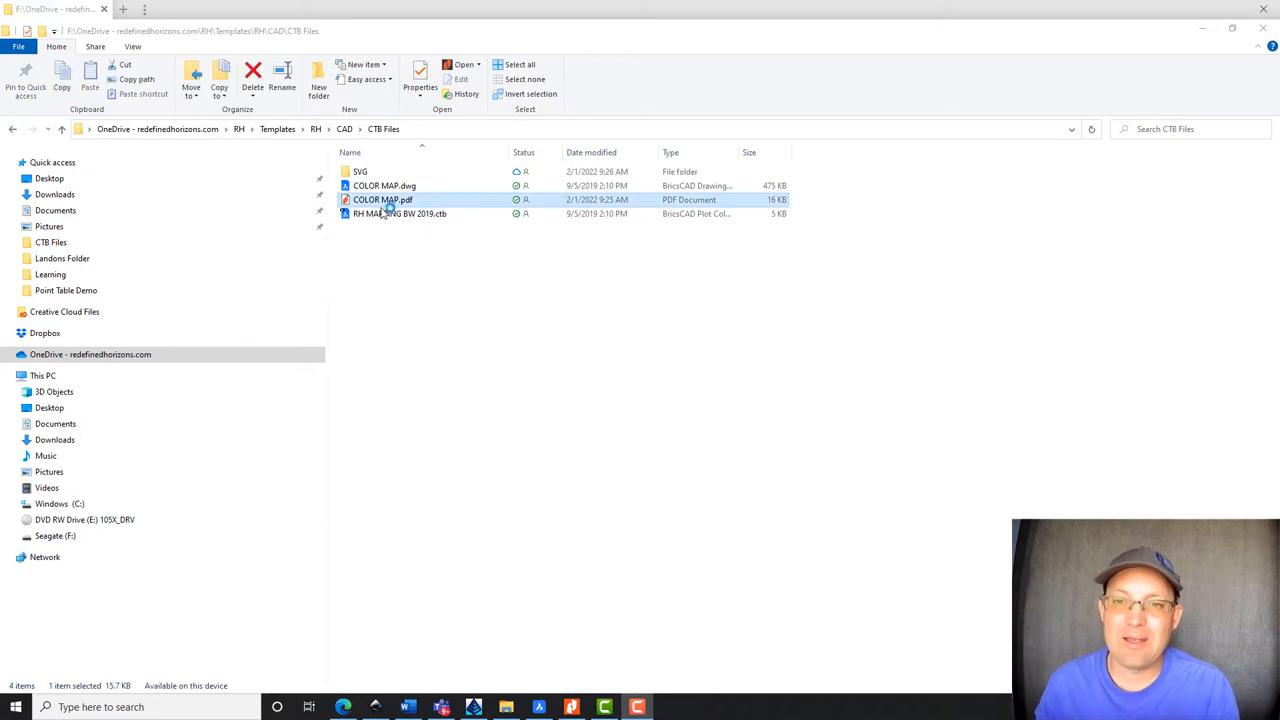
double_click(382, 199)
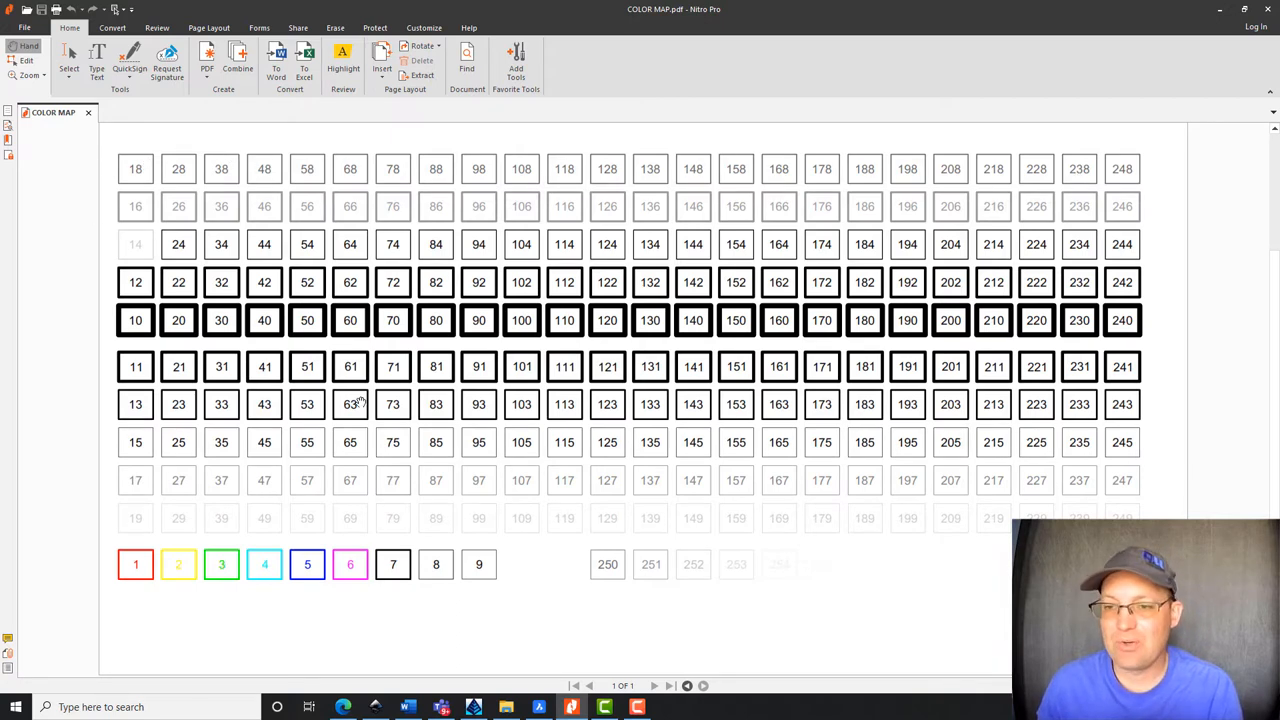
mouse_move(673, 206)
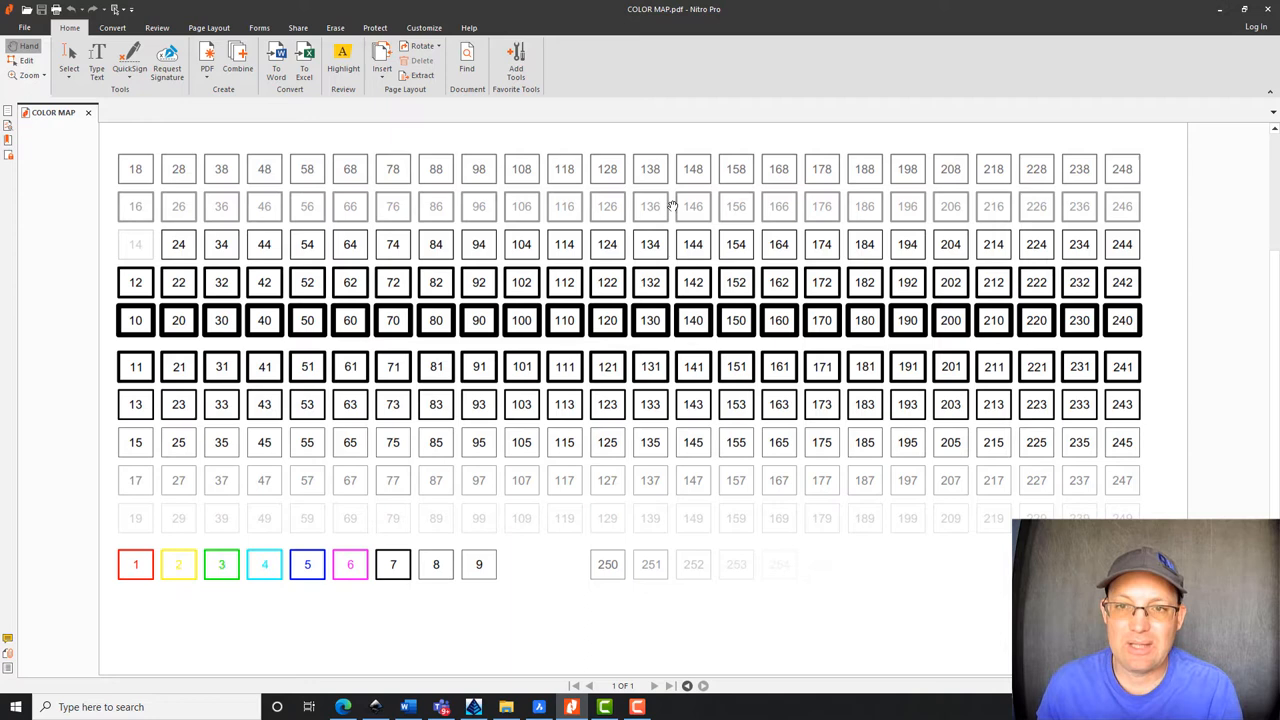
mouse_move(152, 169)
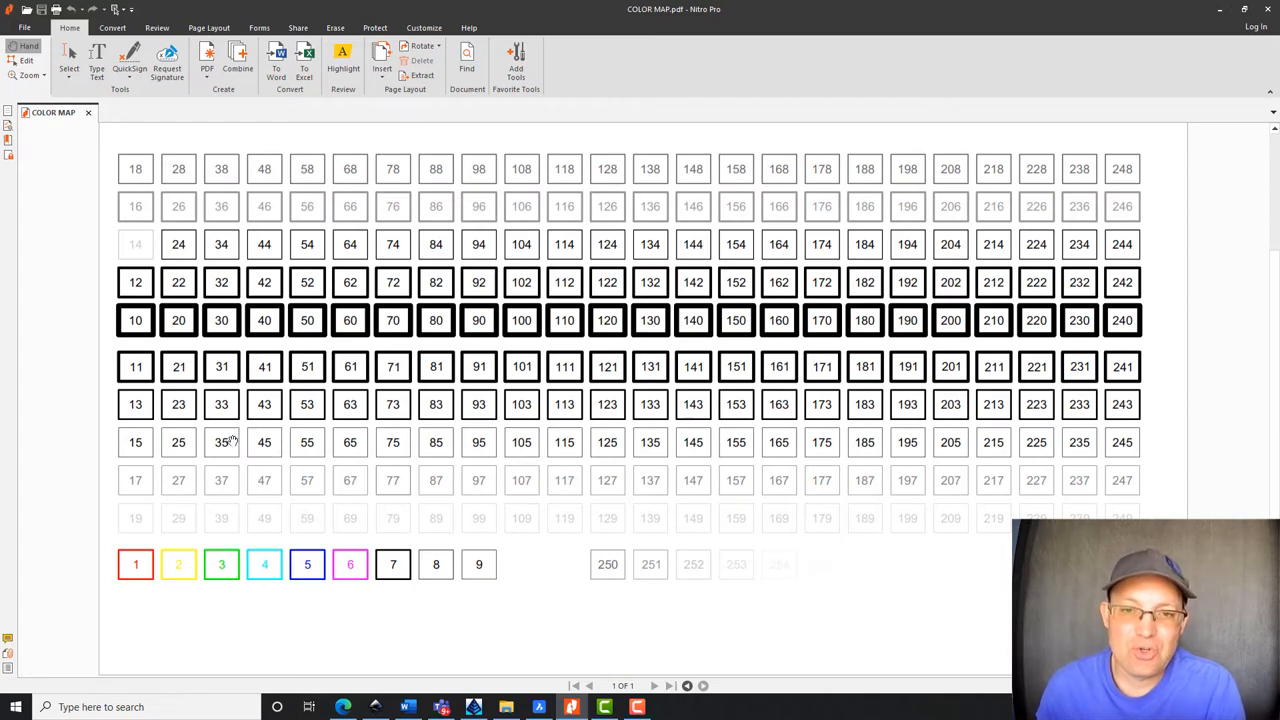
mouse_move(327, 340)
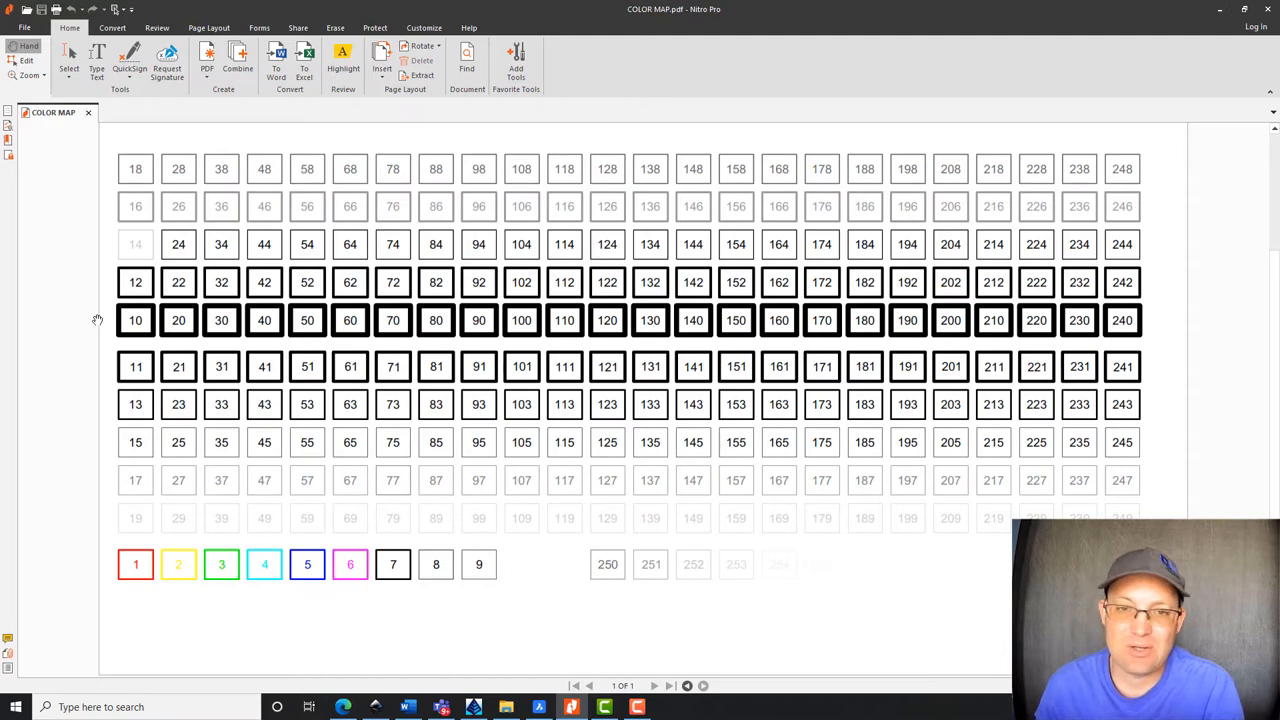
mouse_move(148, 252)
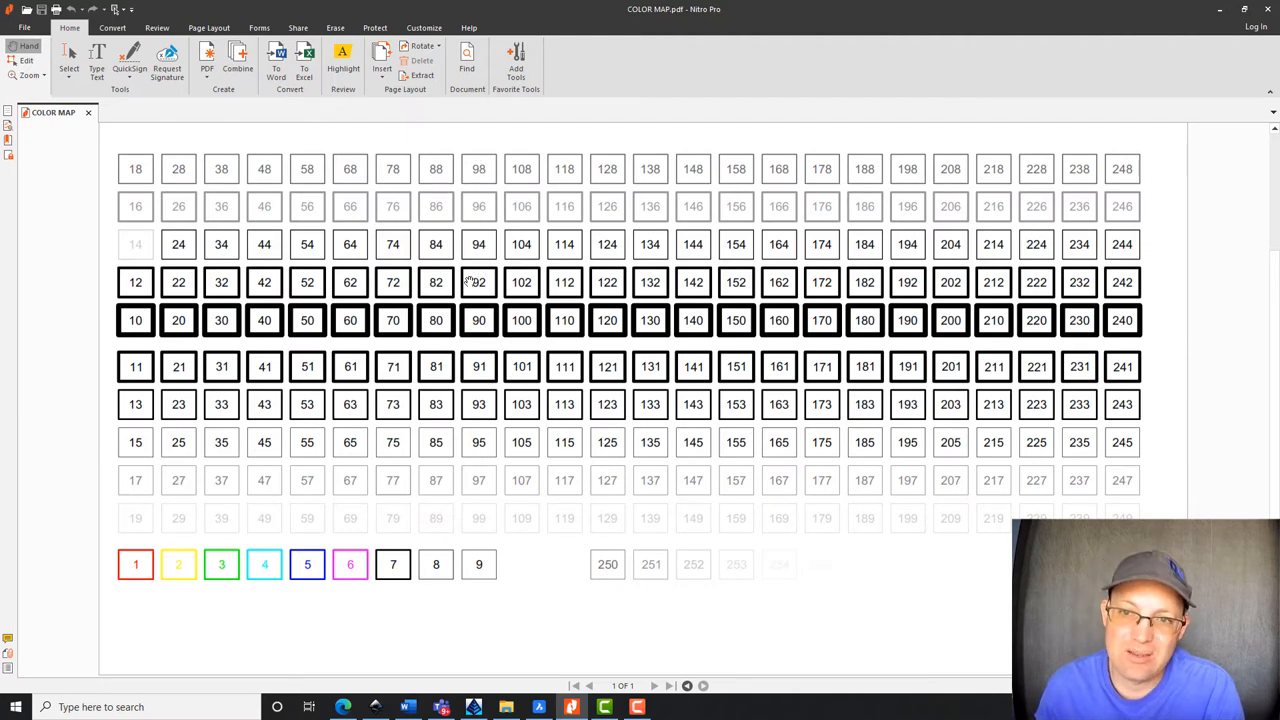
mouse_move(448, 497)
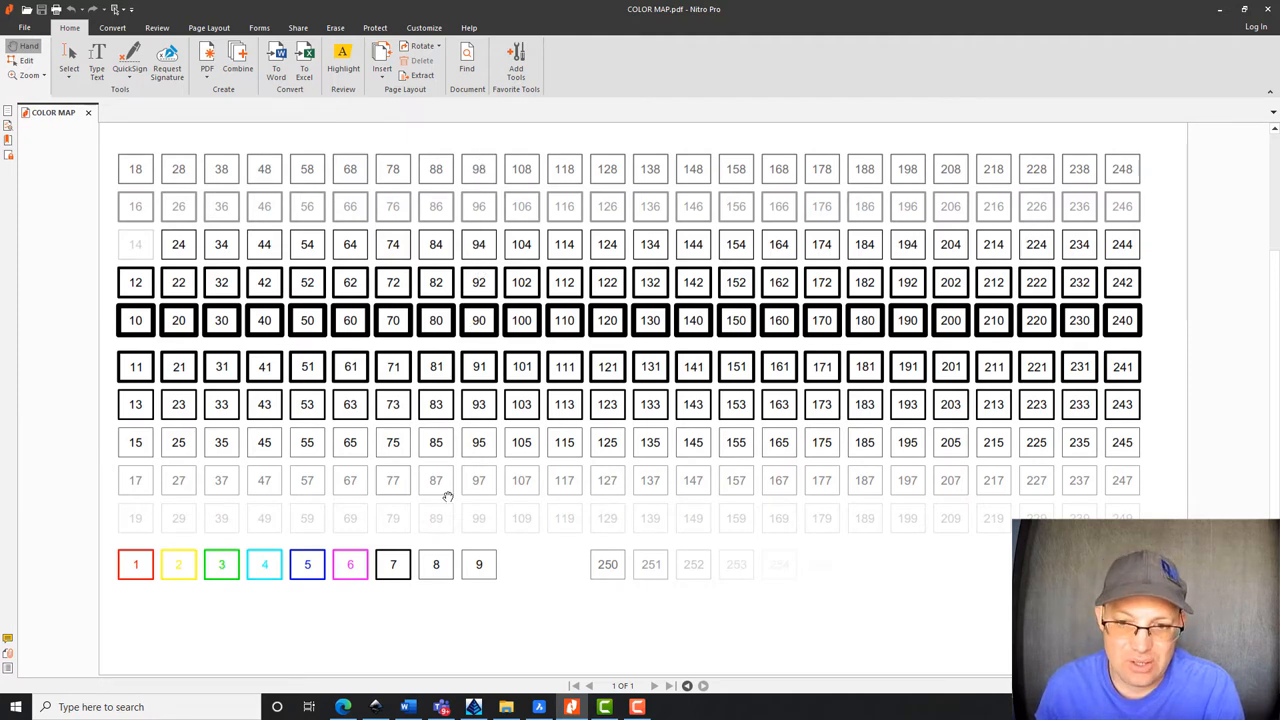
mouse_move(438, 527)
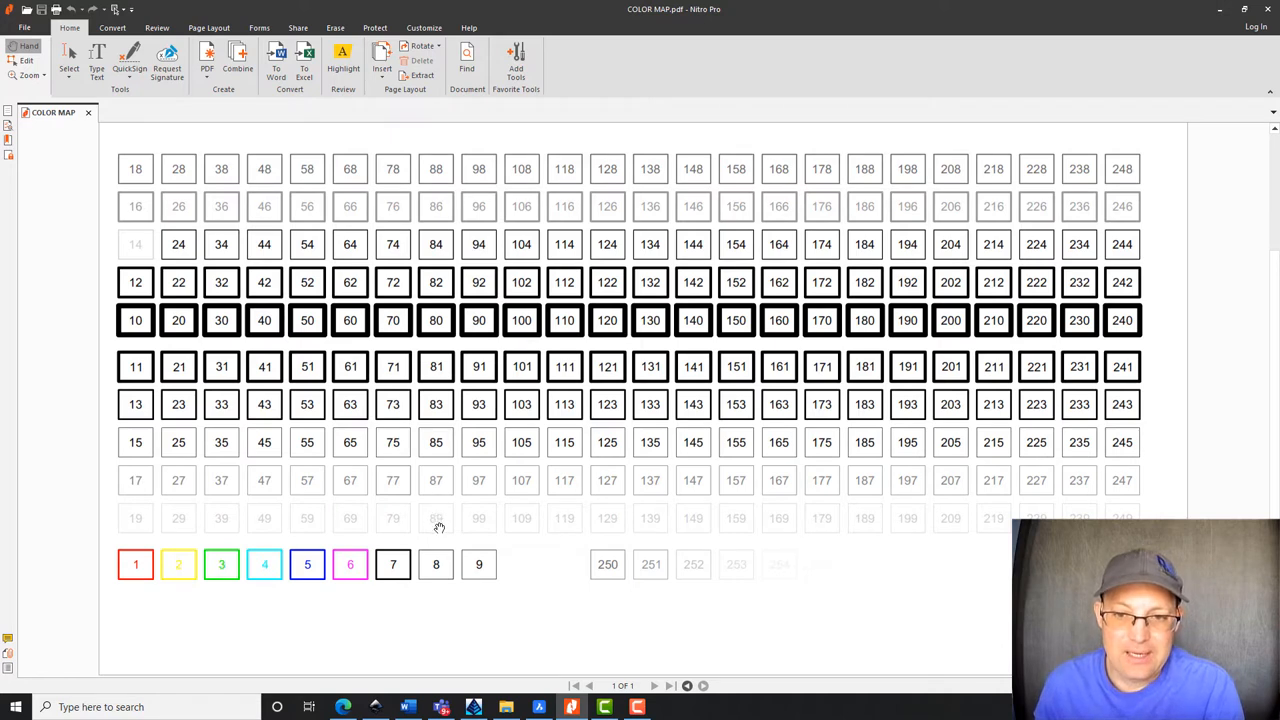
mouse_move(546, 573)
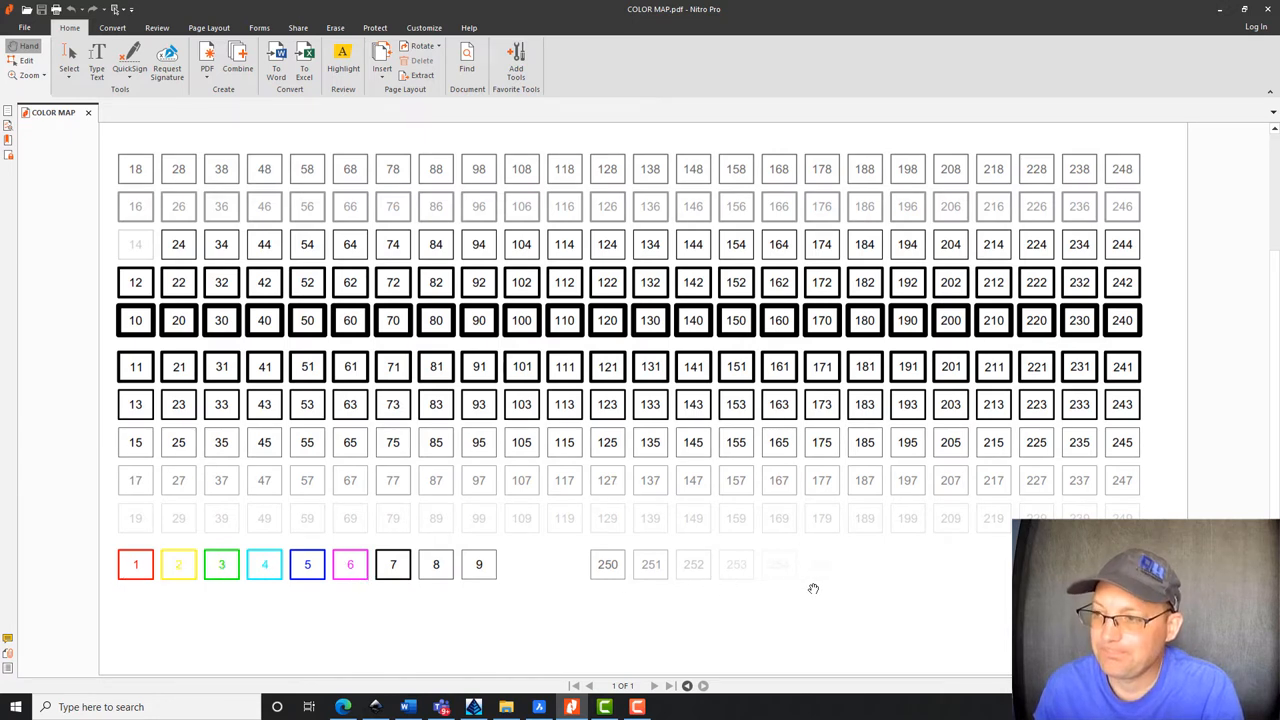
mouse_move(459, 501)
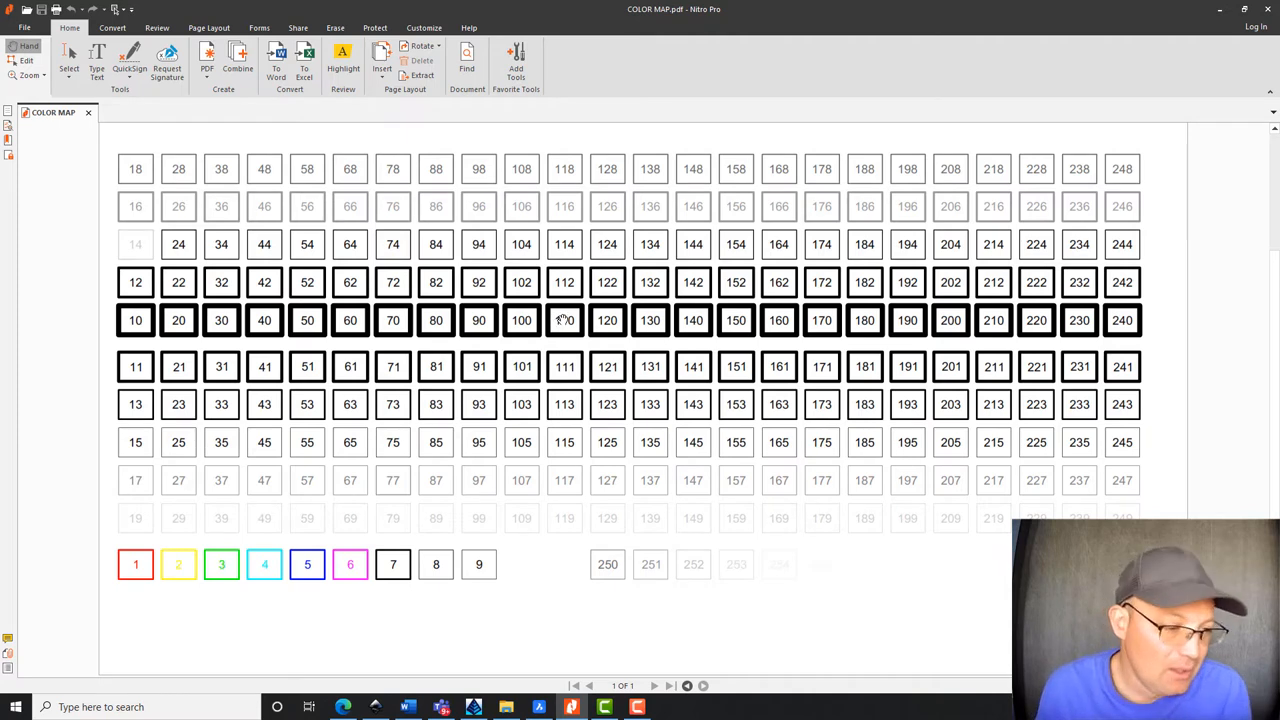
mouse_move(675, 295)
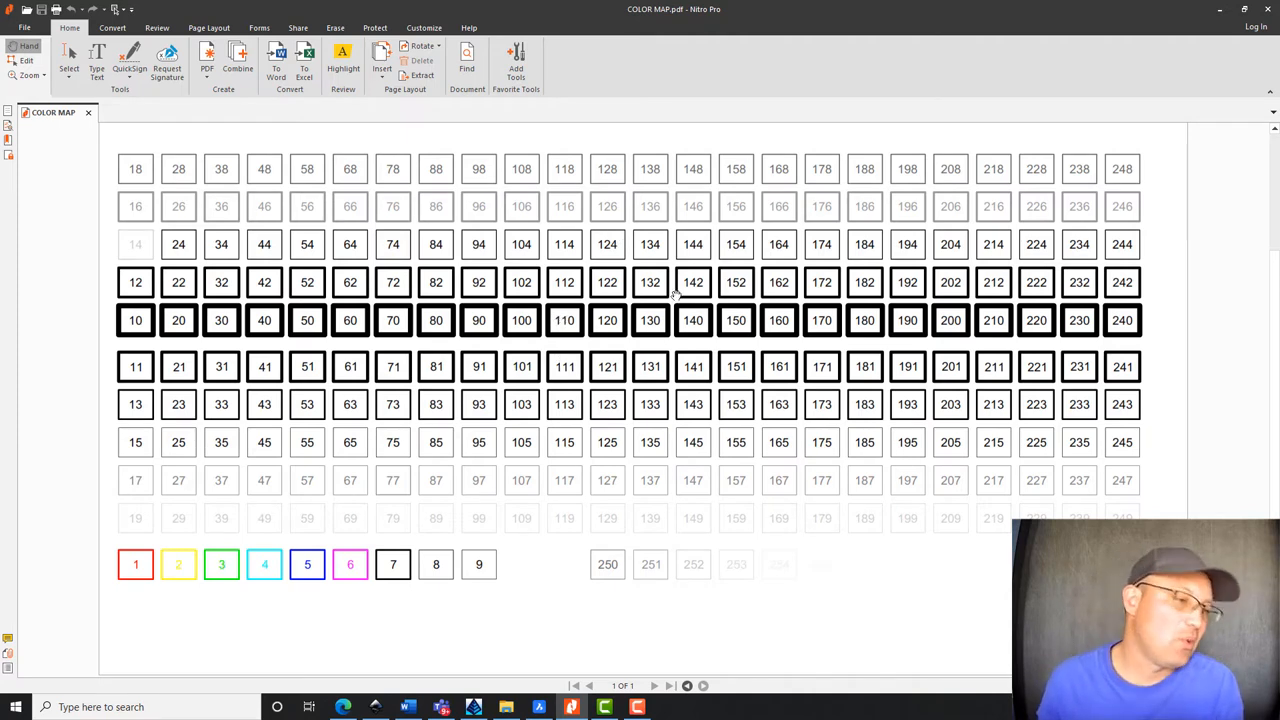
mouse_move(387, 327)
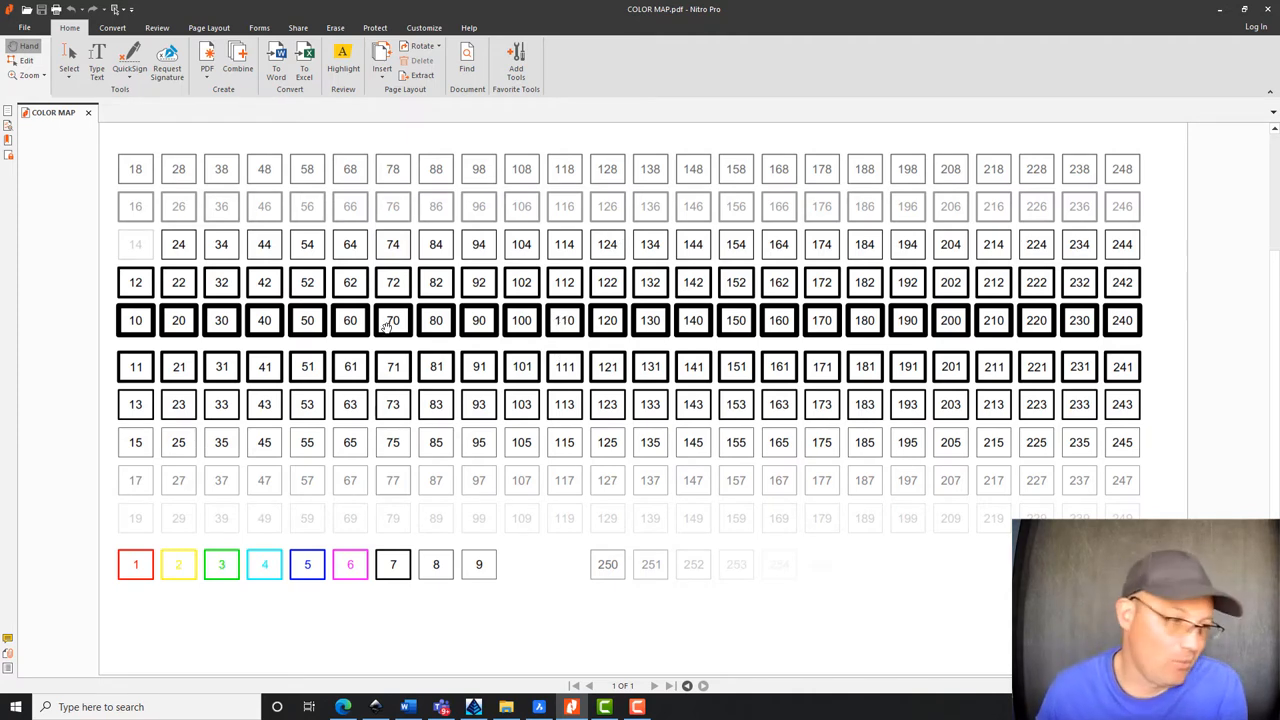
mouse_move(814, 337)
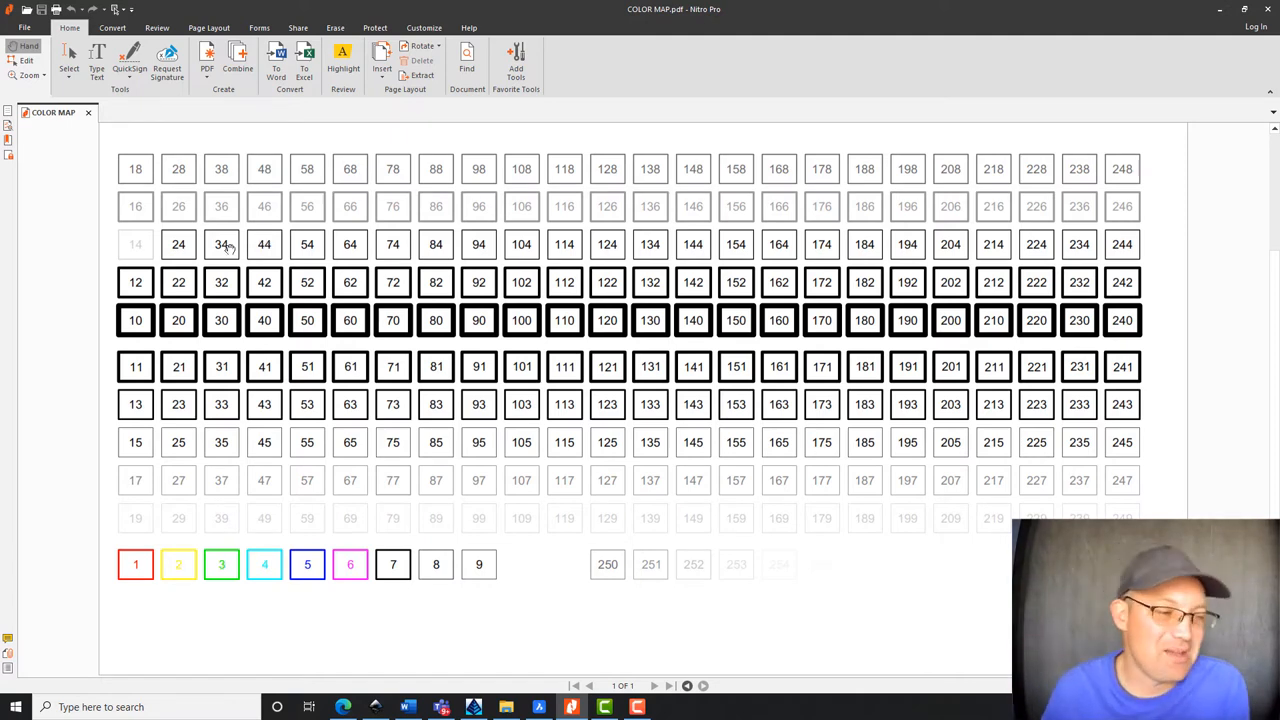
mouse_move(1270, 12)
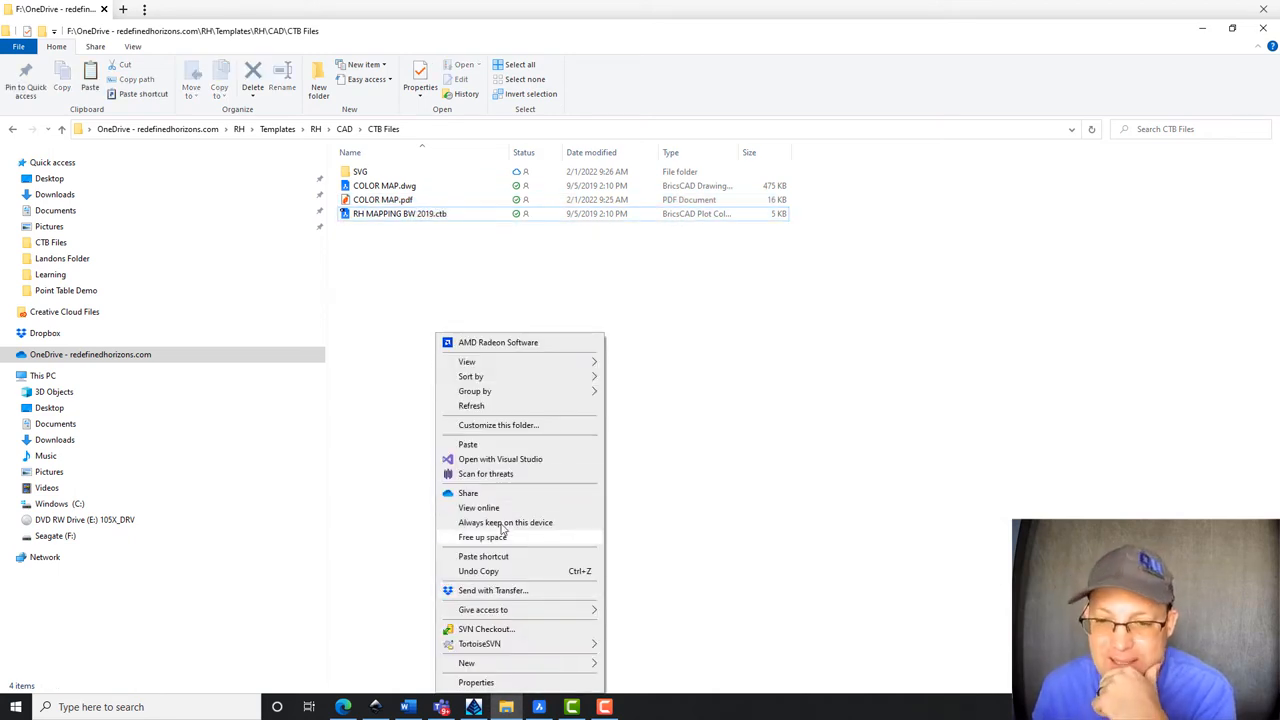
mouse_move(489, 444)
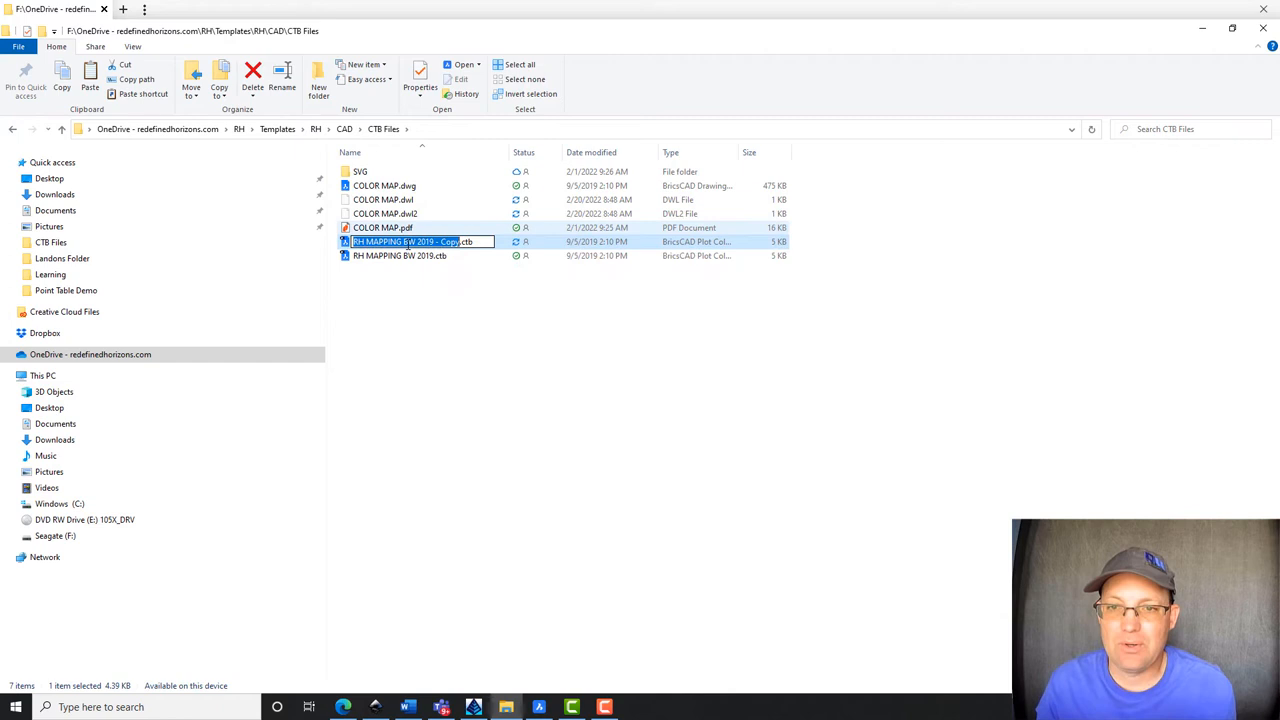
- Rename the copied table from BW 2019 to RH MAPPING COLOR 2022.ctb
double_click(418, 241)
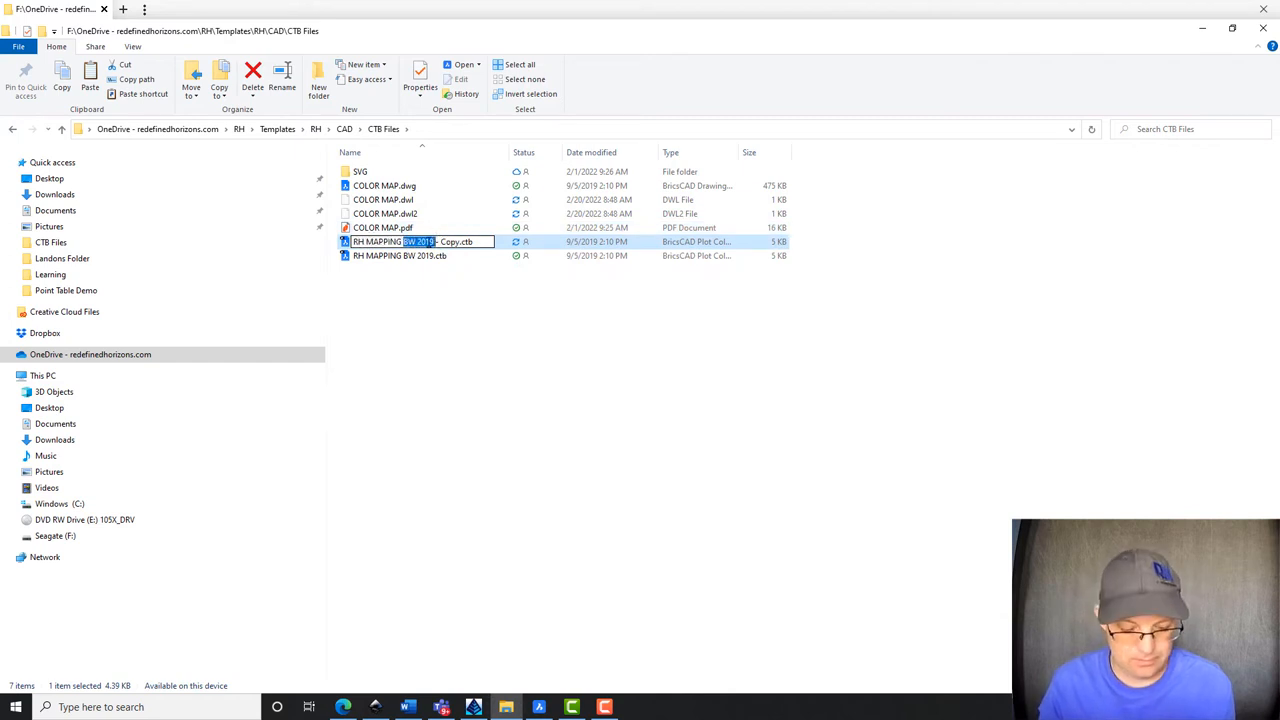
text(col)
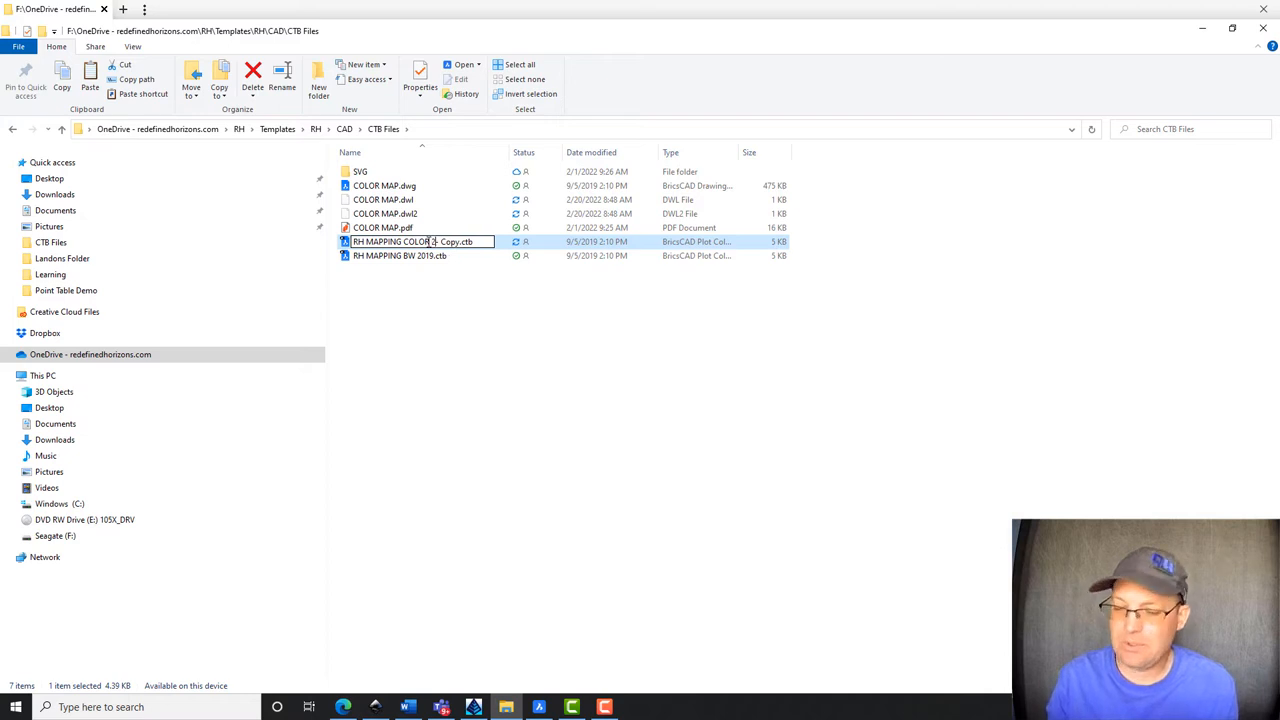
text(2022)
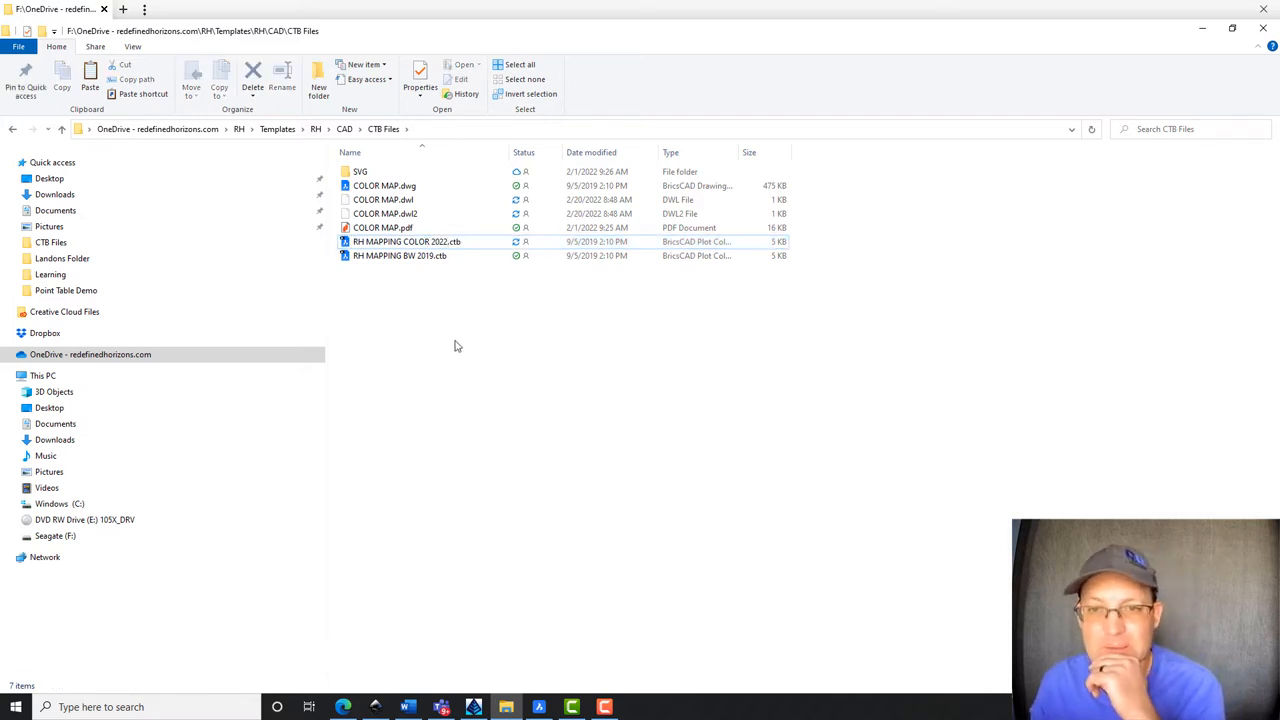
mouse_move(406, 241)
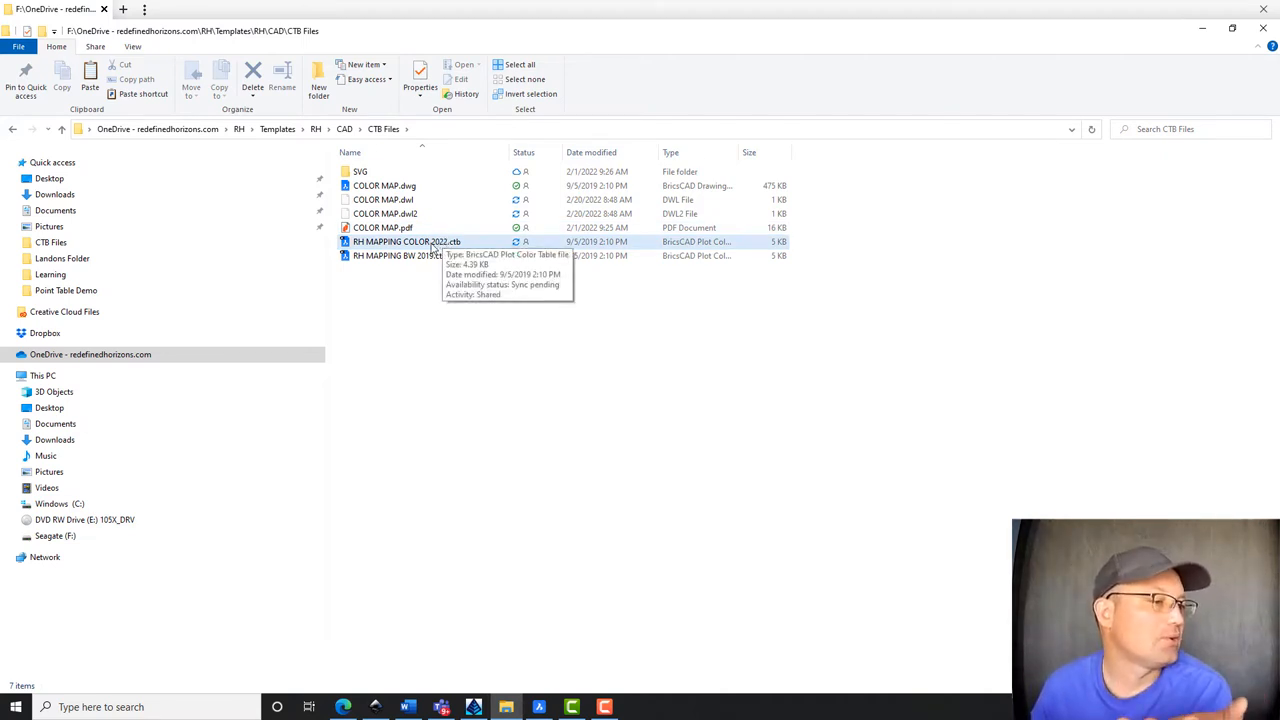
- Open RH MAPPING COLOR 2022.ctb and select a color style in Form View
double_click(405, 241)
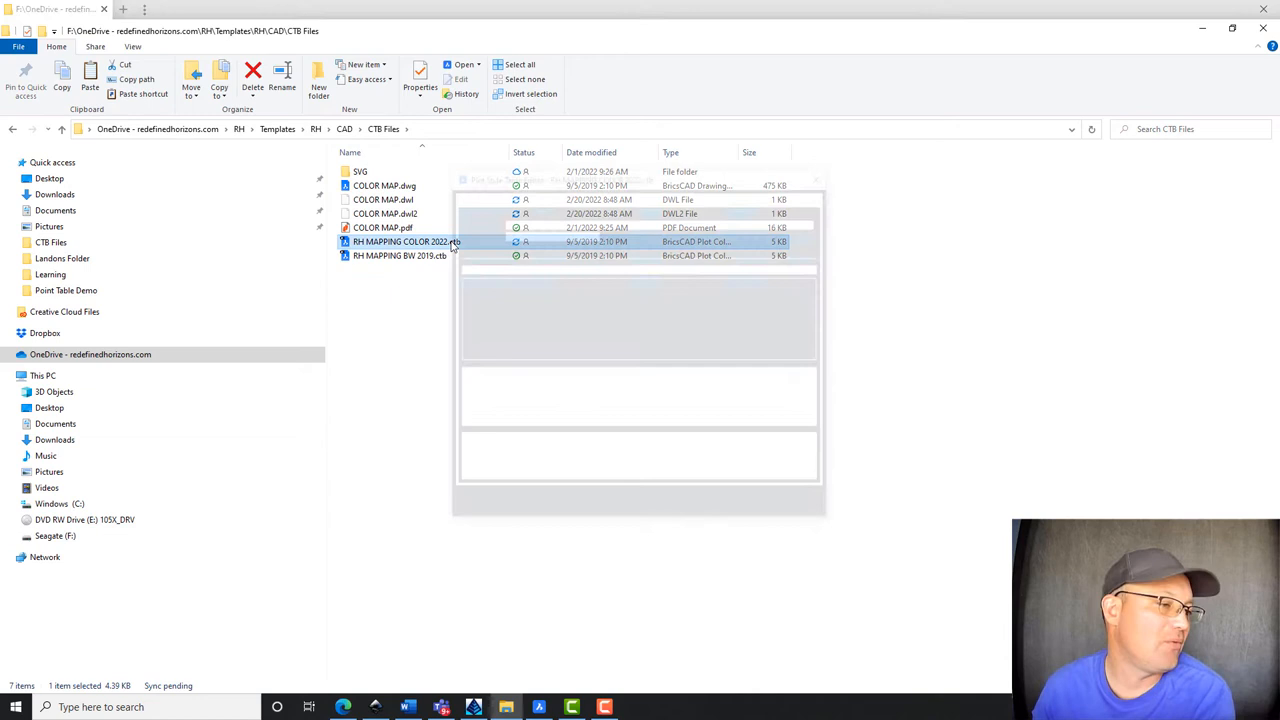
double_click(400, 241)
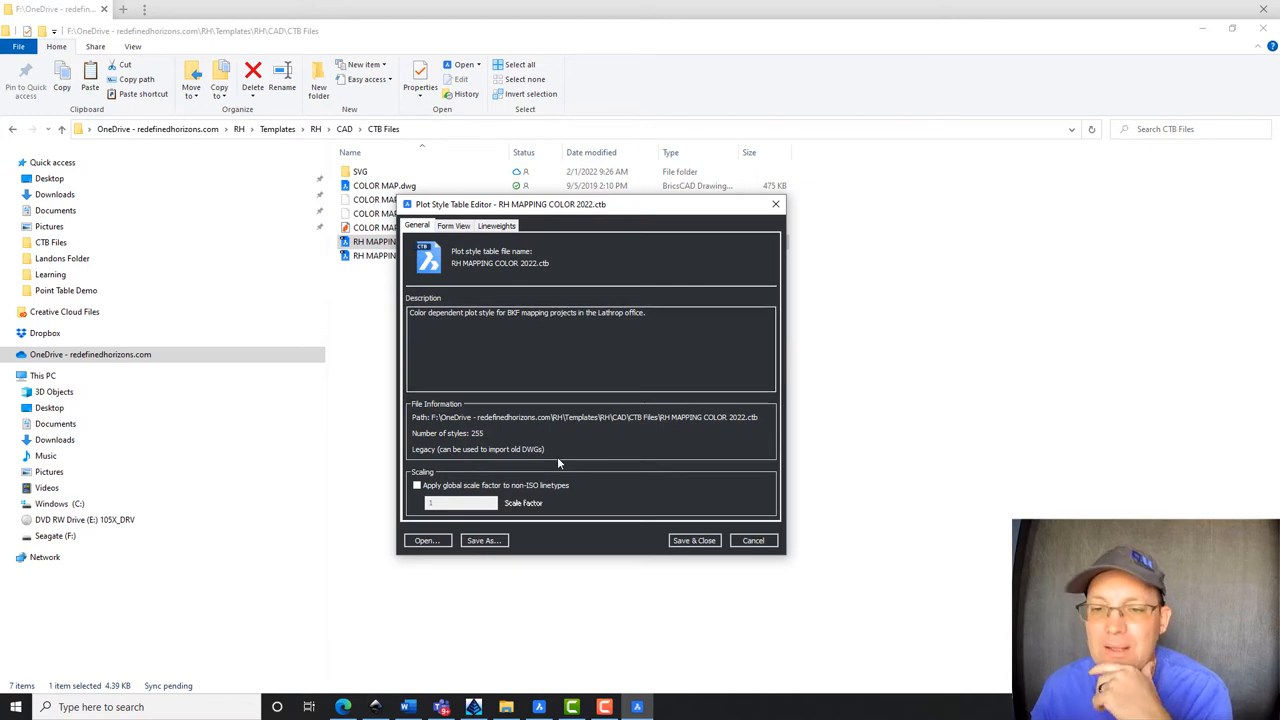
click(453, 225)
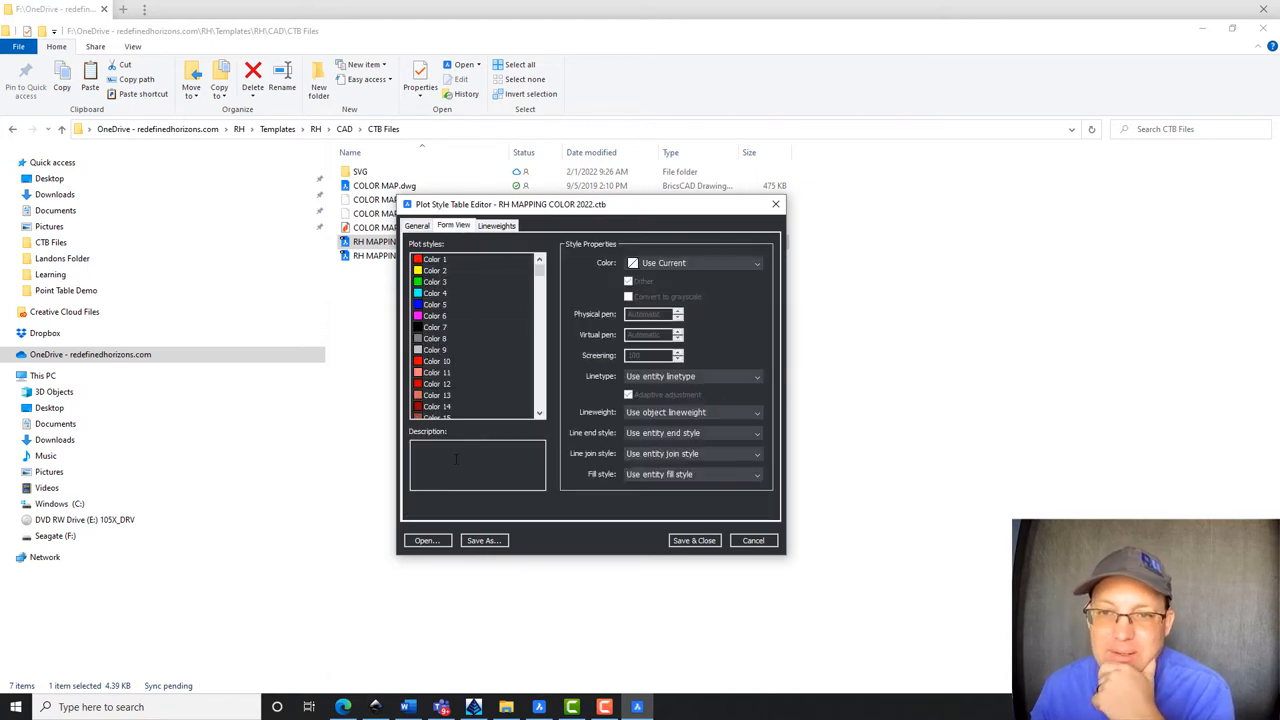
click(434, 304)
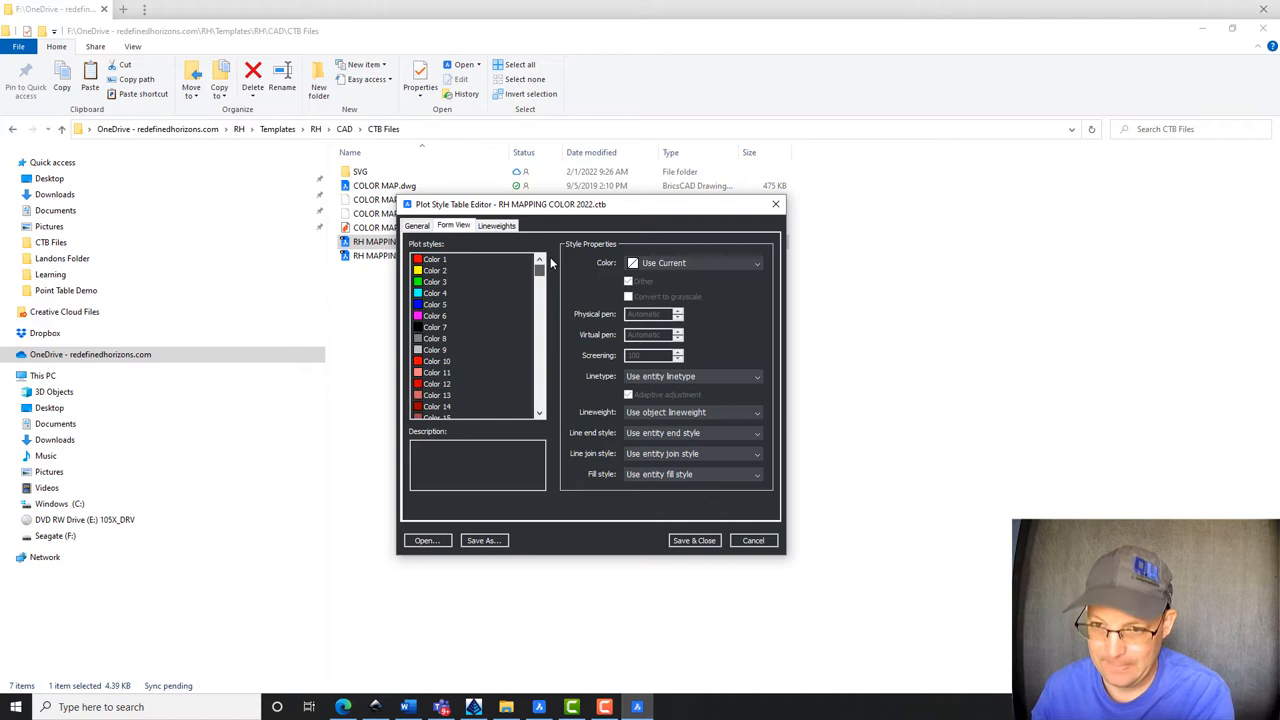
click(434, 293)
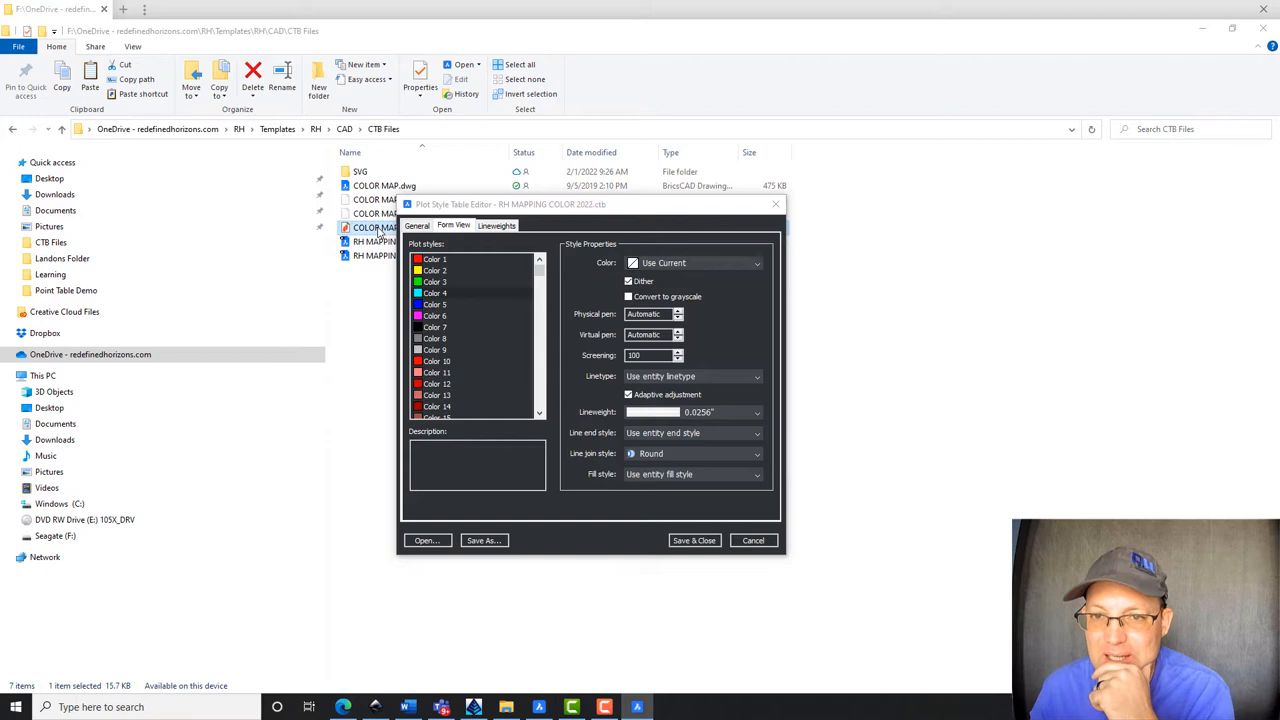
- Reopen COLOR MAP.pdf in Nitro Pro to view the numbered pen-weight chart
click(753, 540)
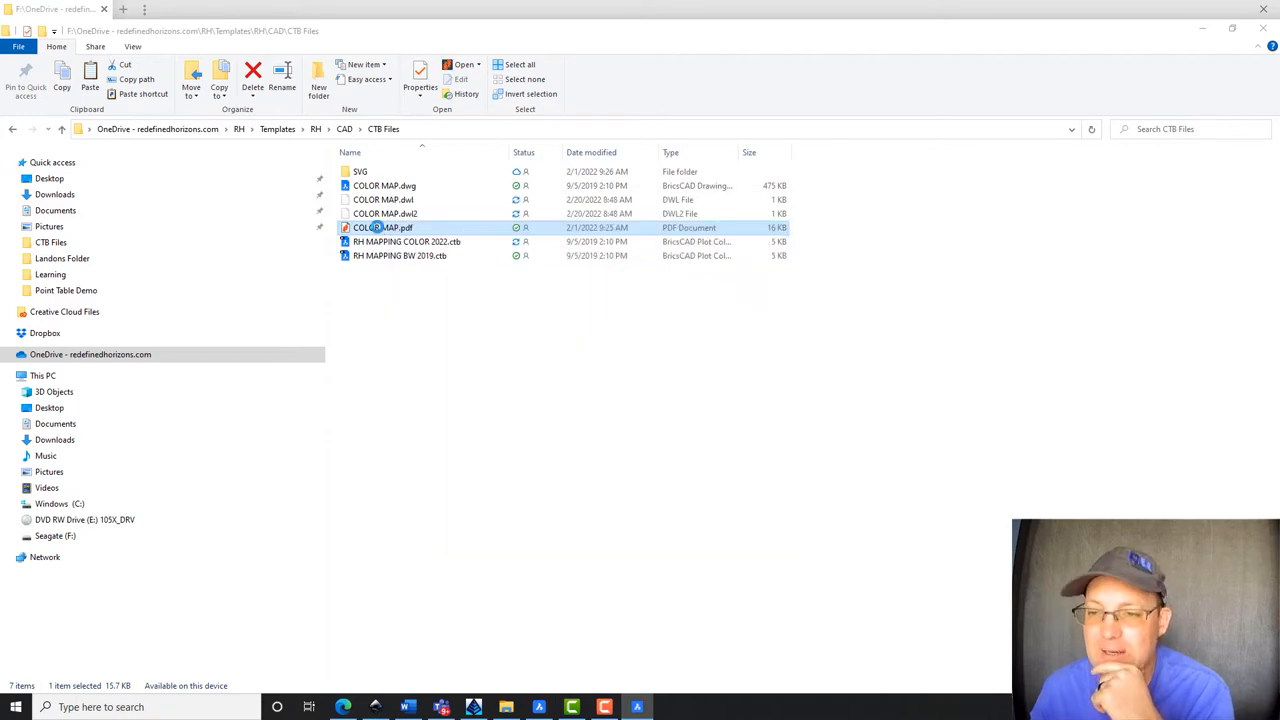
double_click(385, 227)
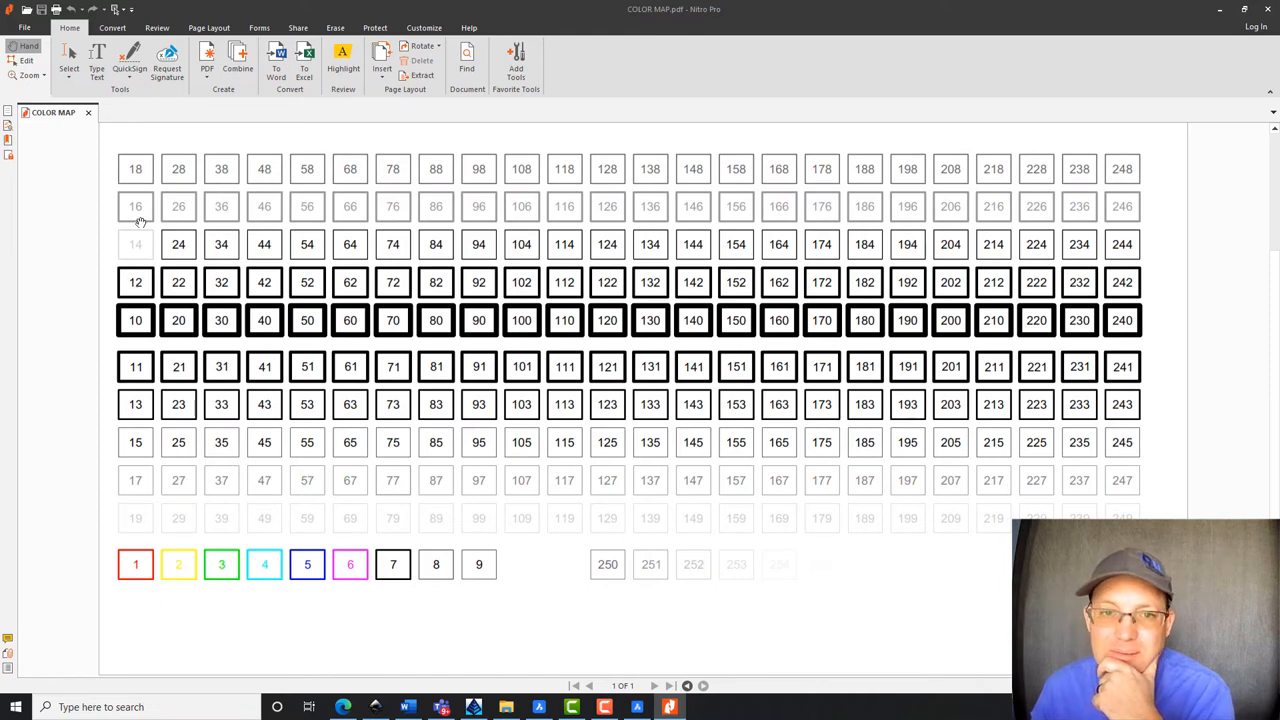
mouse_move(295, 288)
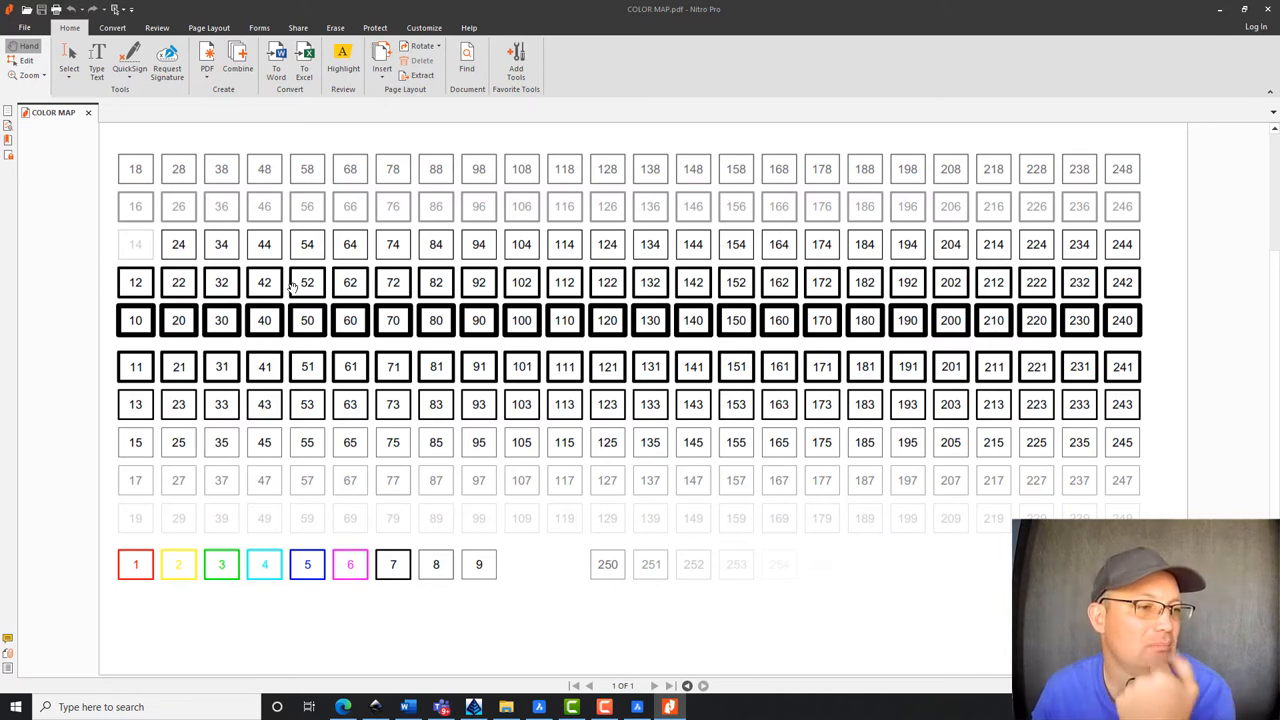
mouse_move(275, 183)
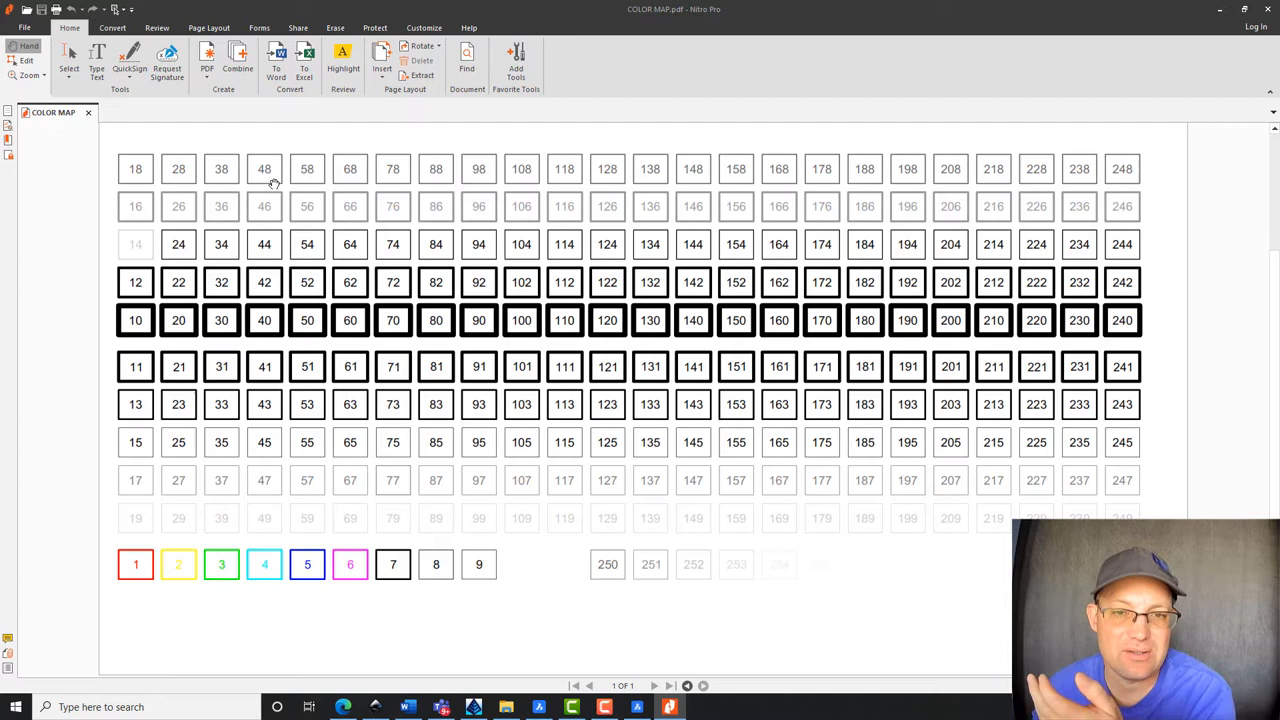
mouse_move(263, 196)
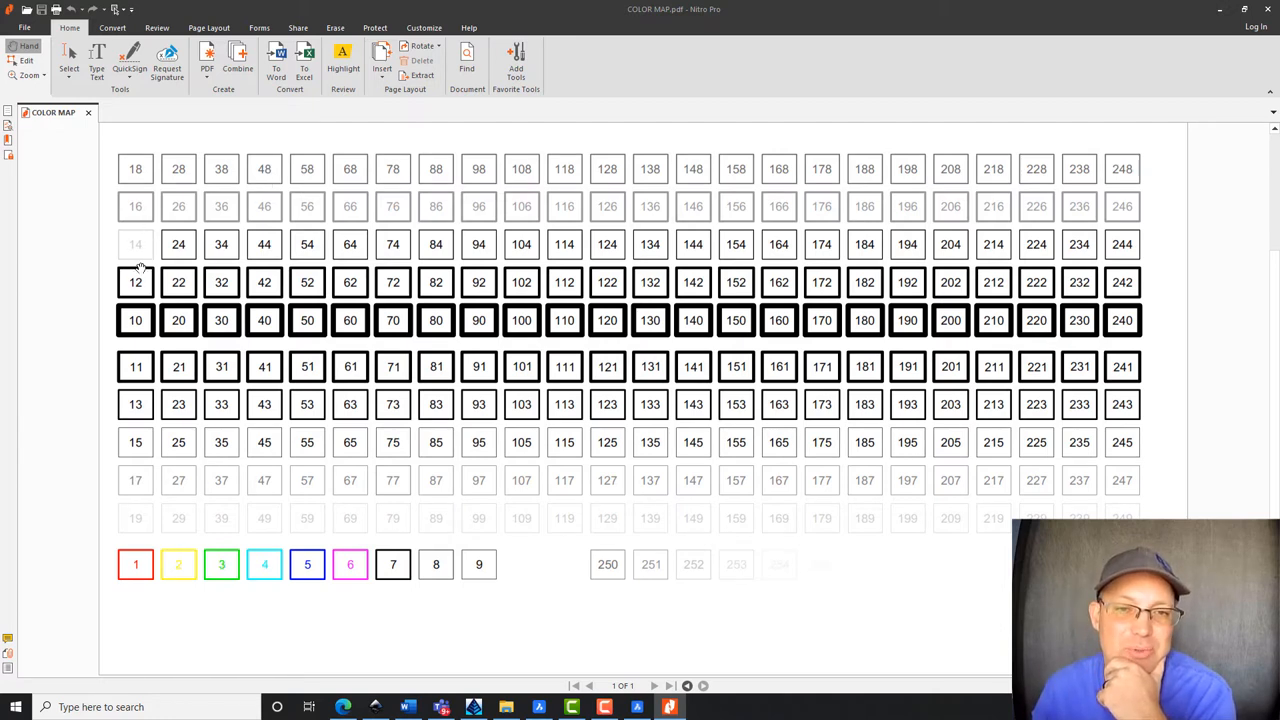
mouse_move(175, 260)
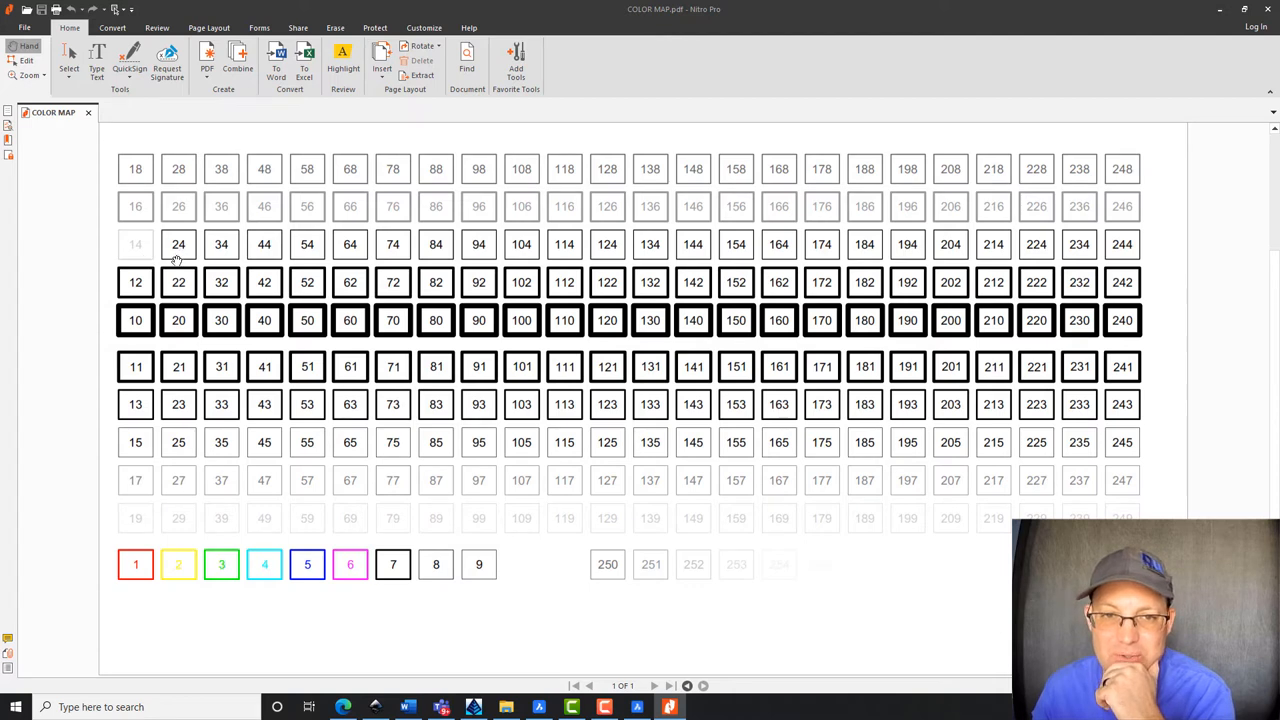
mouse_move(634, 391)
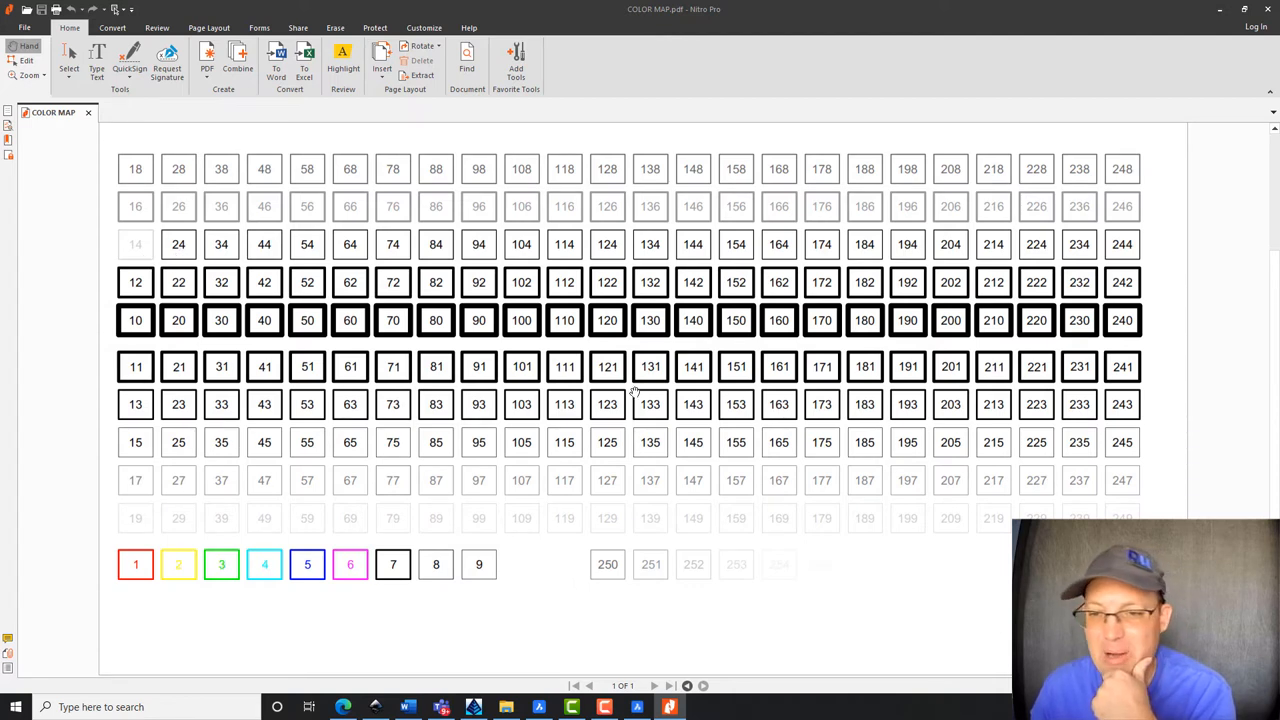
mouse_move(145, 375)
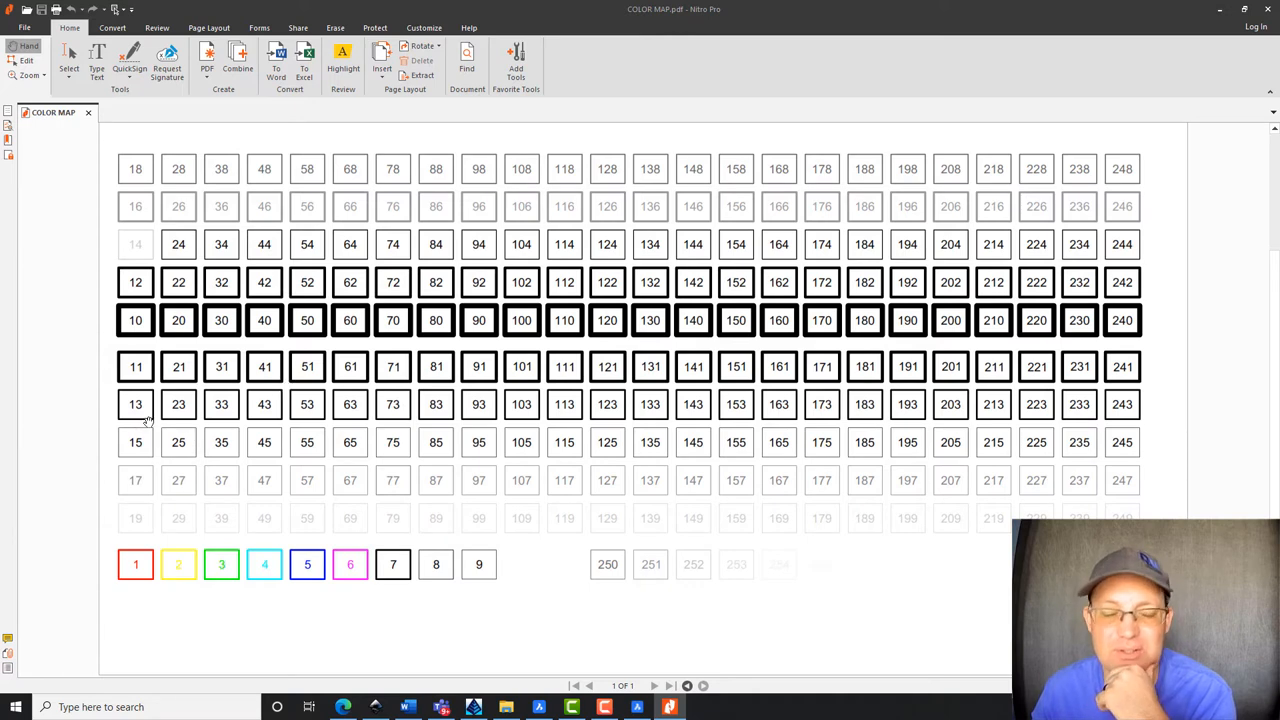
mouse_move(411, 435)
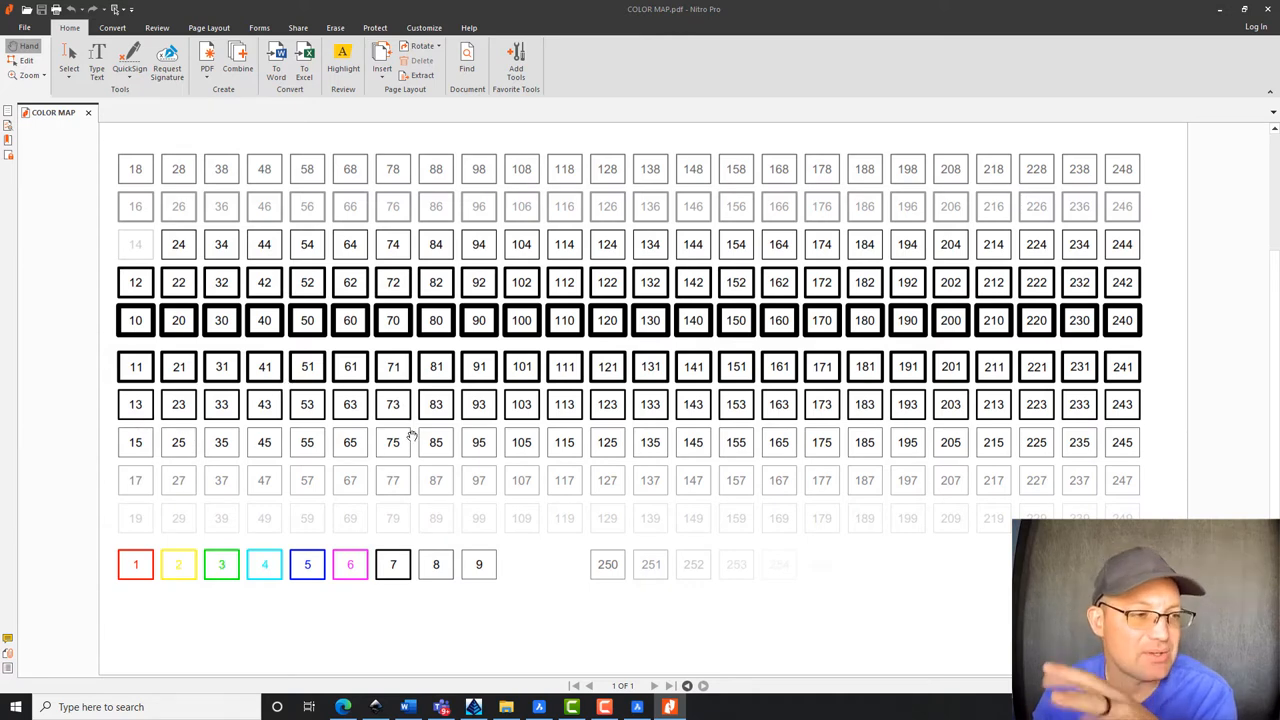
mouse_move(282, 432)
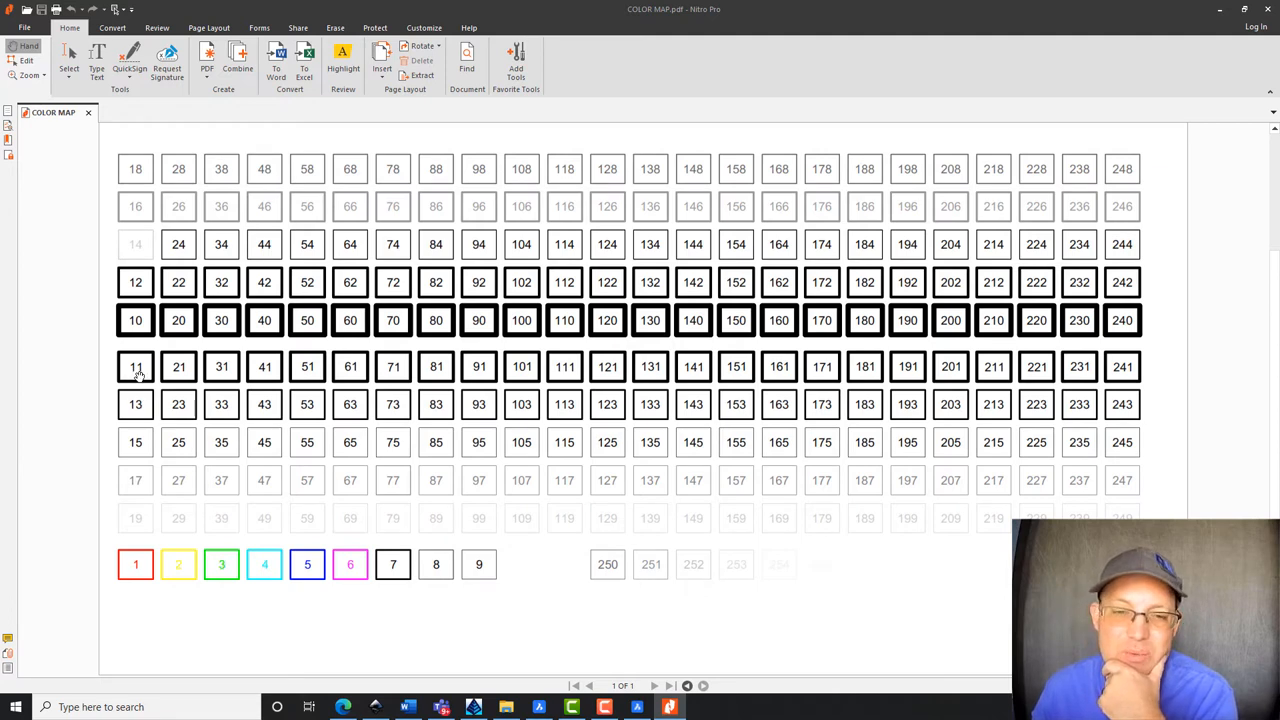
mouse_move(143, 381)
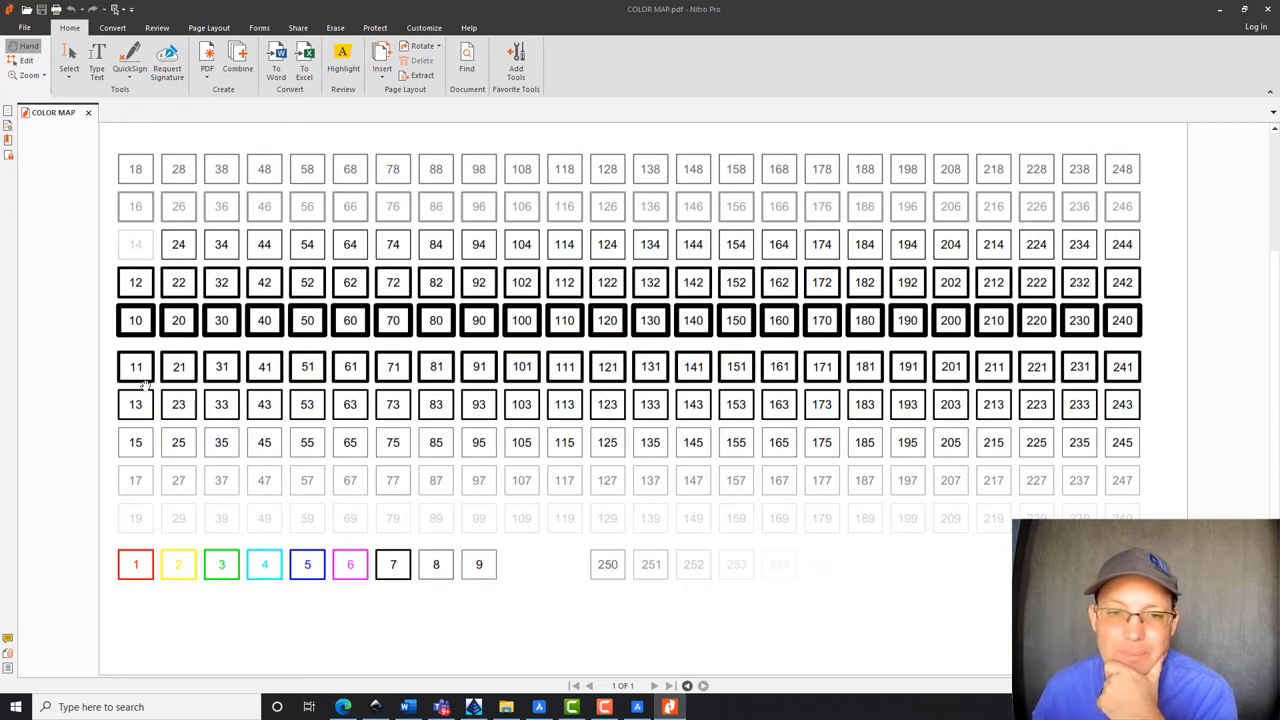
mouse_move(135, 428)
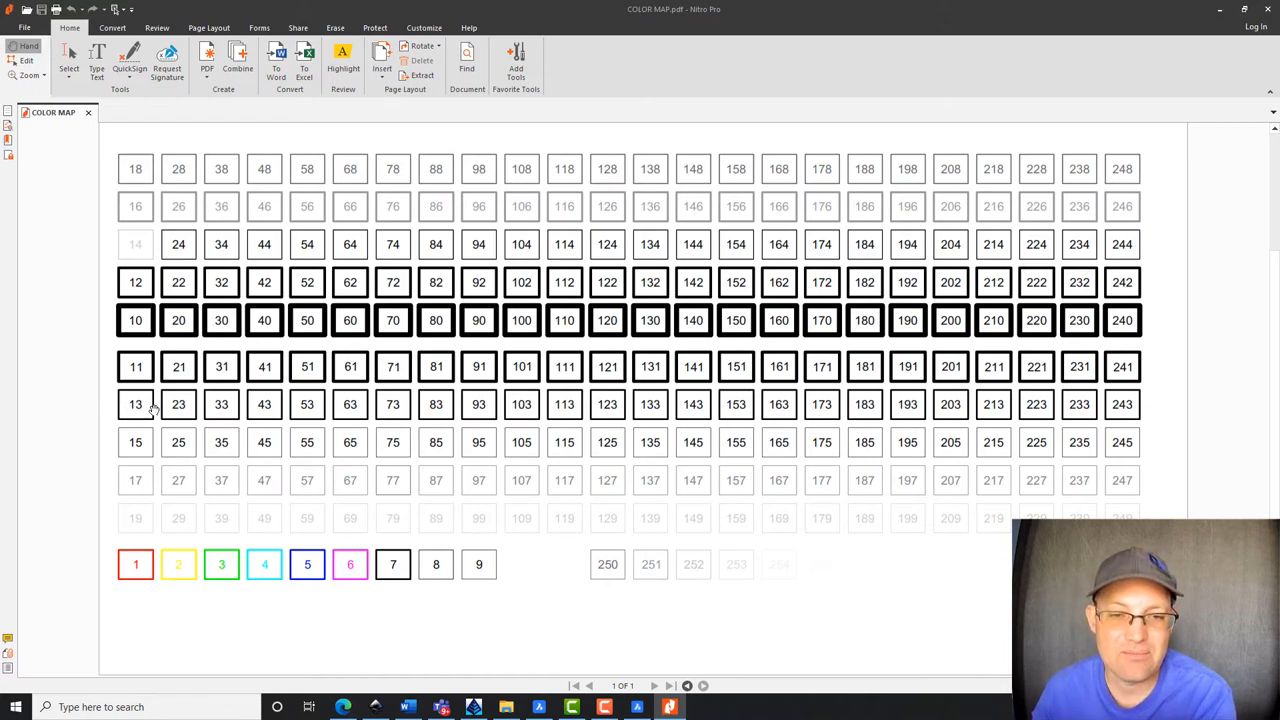
mouse_move(1037, 367)
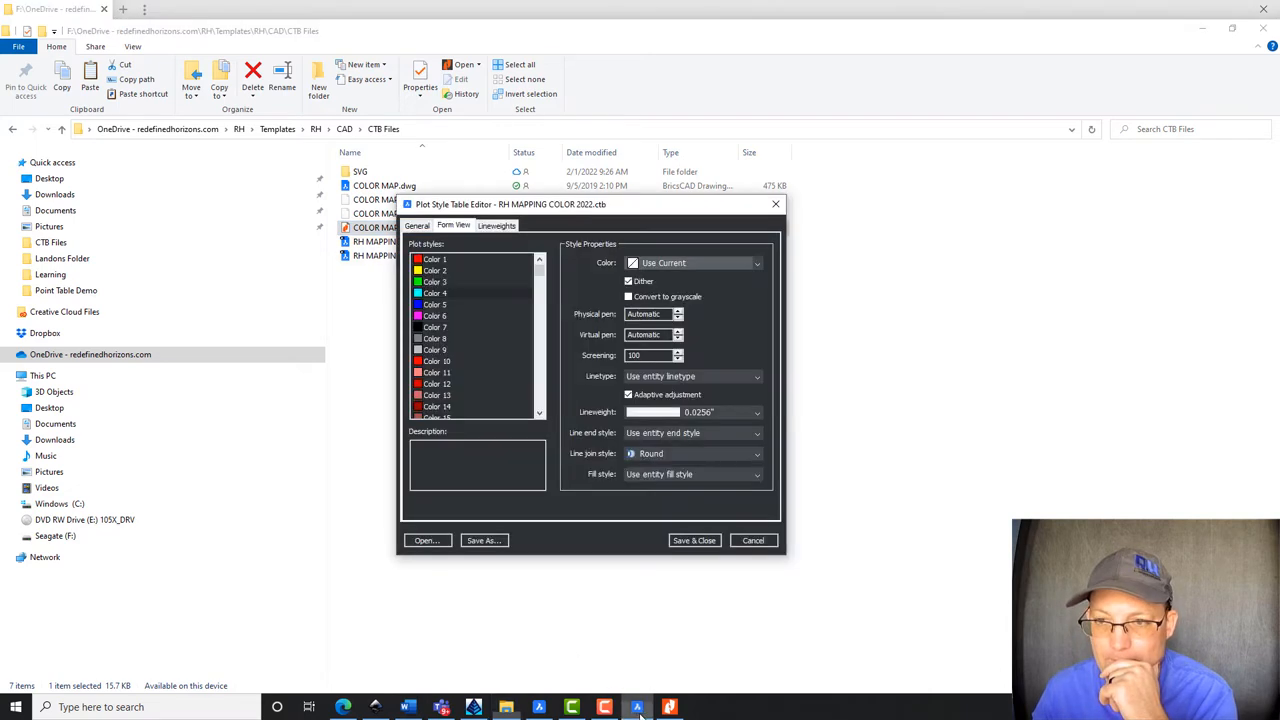
- Give Color 11 a 0.0256" lineweight and Use Current color
click(434, 395)
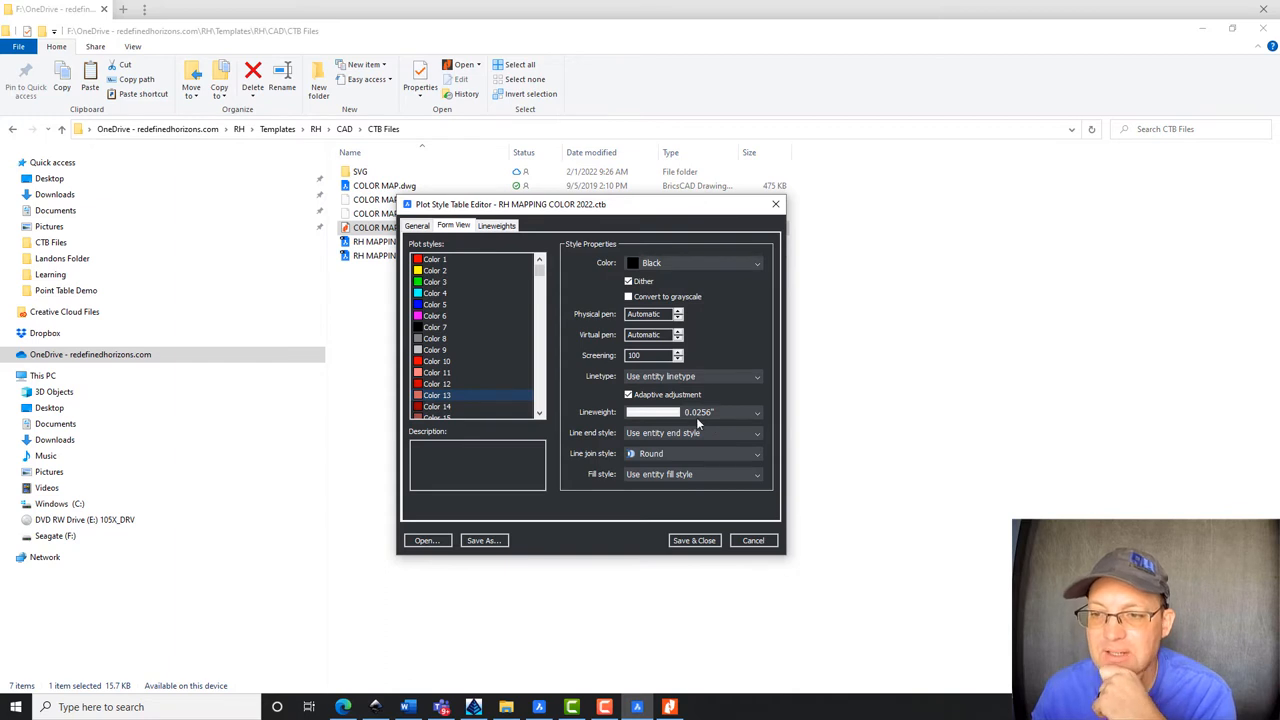
mouse_move(470, 365)
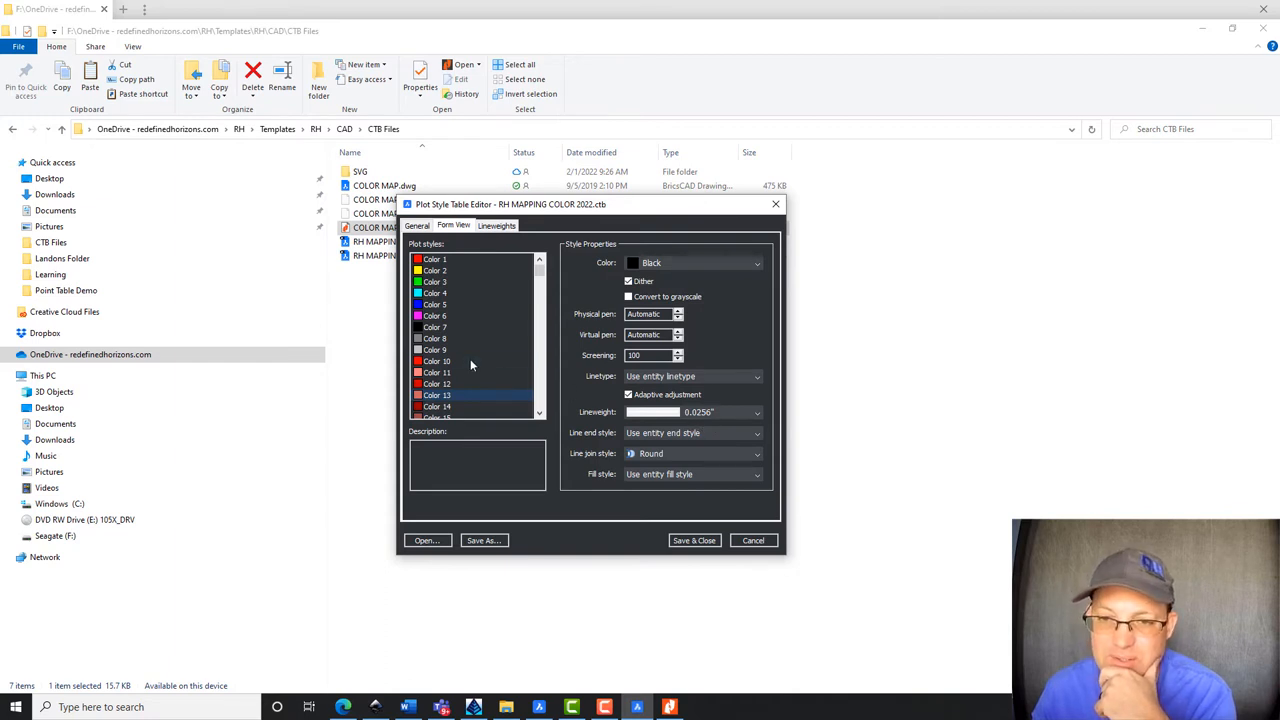
click(436, 372)
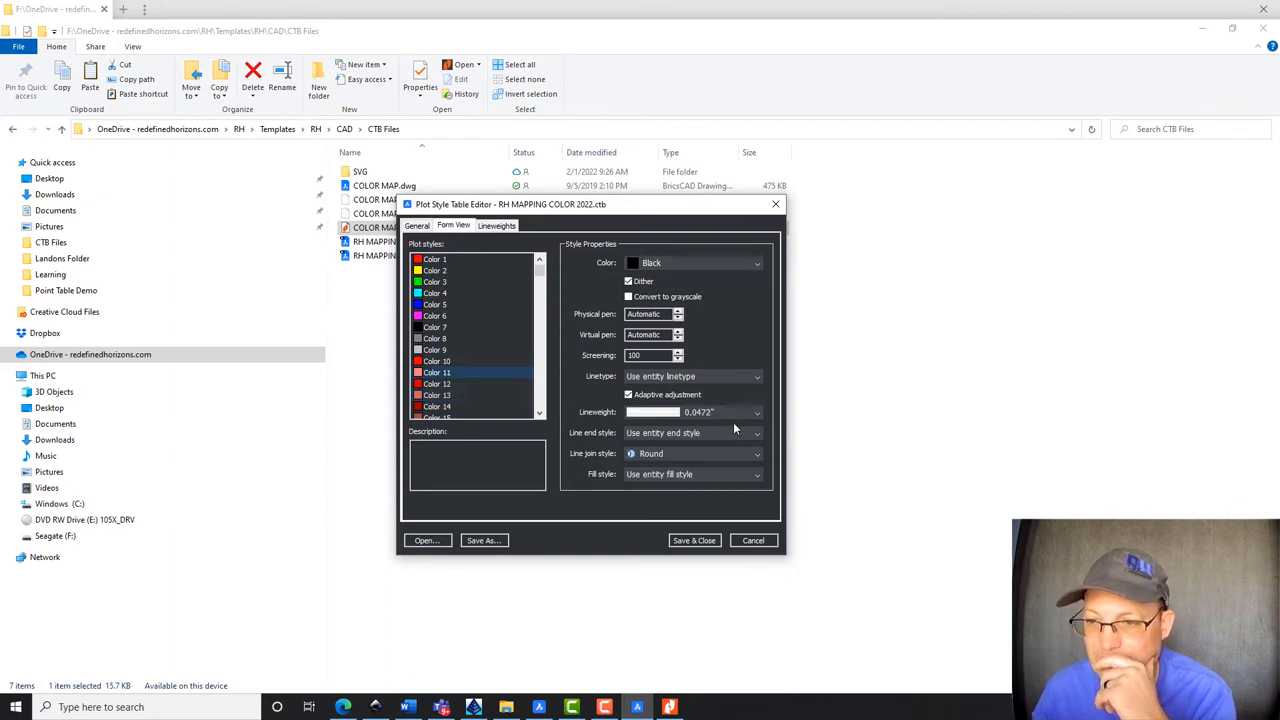
click(757, 412)
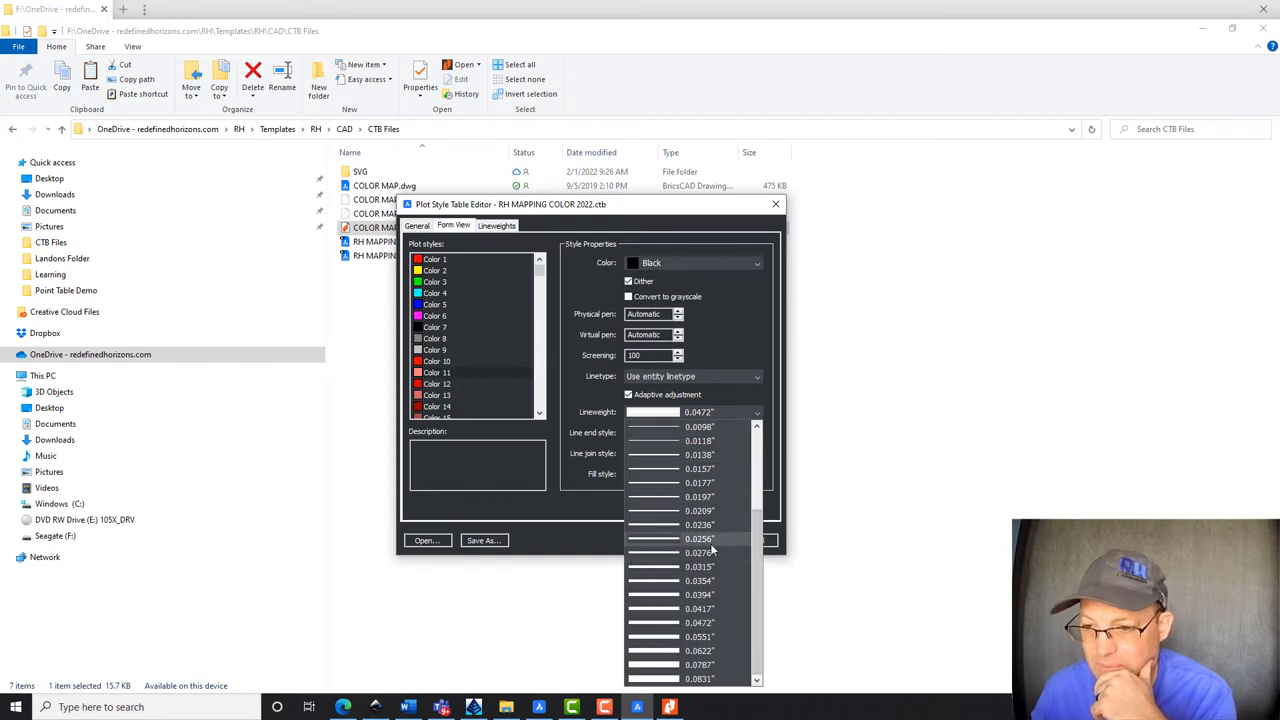
click(699, 539)
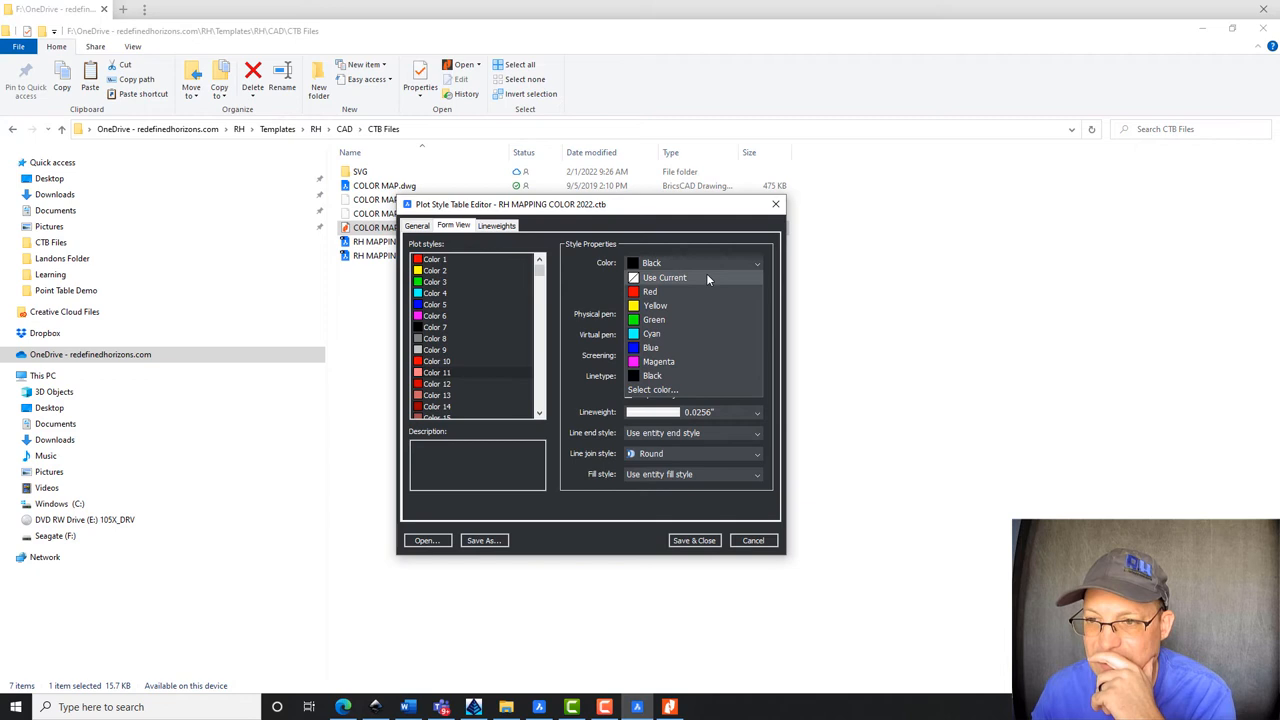
click(665, 277)
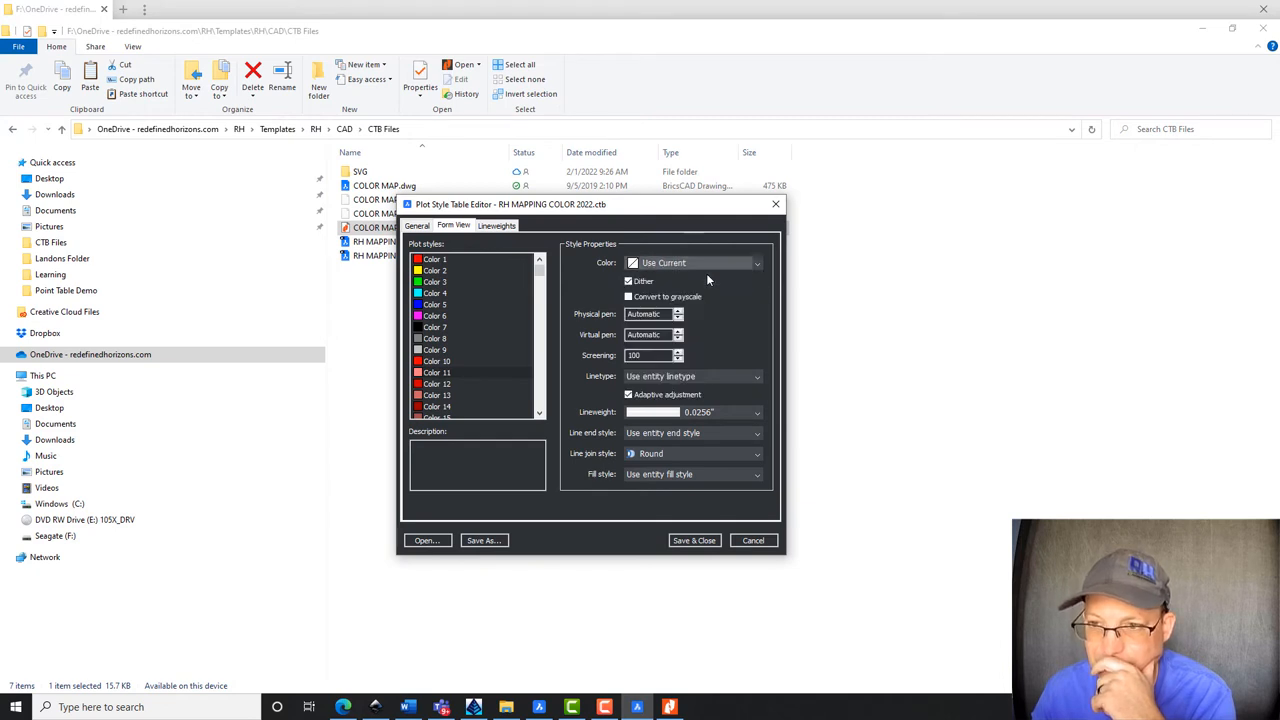
click(757, 262)
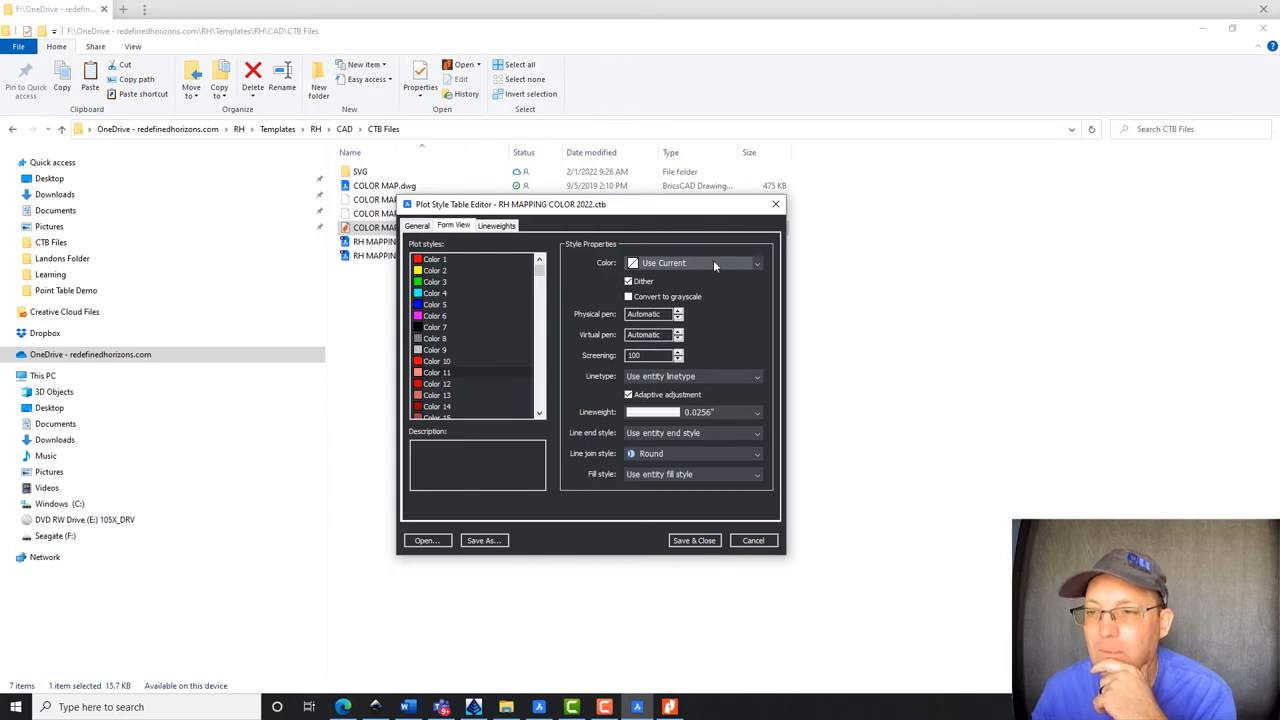
mouse_move(698, 277)
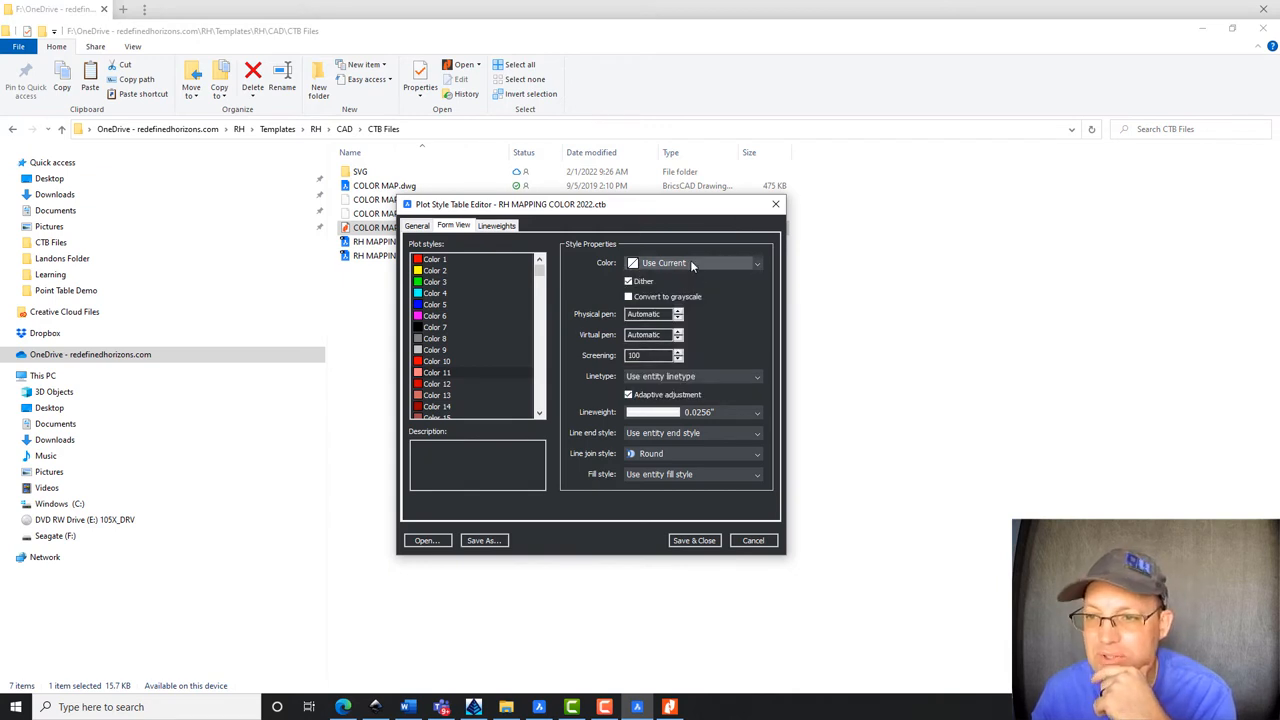
mouse_move(405, 371)
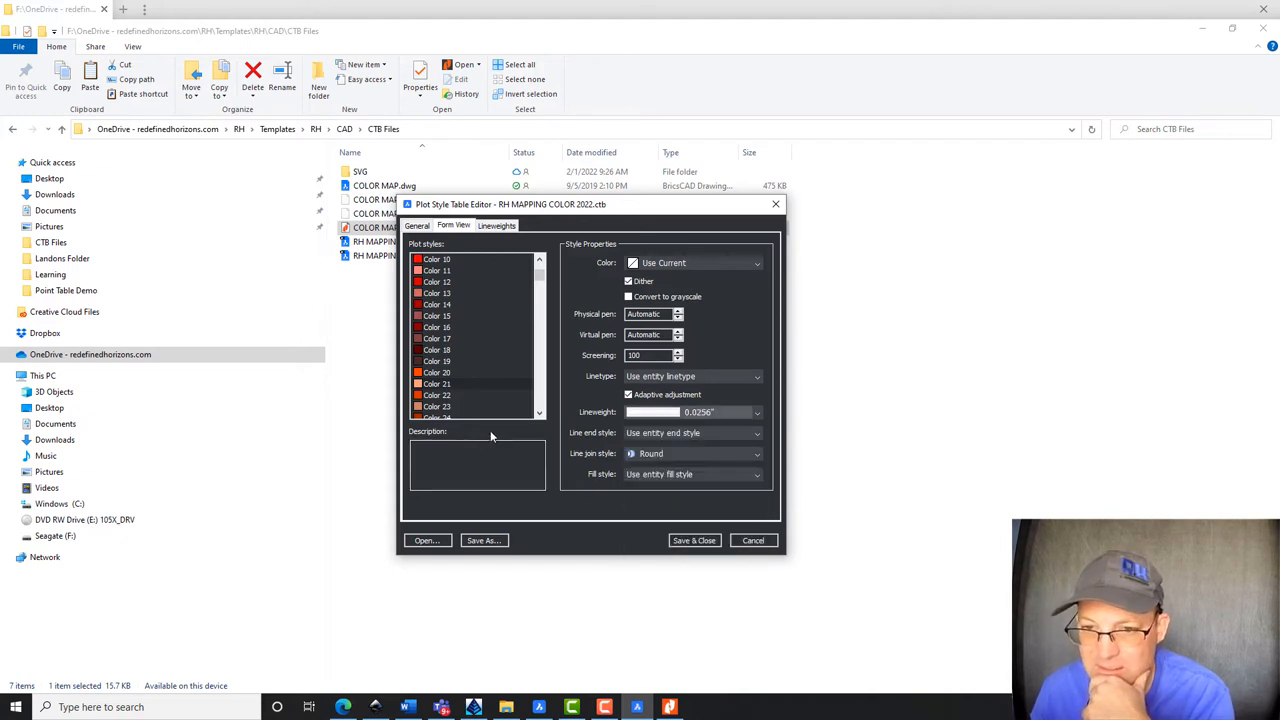
- Set Color 41's lineweight to 0.0256 inches
scroll(down, 3)
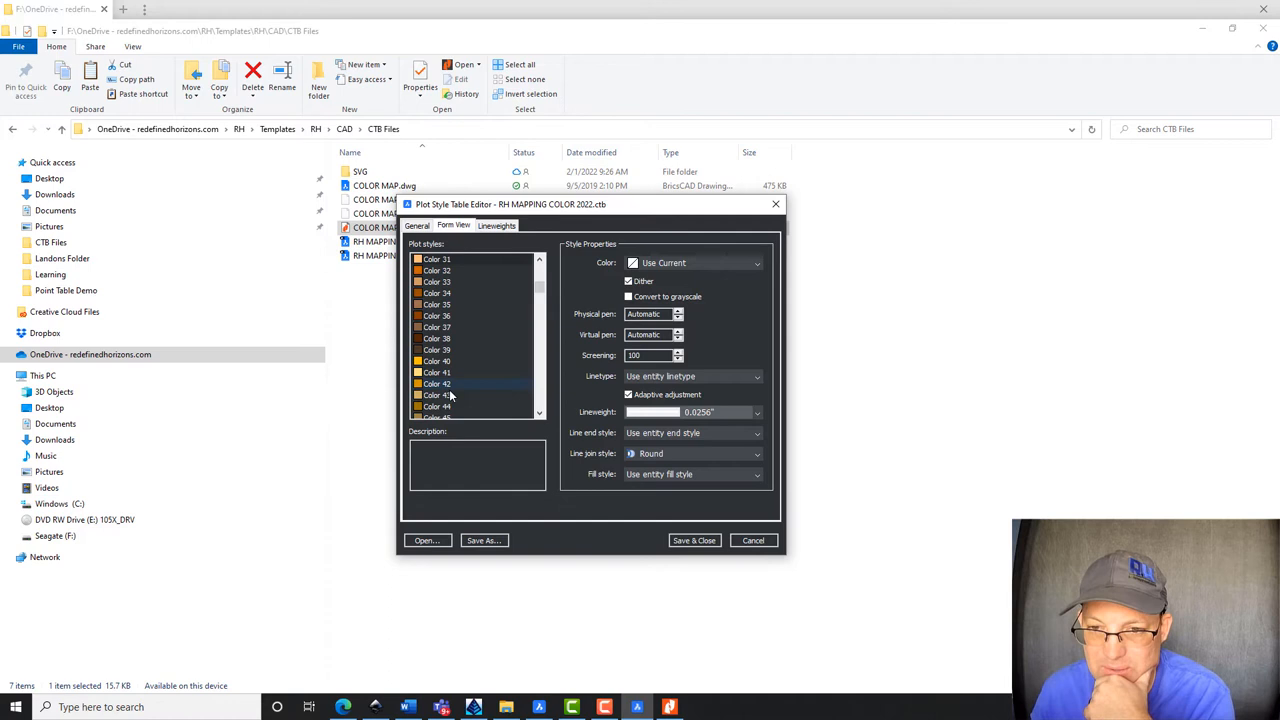
click(436, 372)
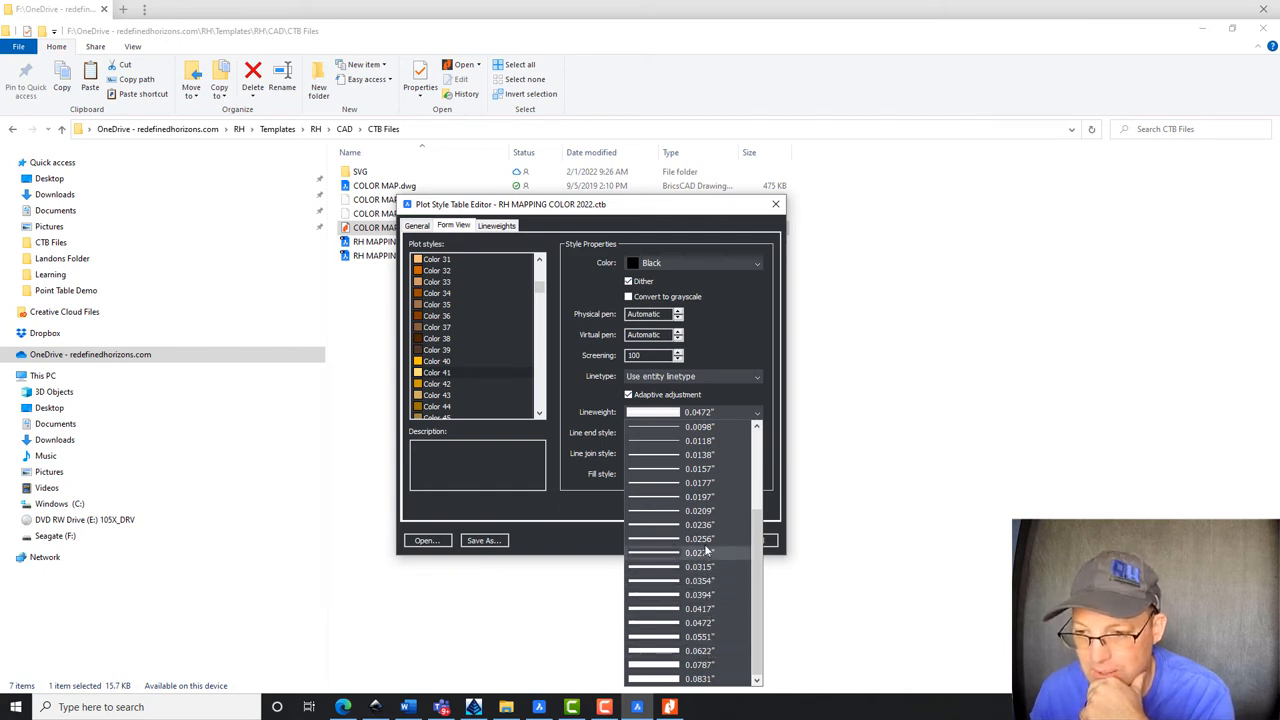
click(698, 538)
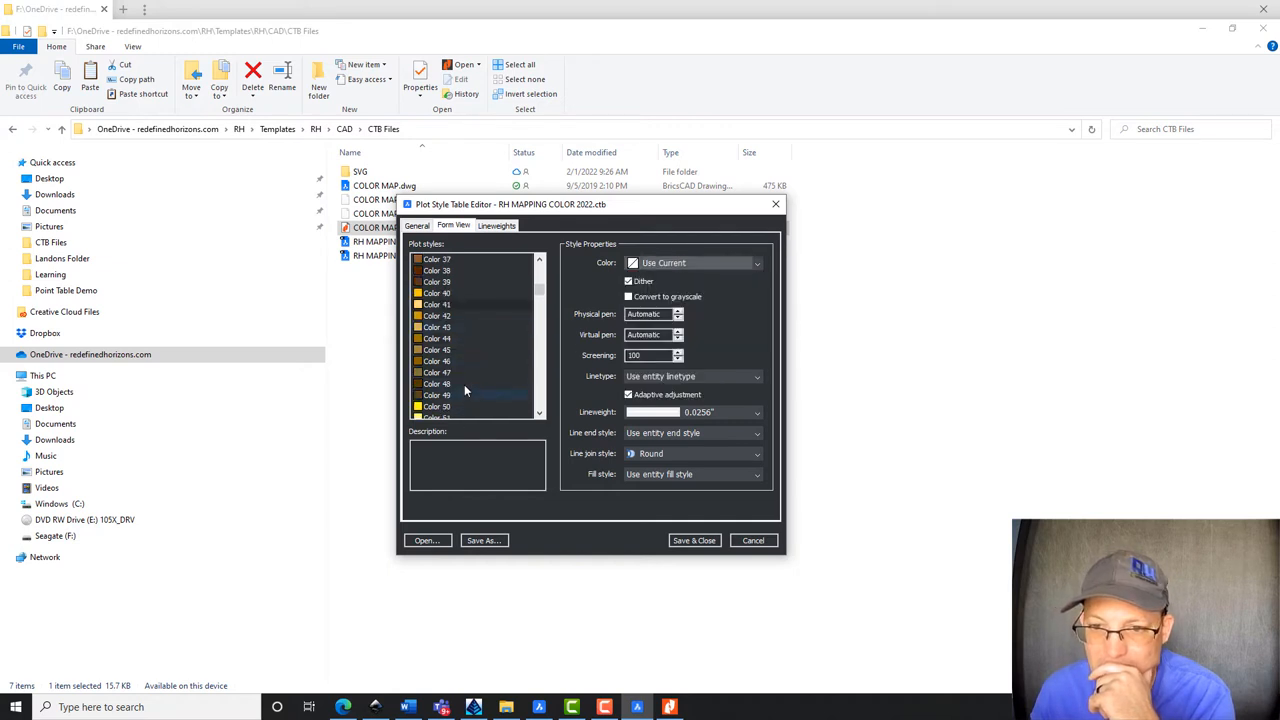
- Adjust lineweights for Colors 51 and 61, then pick a thinner lineweight for a Color 9x style
scroll(down, 3)
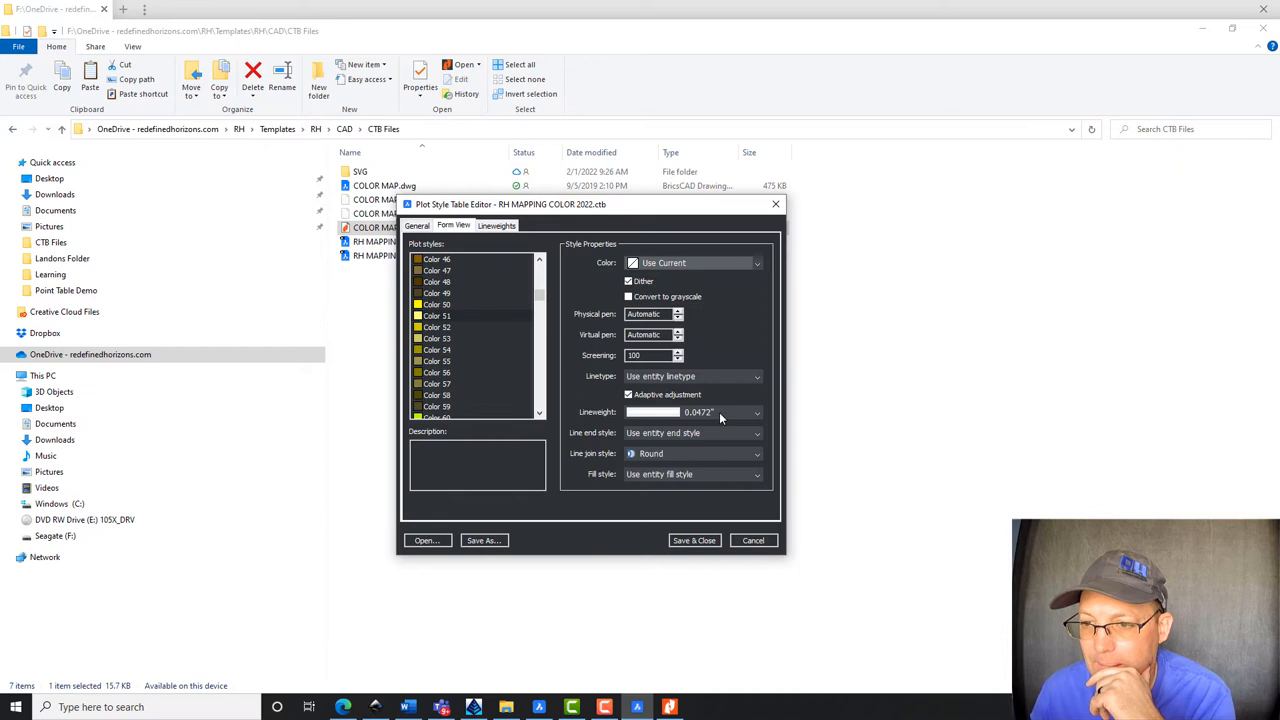
click(757, 412)
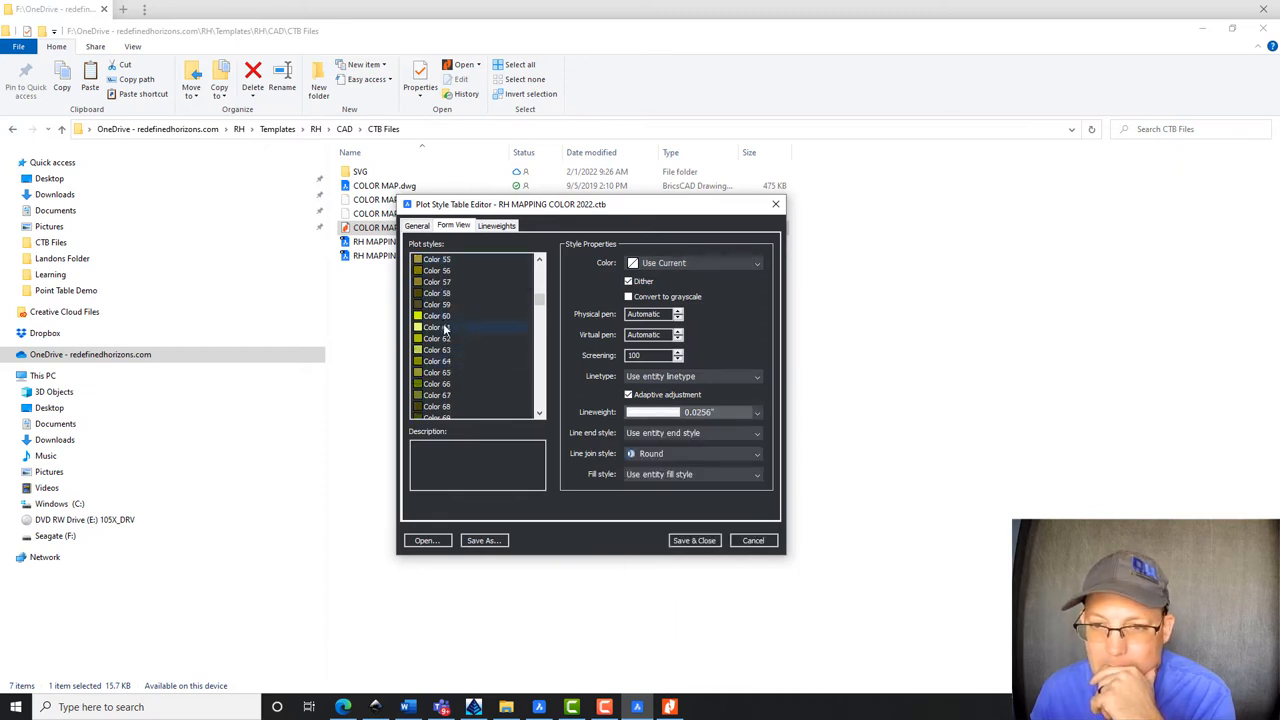
click(436, 327)
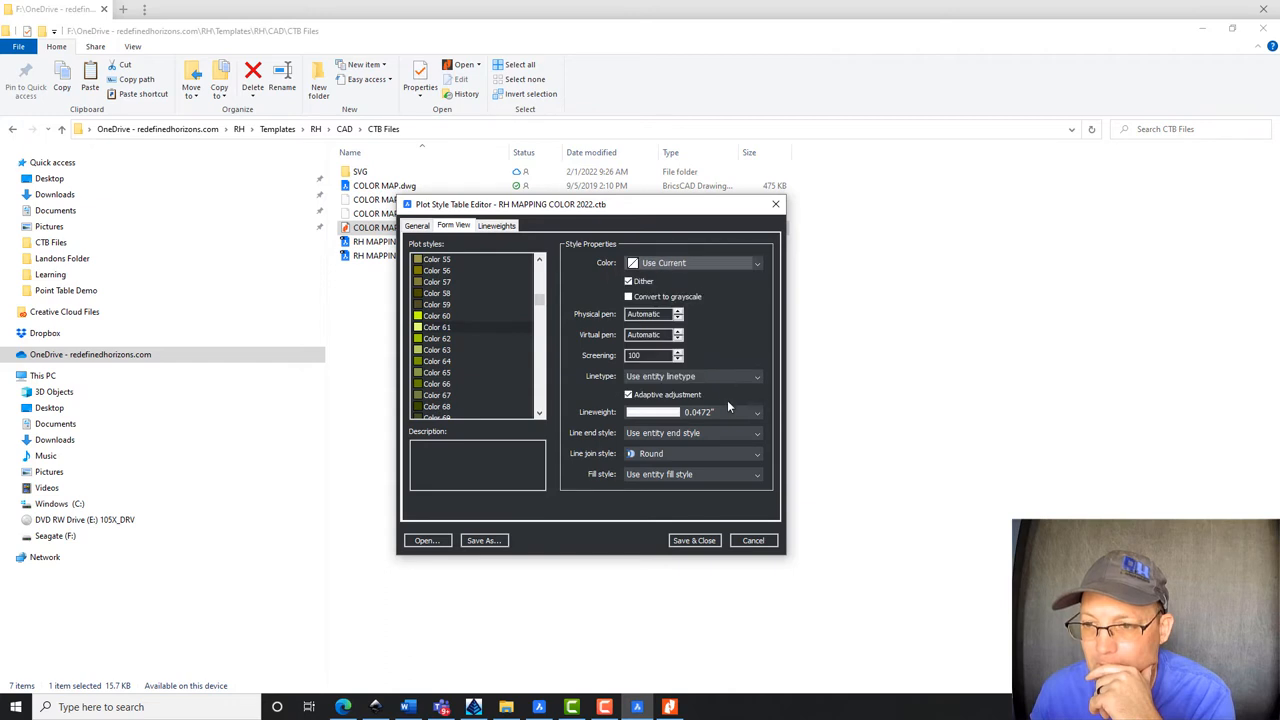
click(436, 372)
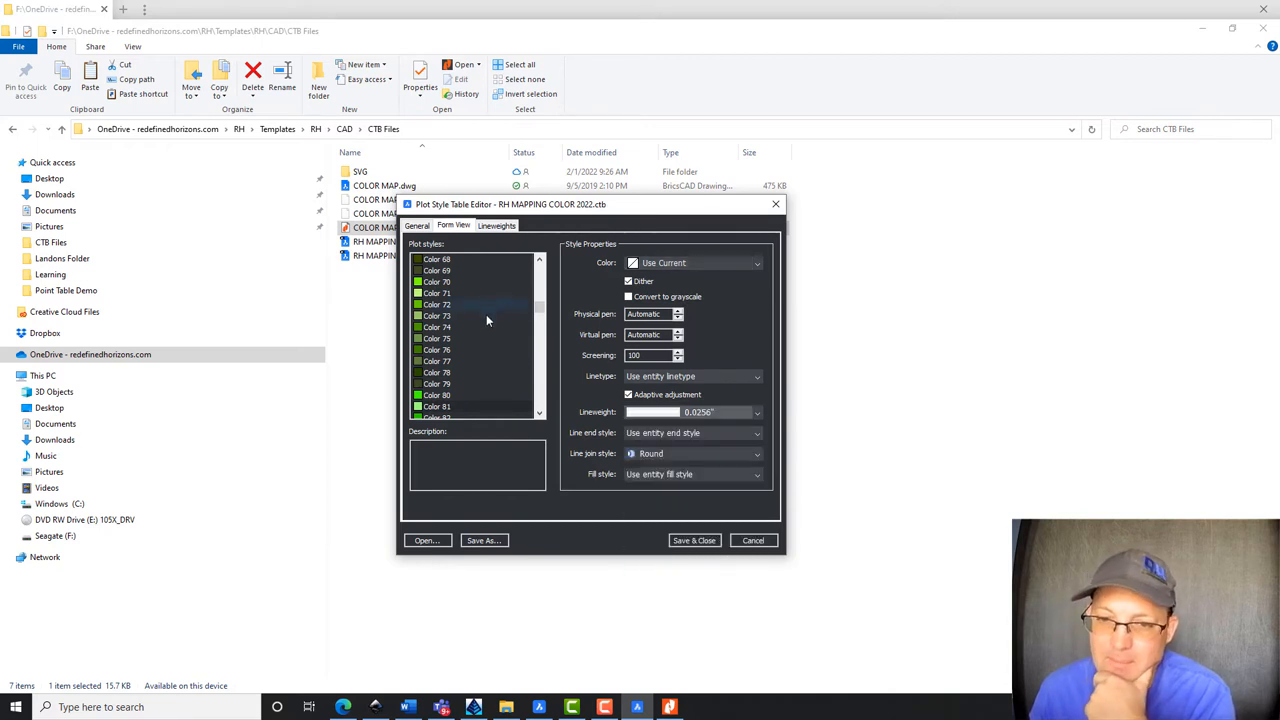
scroll(down, 3)
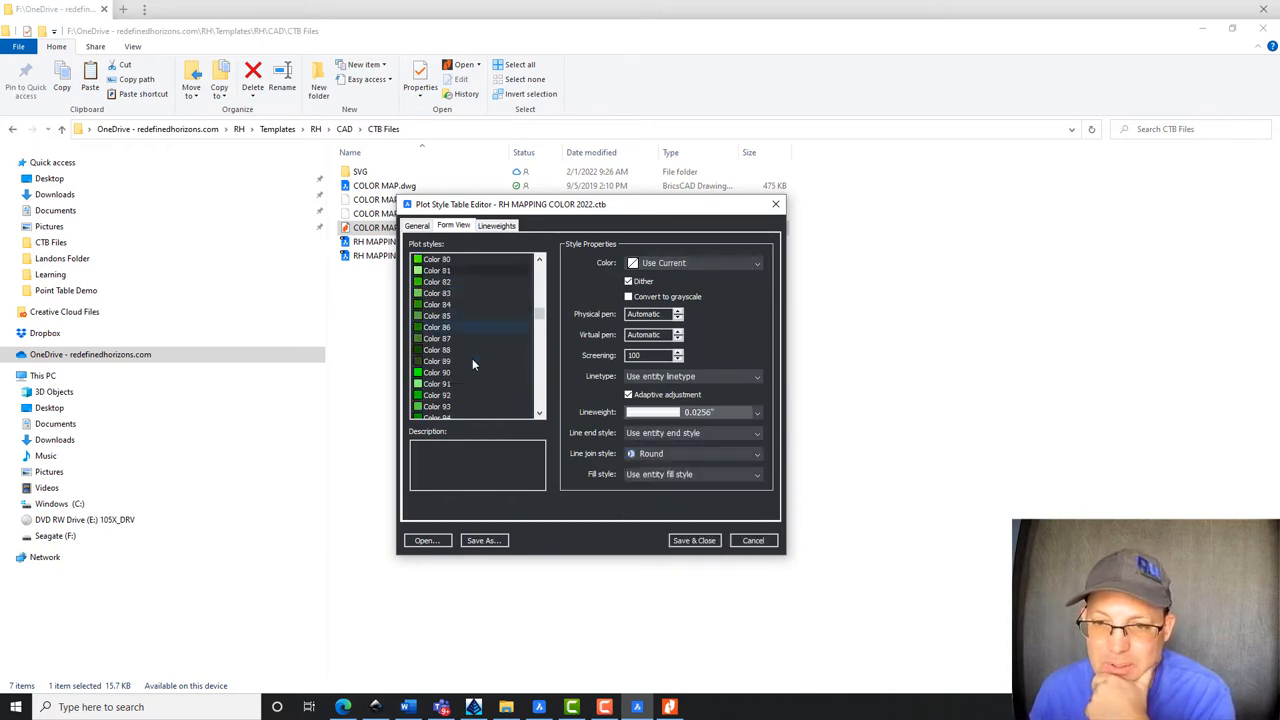
click(436, 383)
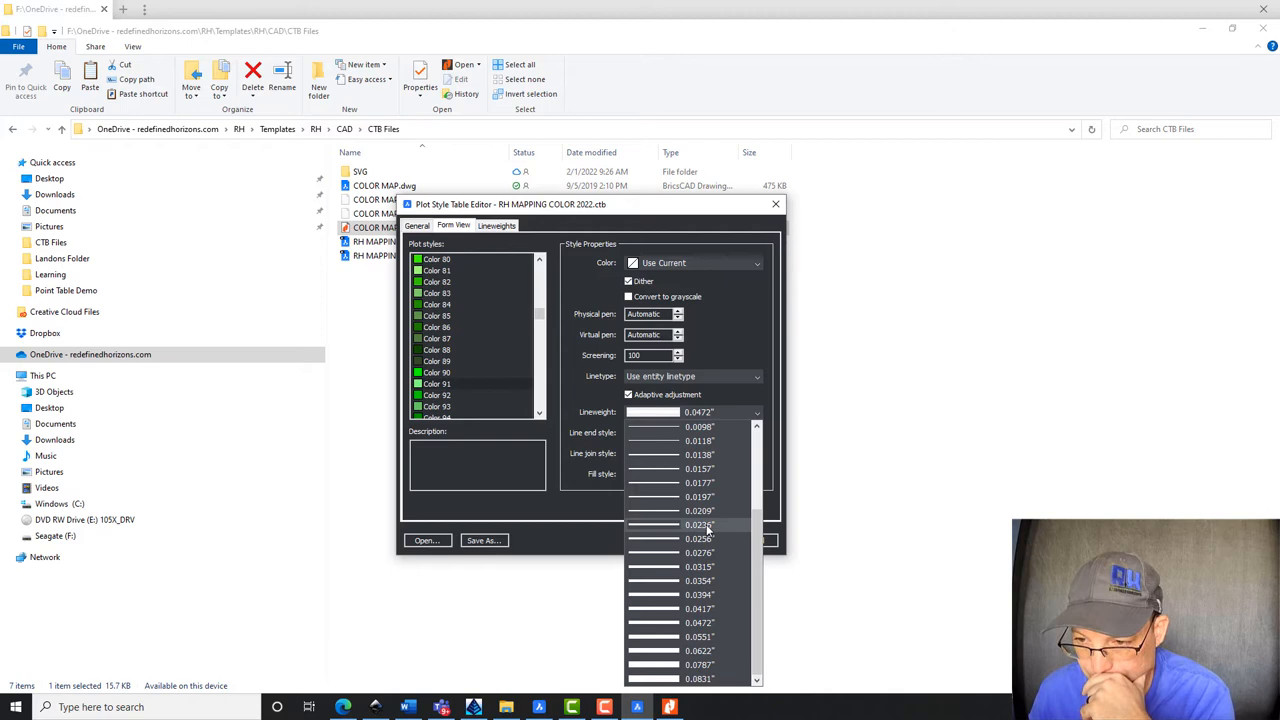
click(775, 204)
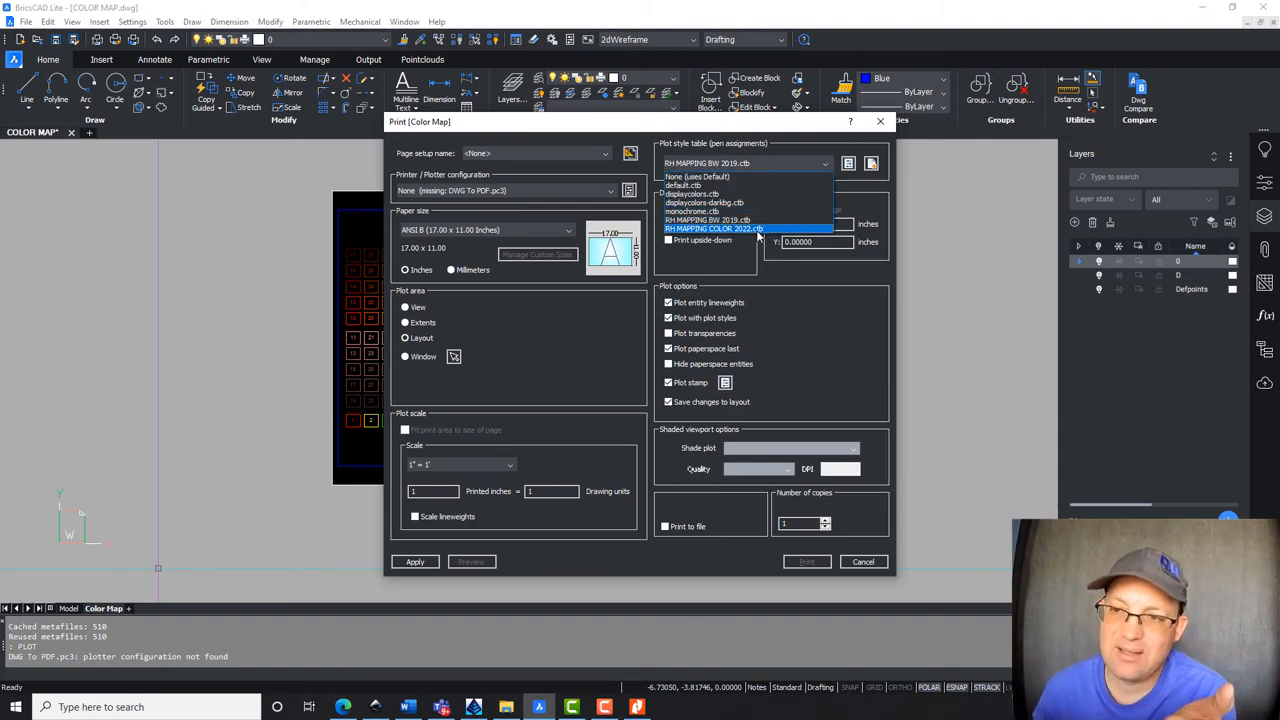
- Print with RH MAPPING COLOR 2022.ctb to Nitro PDF Creator, fitted to page, and preview
click(713, 228)
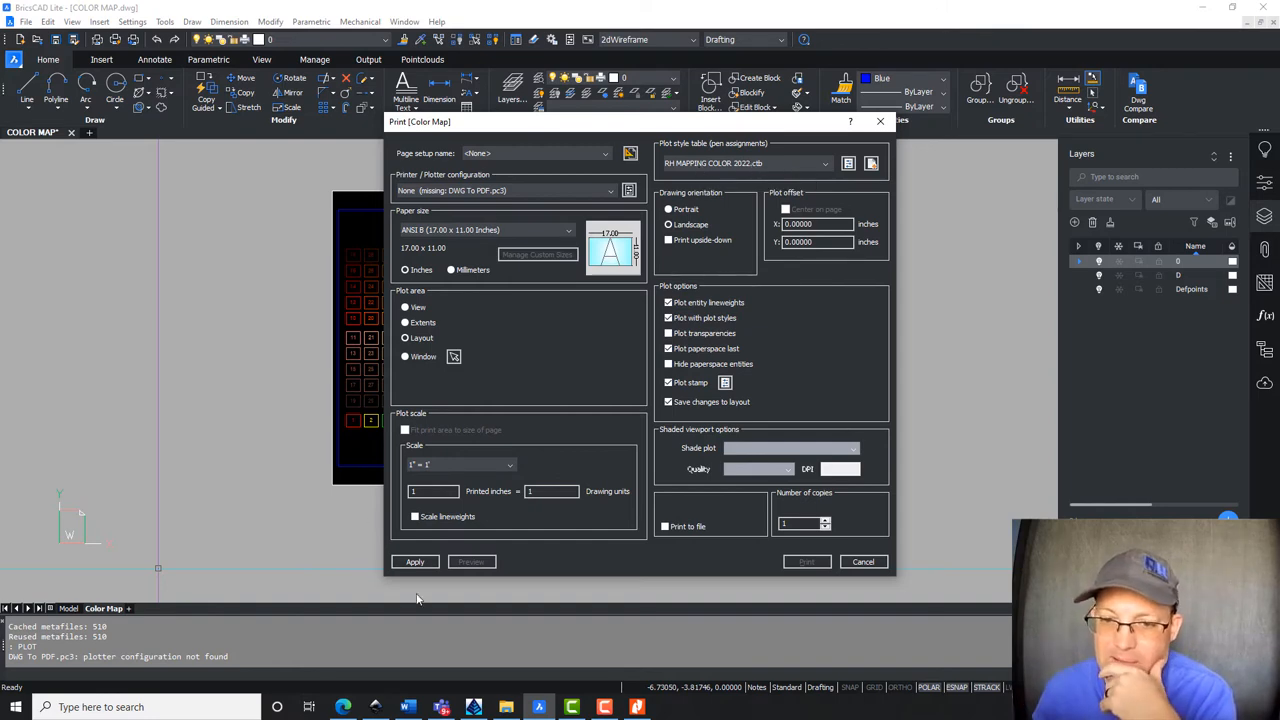
click(414, 561)
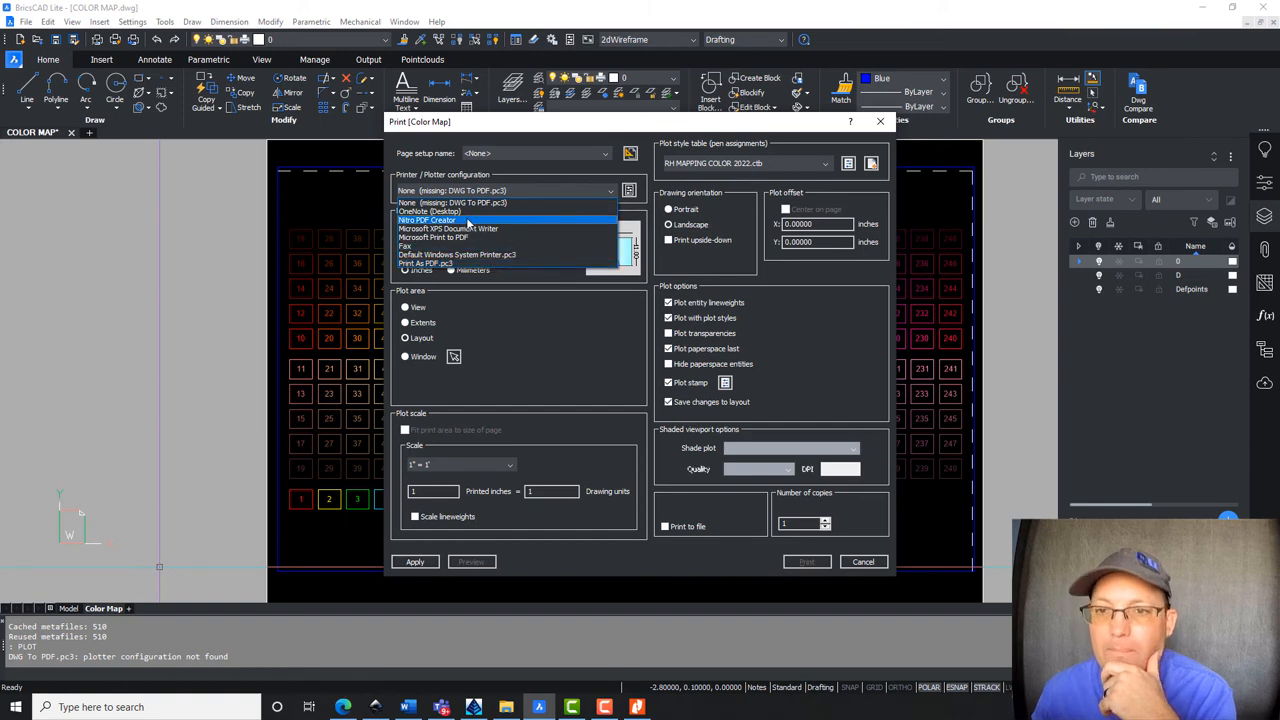
click(427, 219)
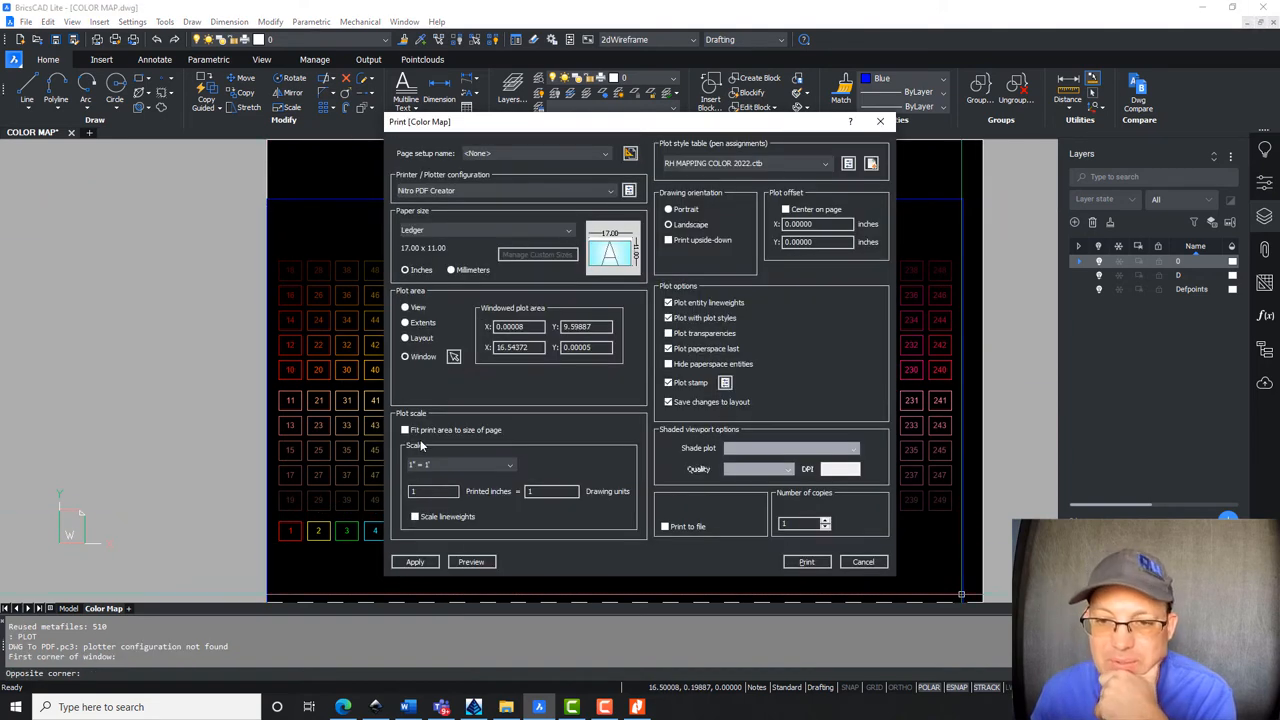
click(406, 429)
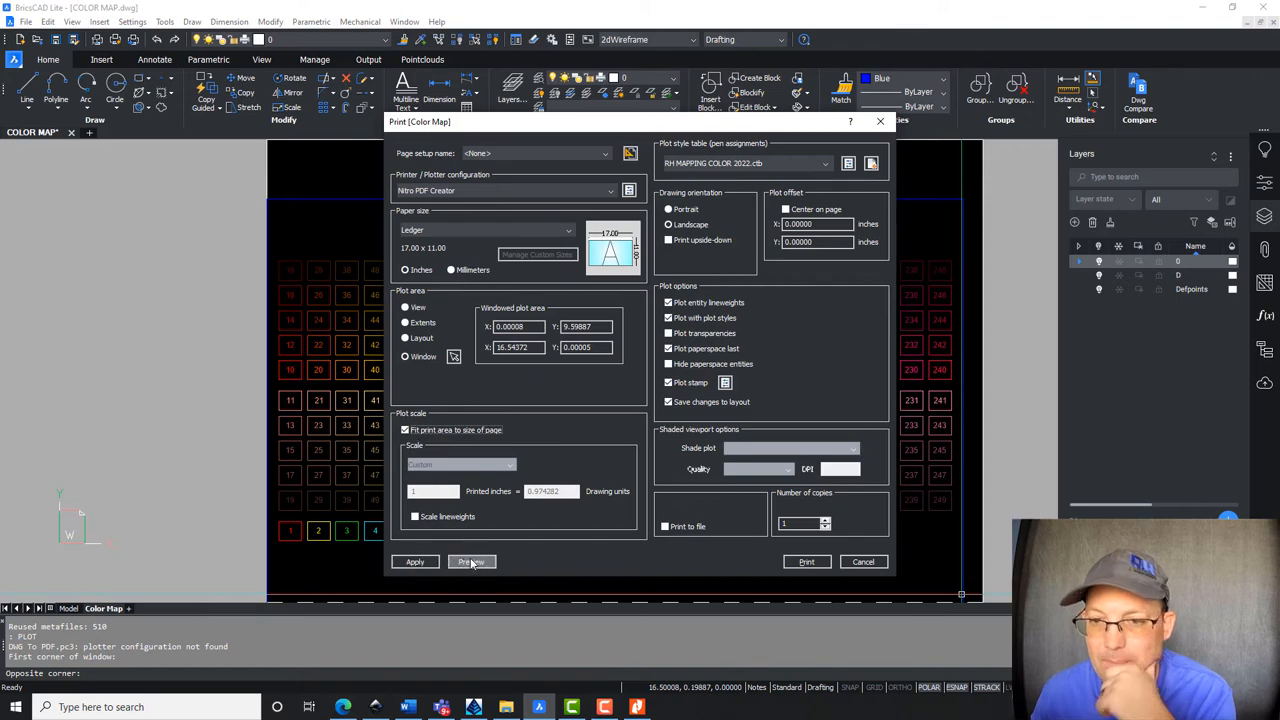
click(470, 561)
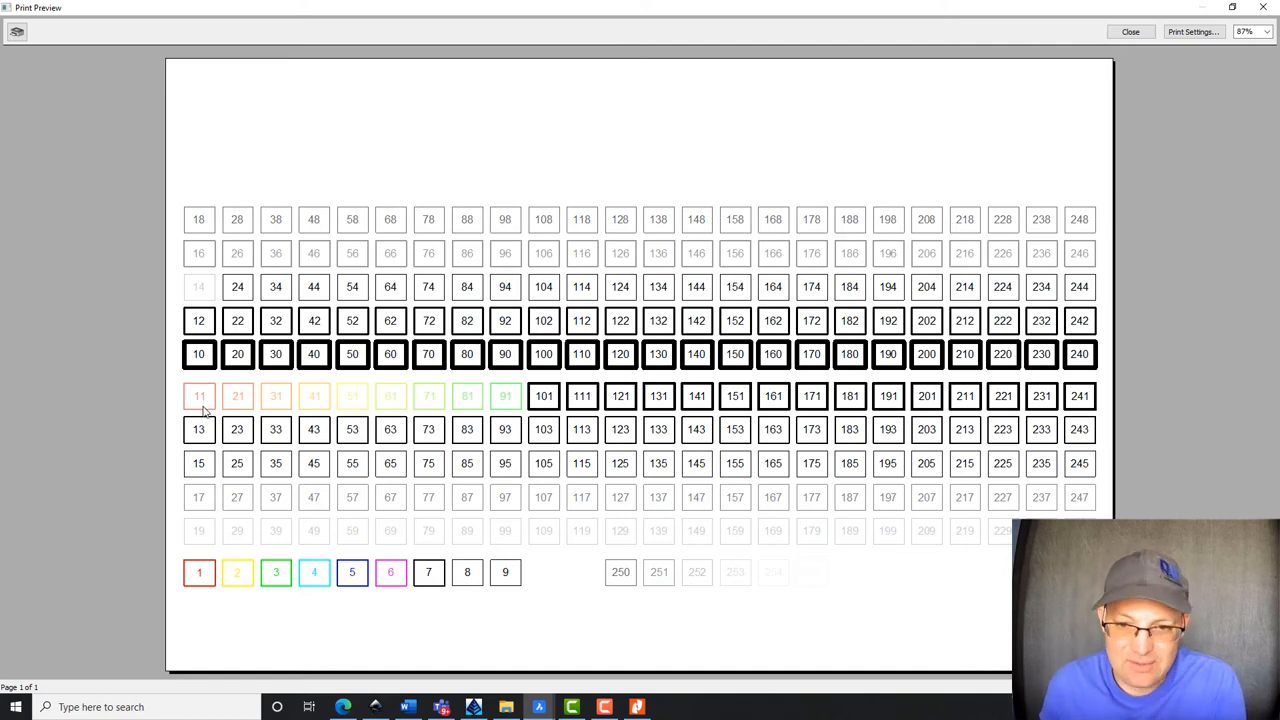
mouse_move(210, 405)
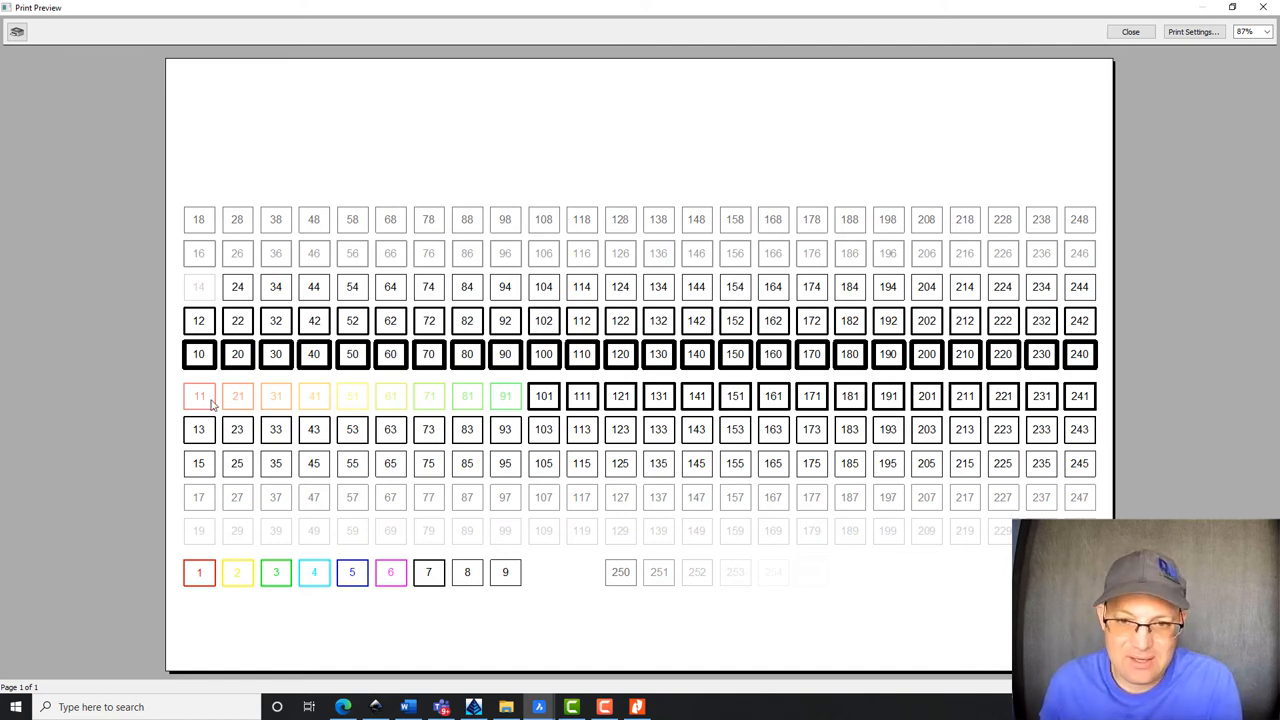
mouse_move(389, 418)
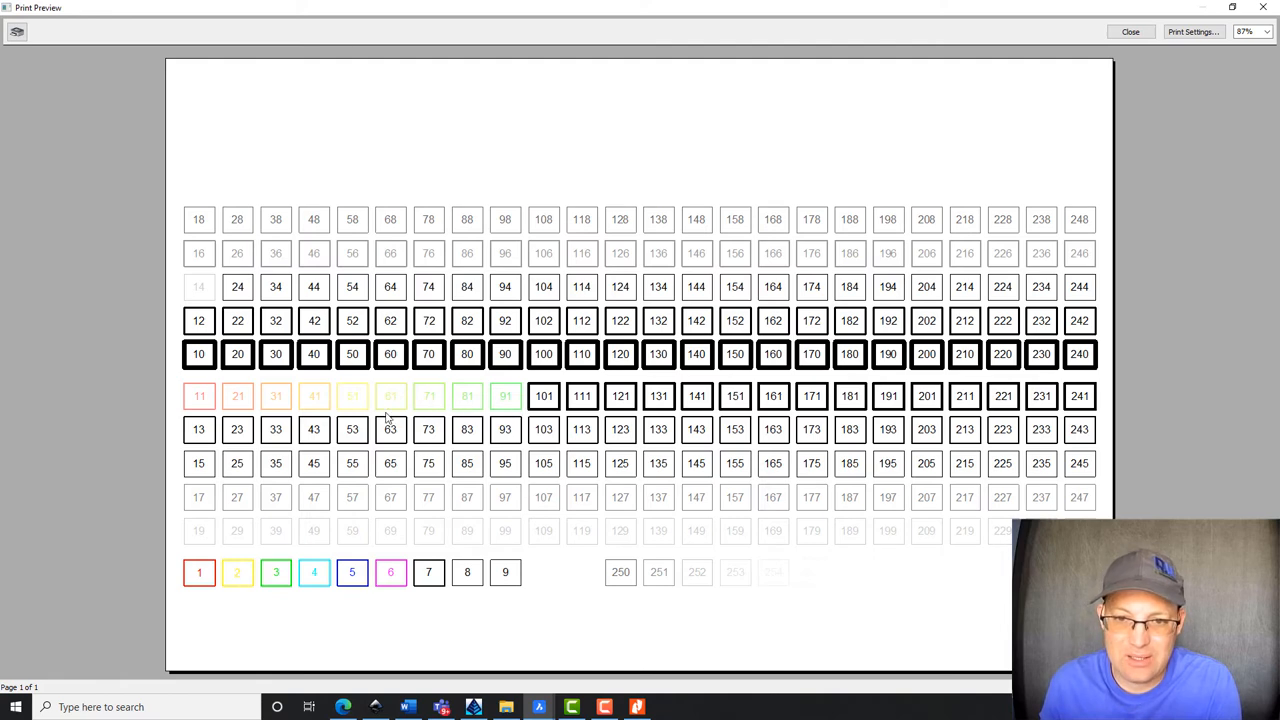
mouse_move(513, 410)
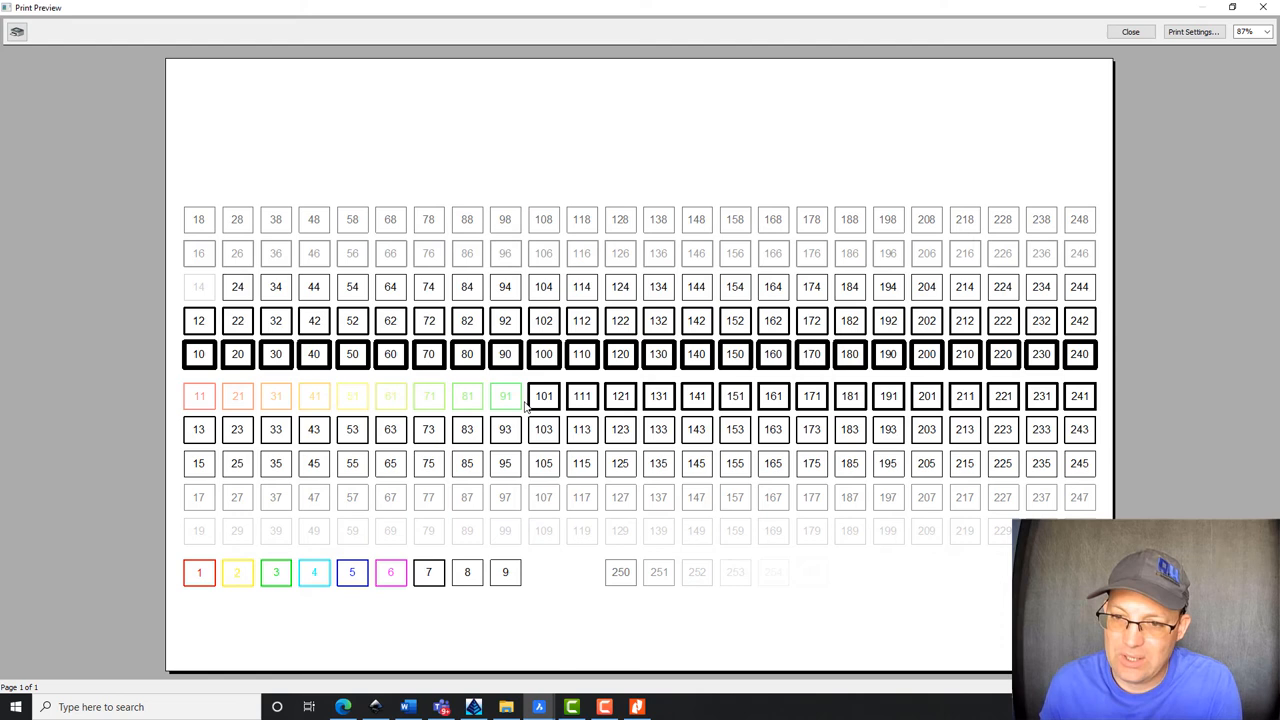
mouse_move(557, 388)
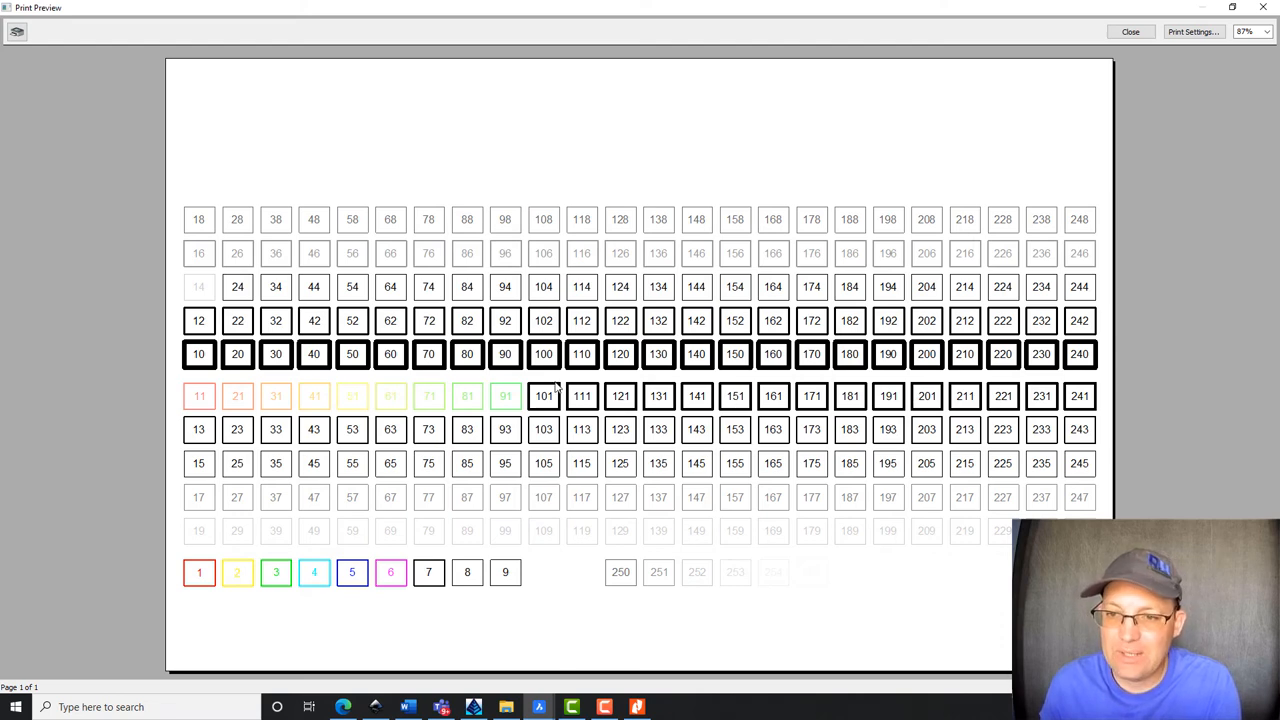
mouse_move(895, 397)
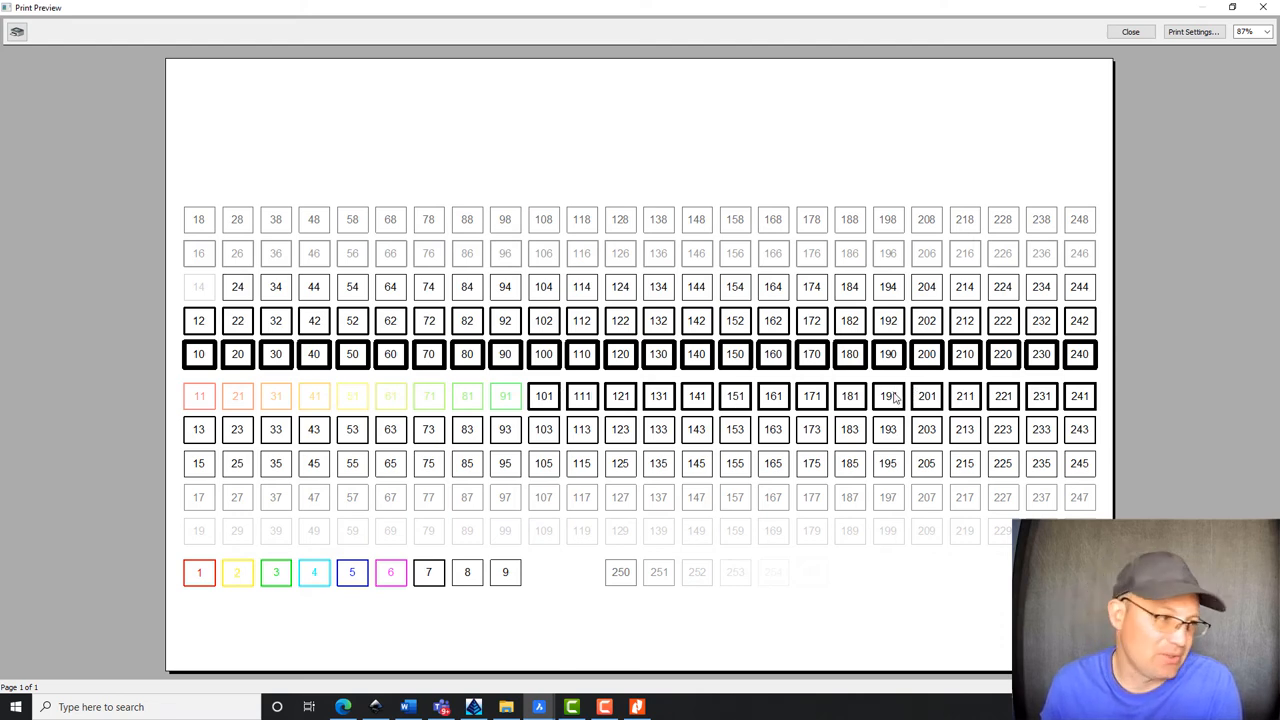
mouse_move(537, 410)
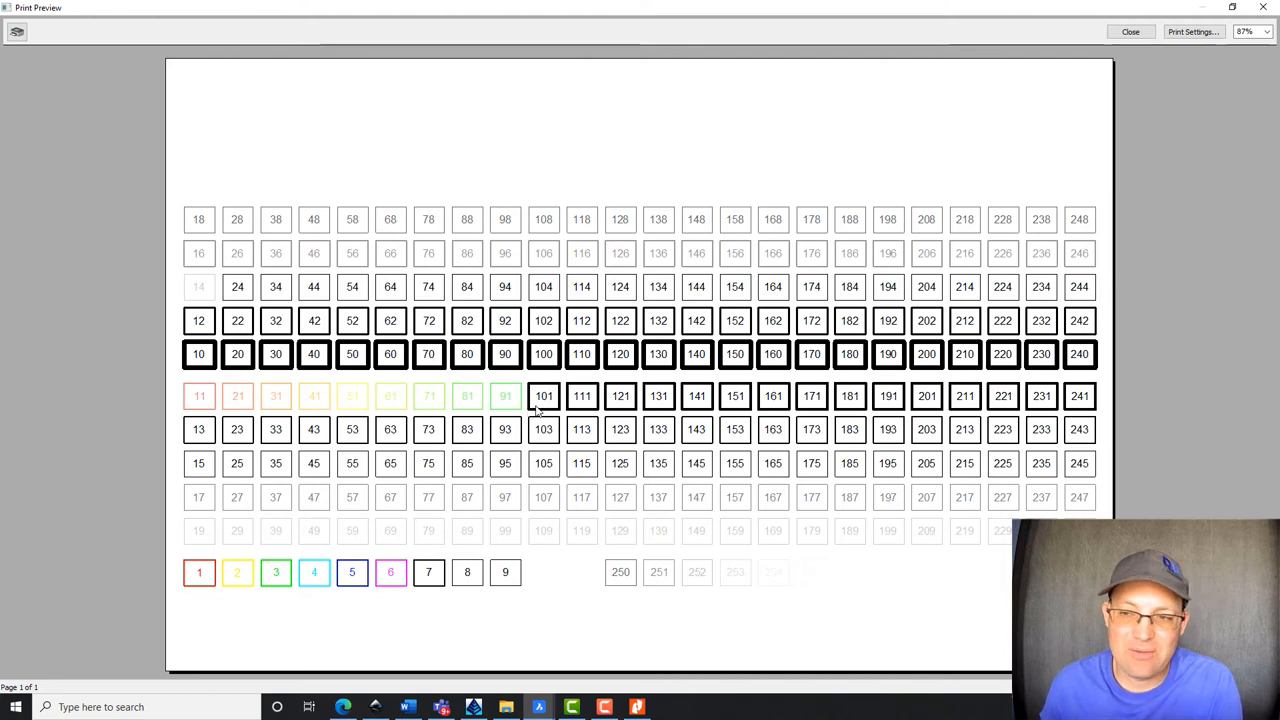
mouse_move(1115, 409)
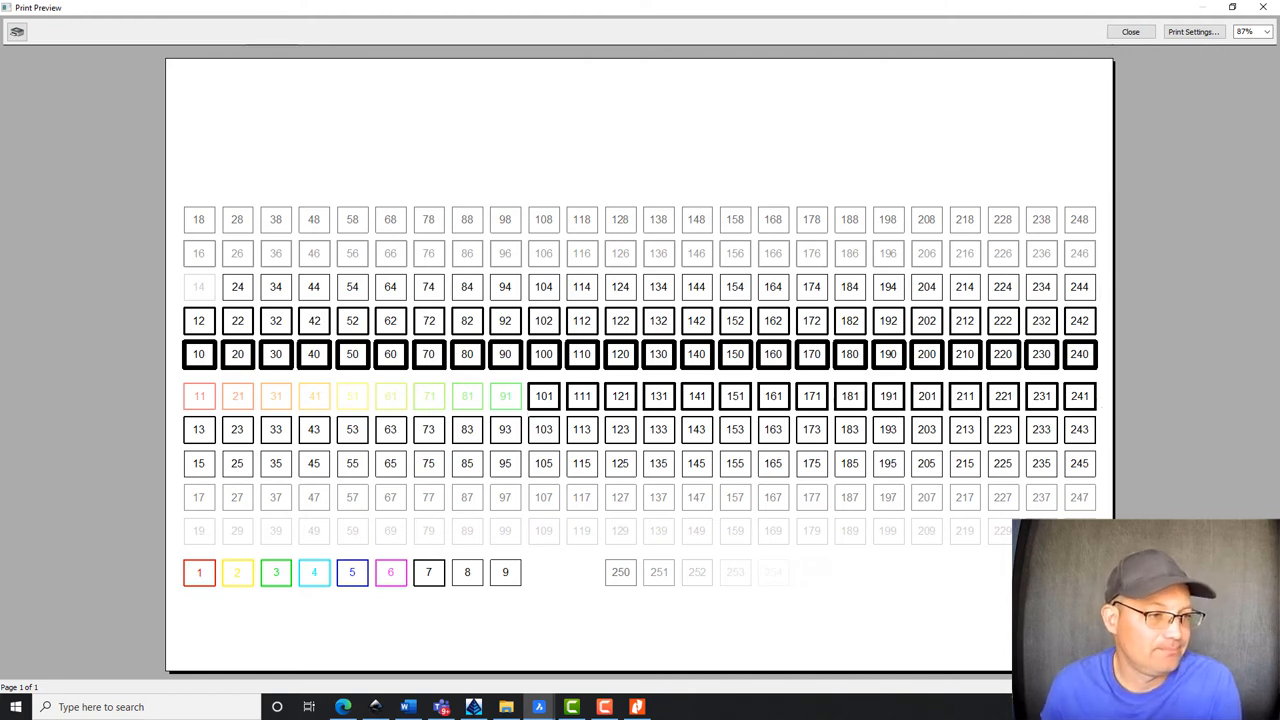
- View the Color Map preview with rows 11–241 plotting in colour
click(1130, 31)
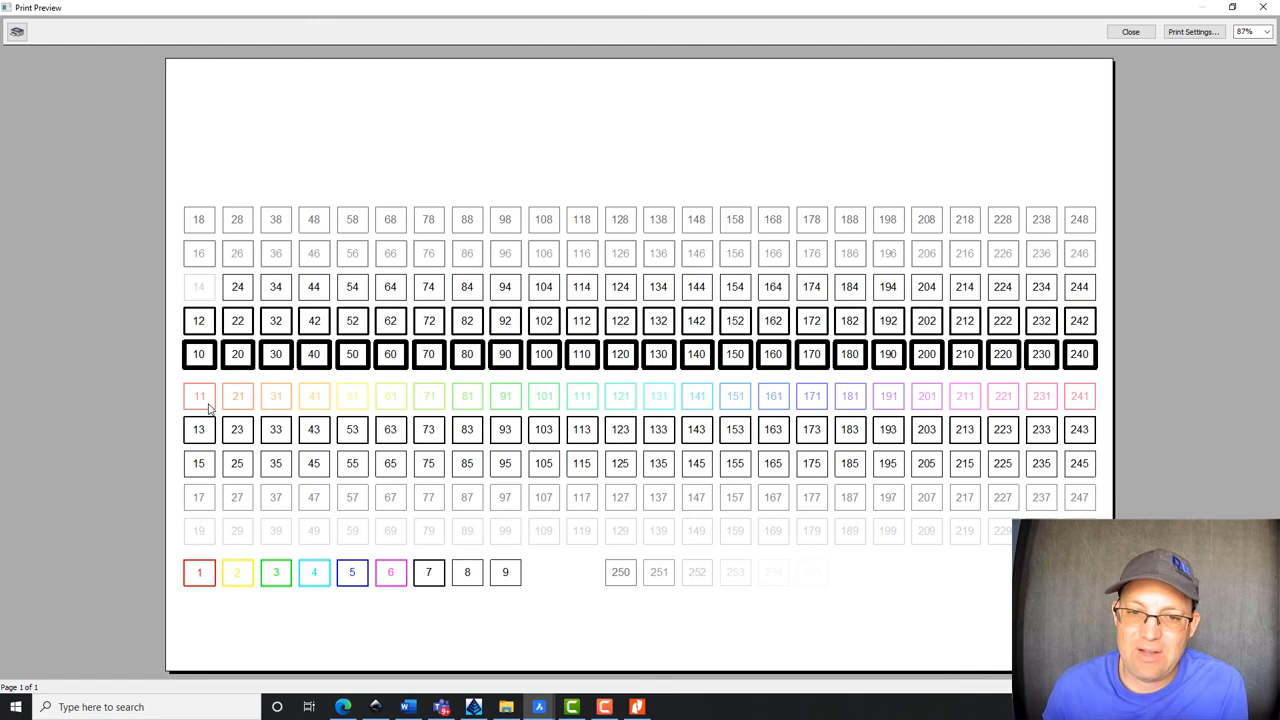
mouse_move(1085, 401)
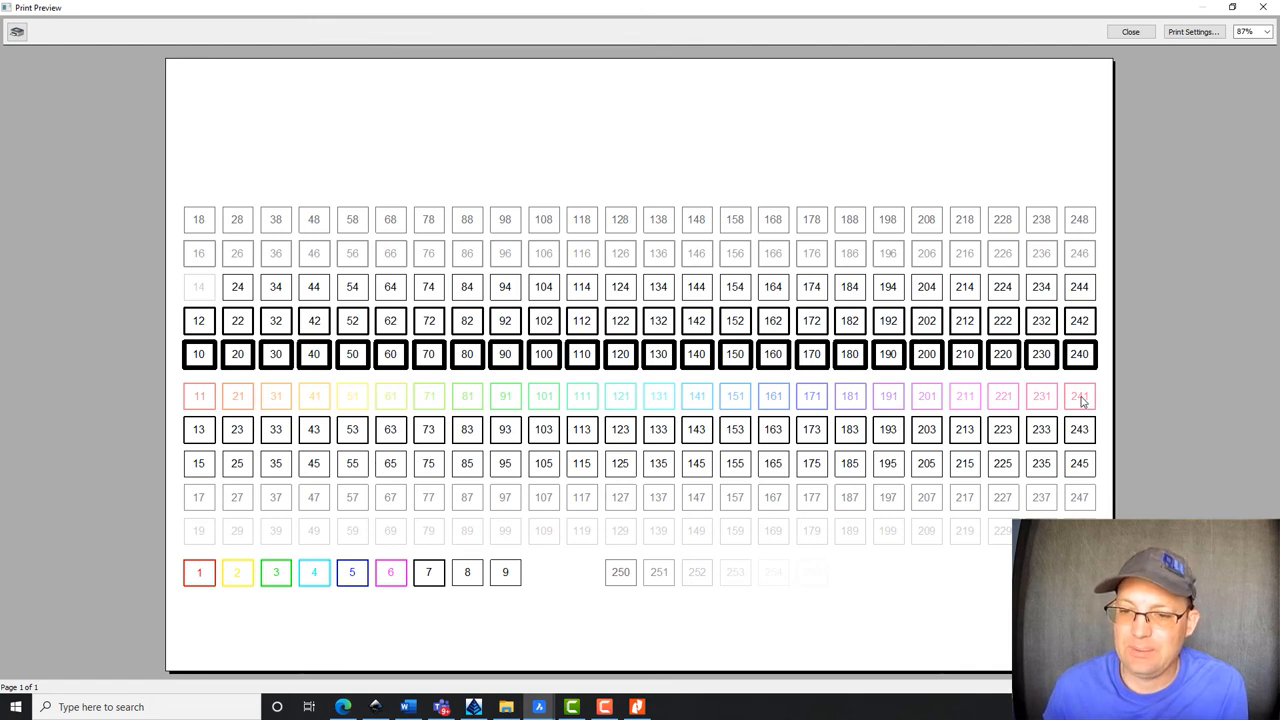
mouse_move(1138, 404)
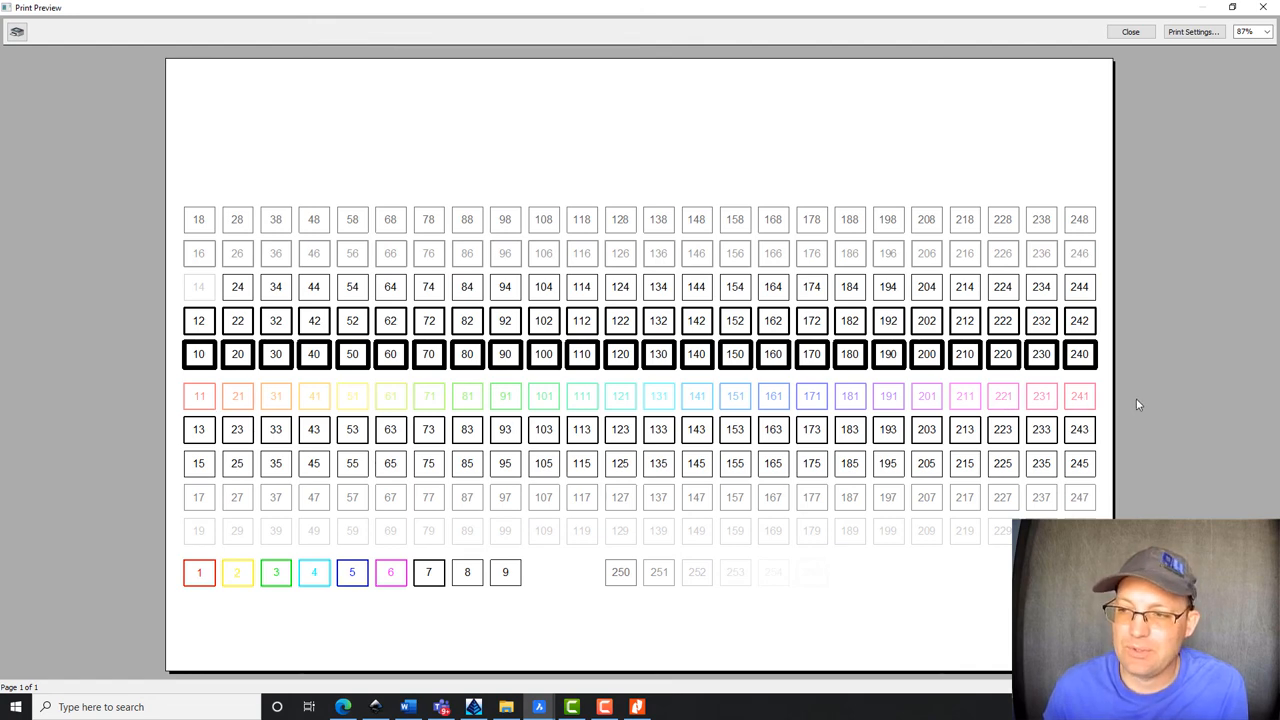
mouse_move(1060, 401)
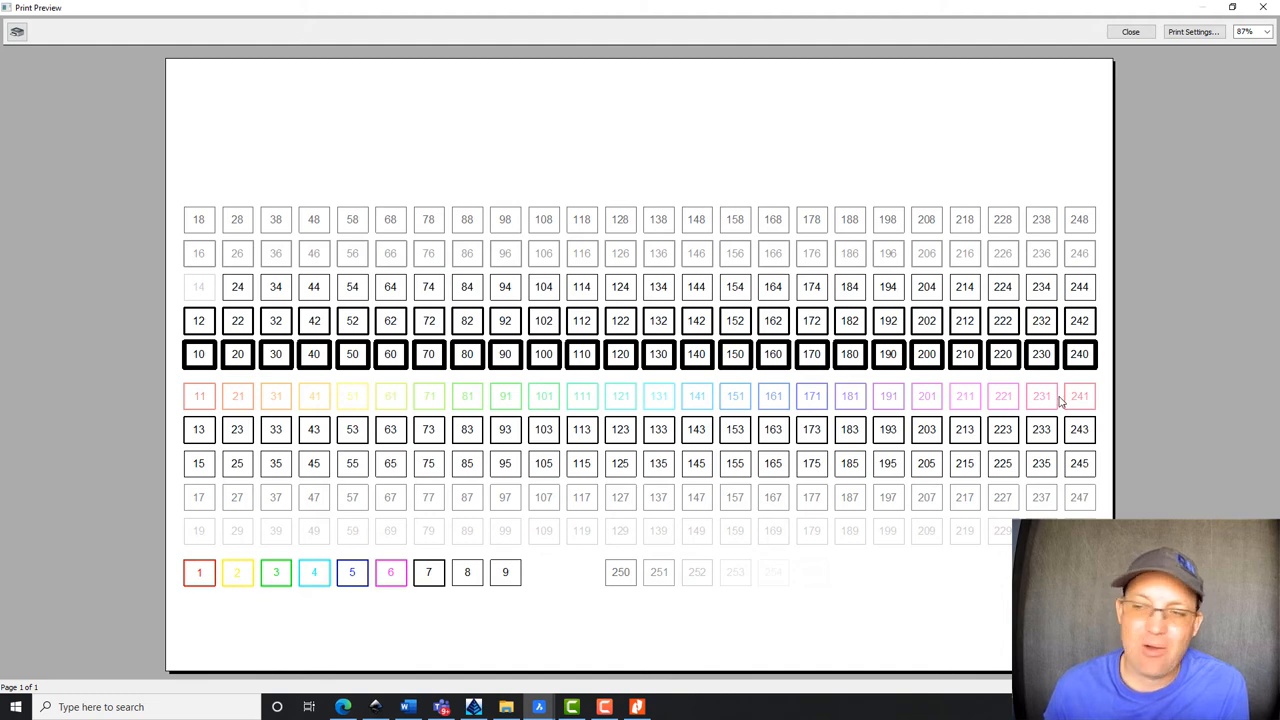
mouse_move(1015, 396)
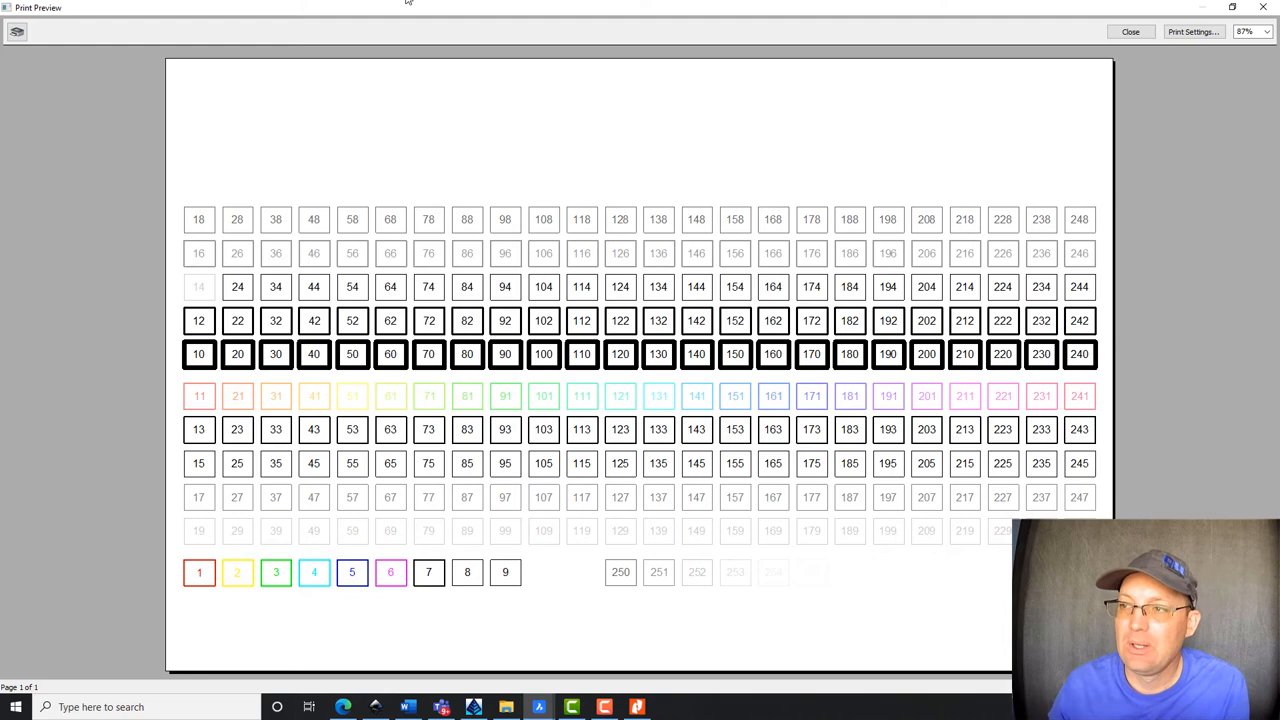
mouse_move(599, 182)
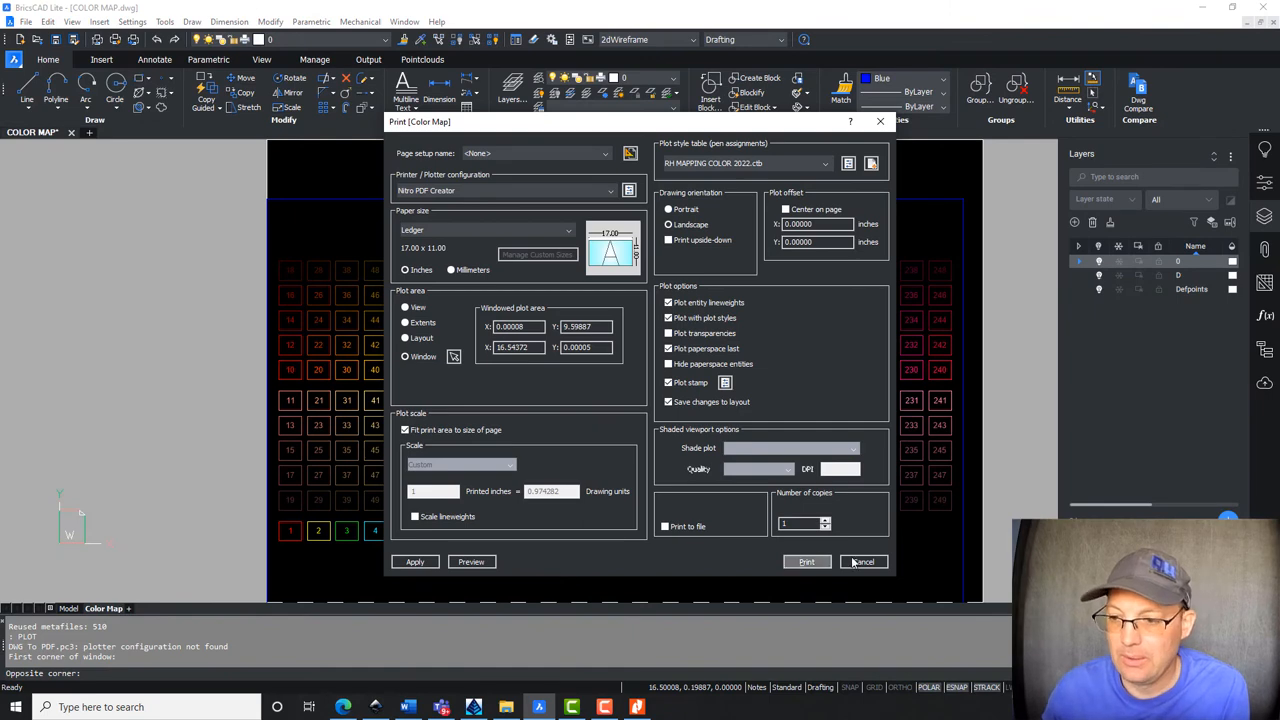
- Cancel the Print dialog without printing
click(862, 561)
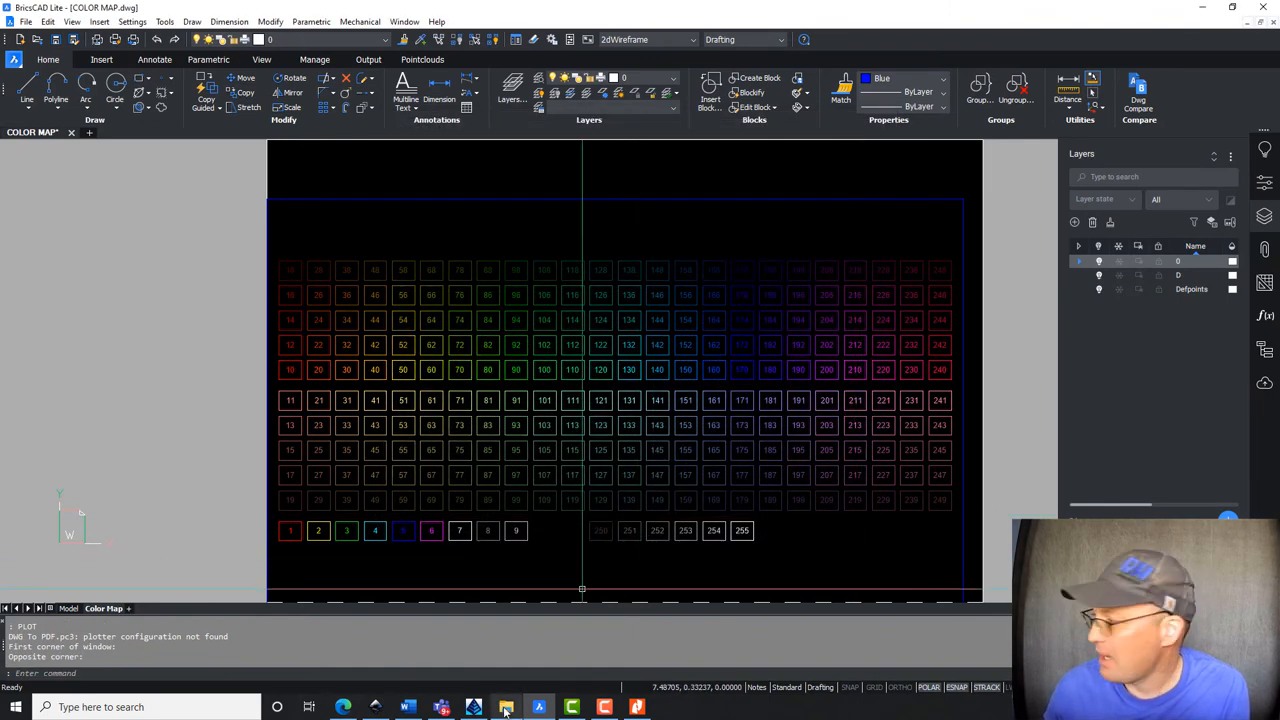
- Open BRANDING GUIDE 01.pdf from Marketing > Graphic Design > Branding Guide
click(505, 707)
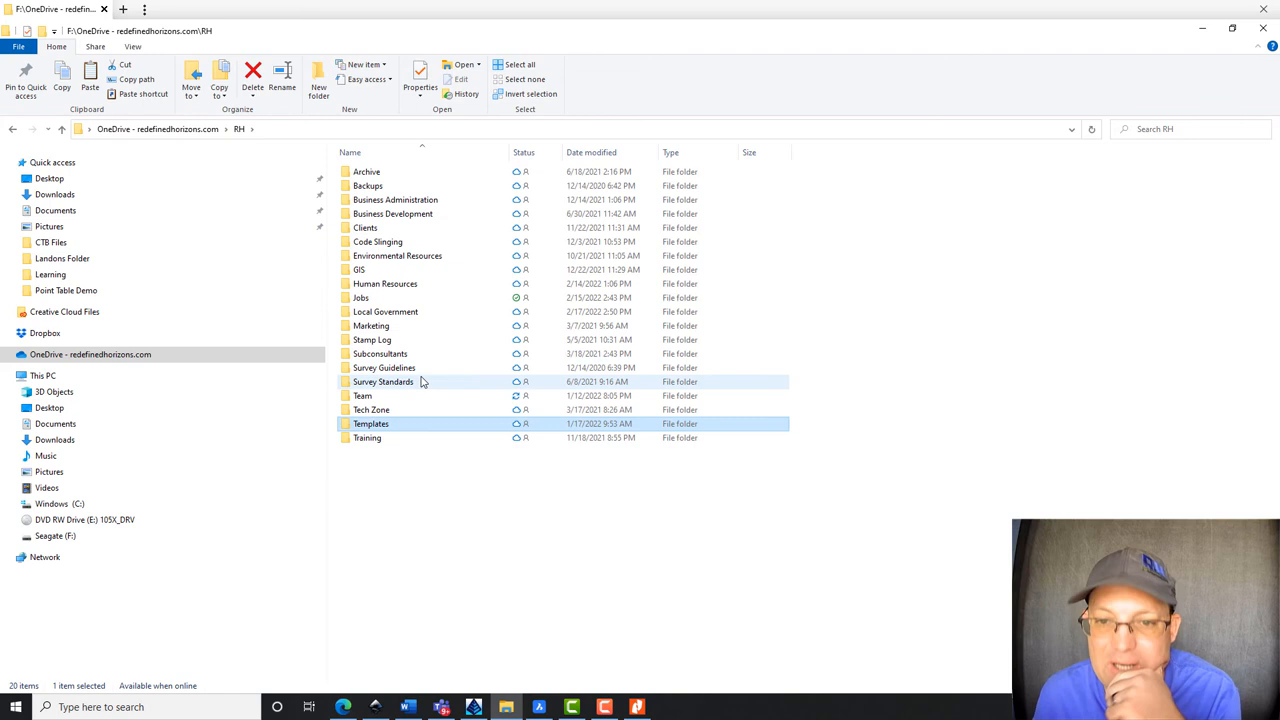
double_click(370, 325)
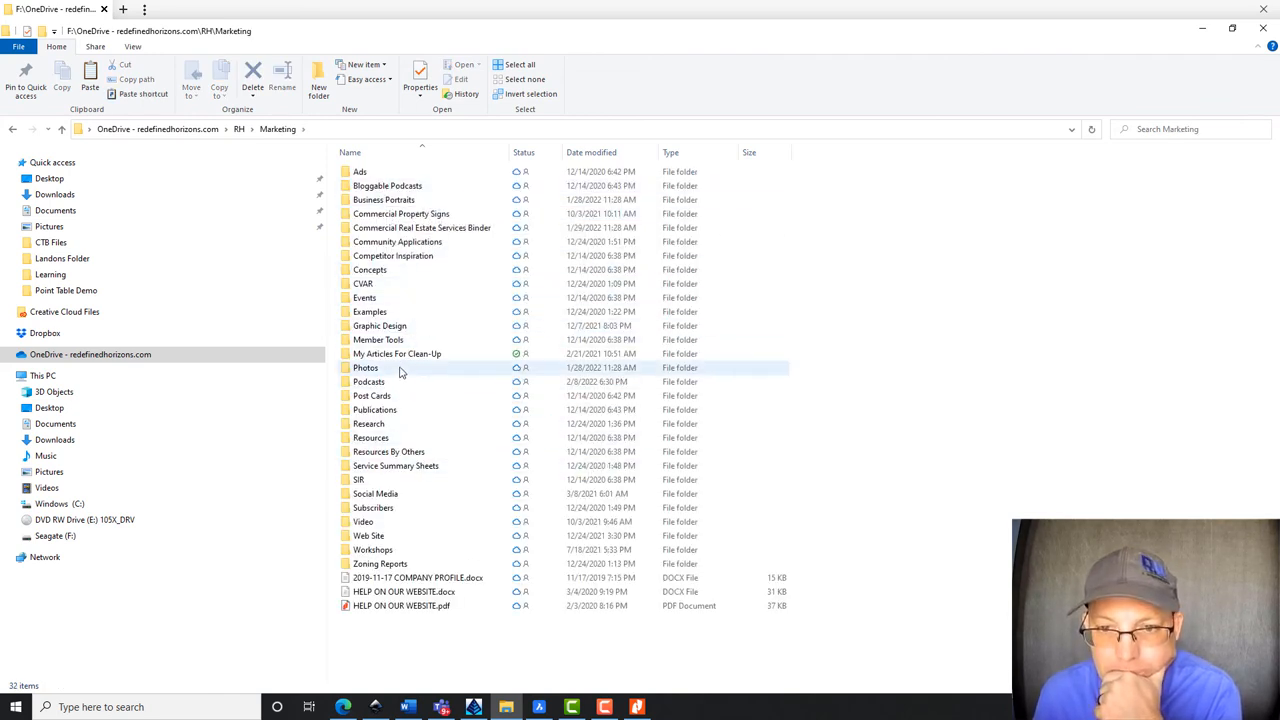
double_click(380, 325)
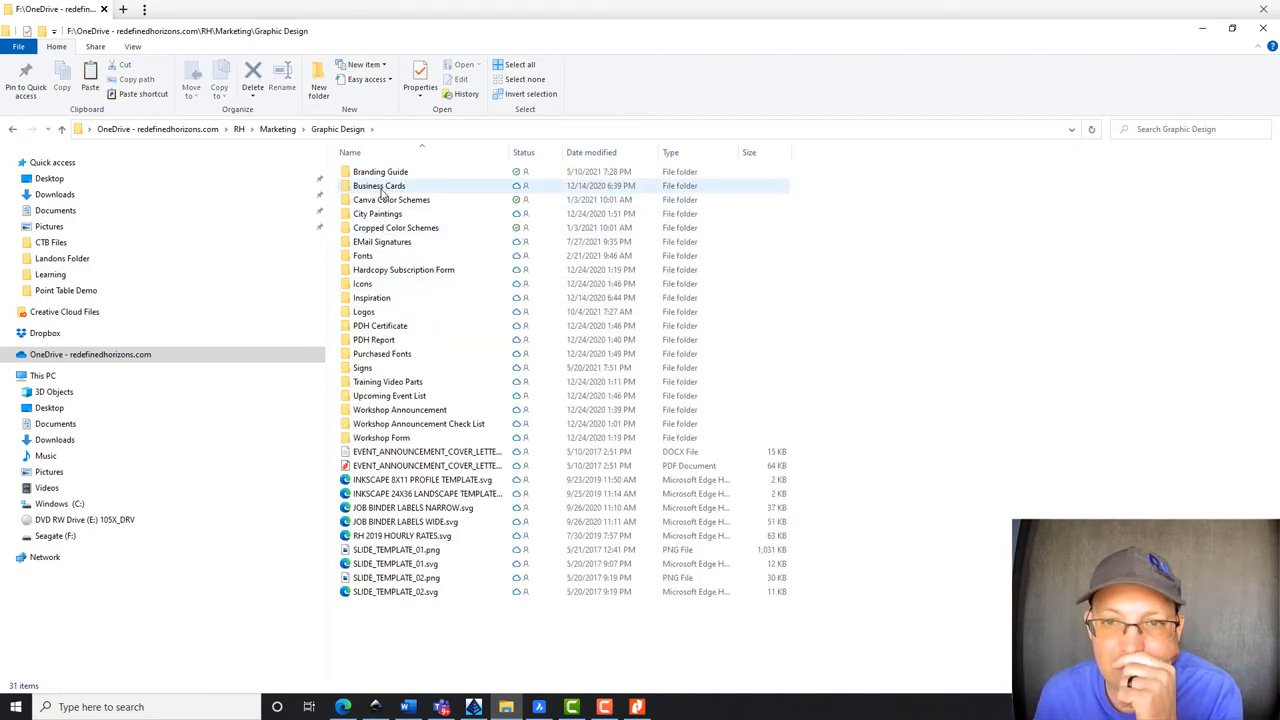
double_click(380, 171)
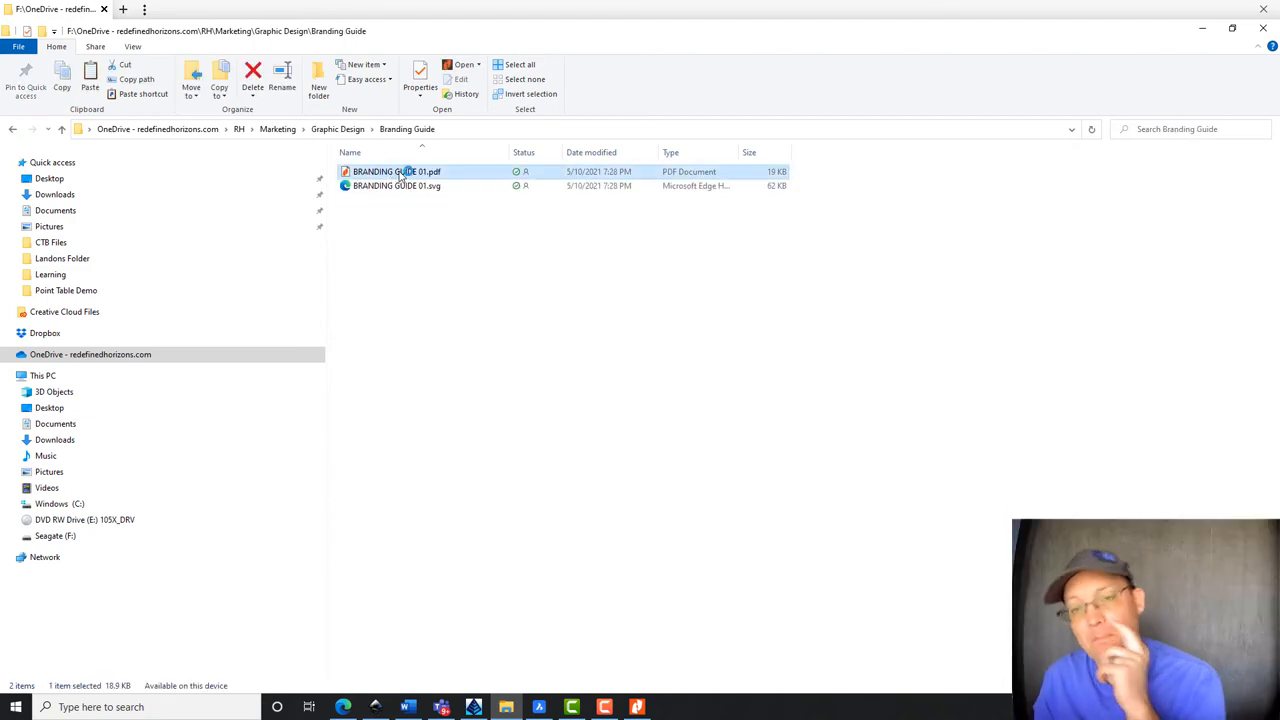
double_click(396, 171)
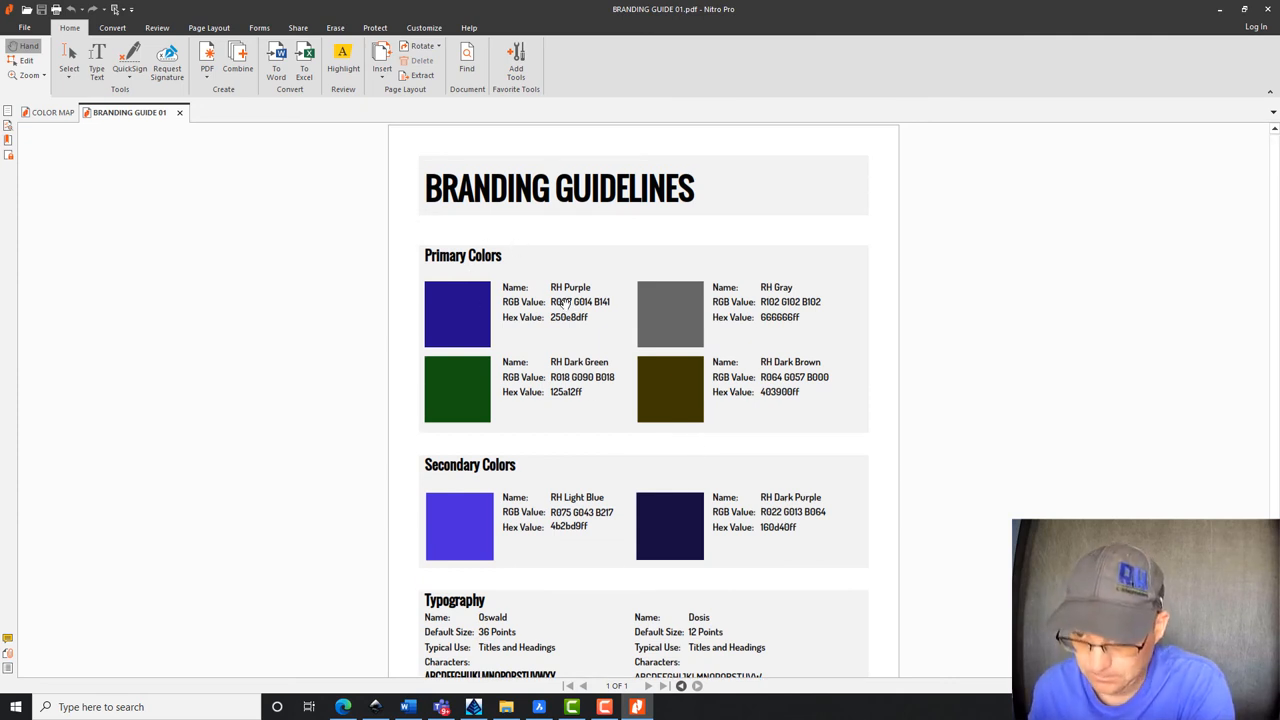
mouse_move(659, 400)
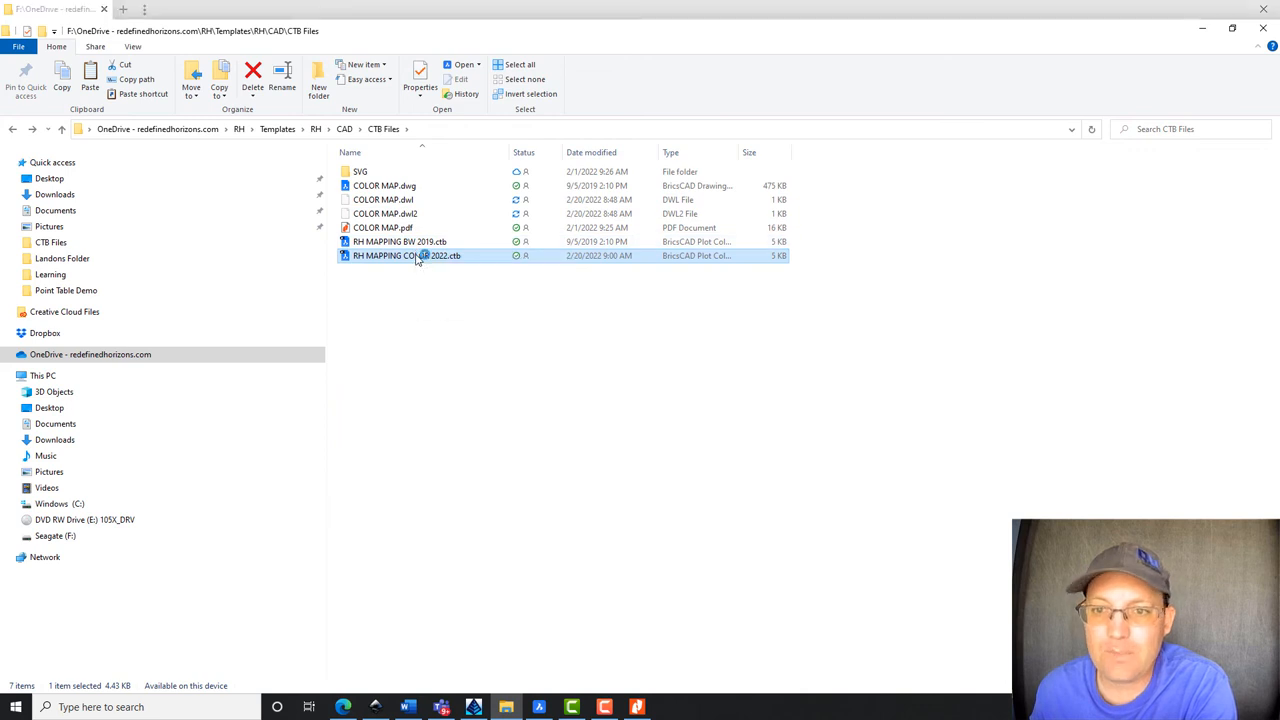
- Open RH MAPPING COLOR 2022.ctb and set Color 7 to plot in black
double_click(405, 255)
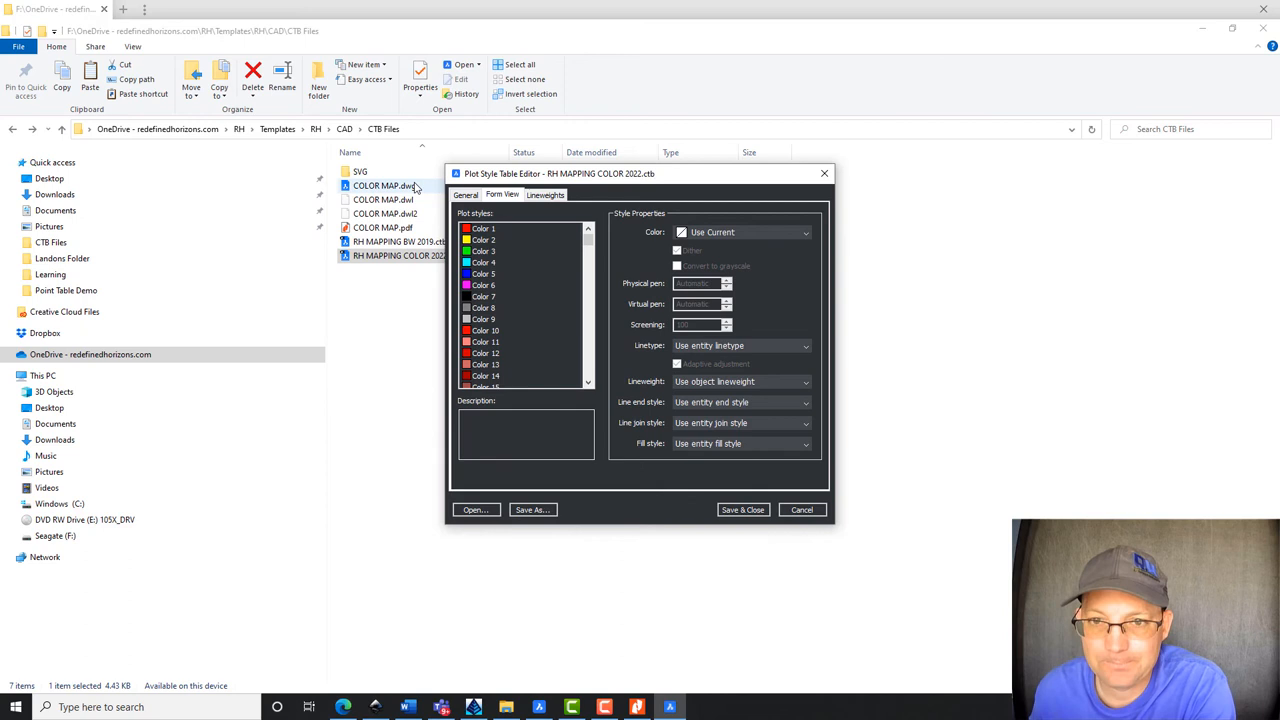
click(801, 509)
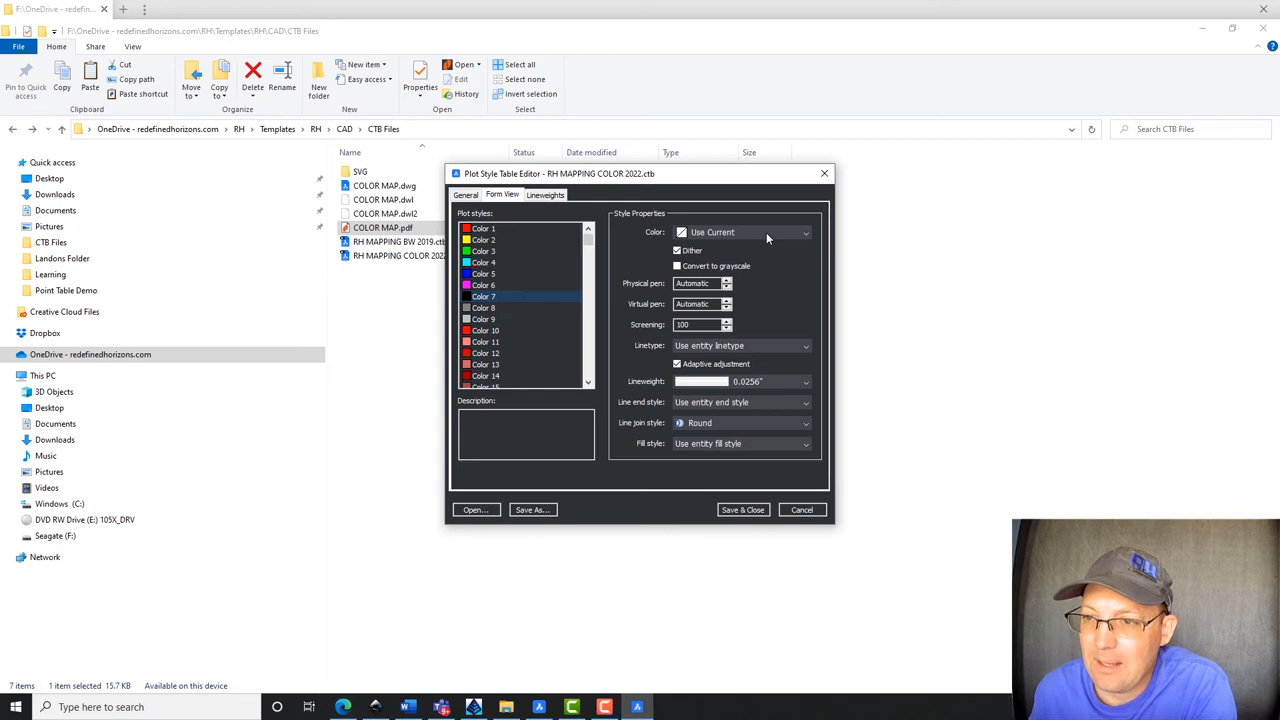
click(805, 232)
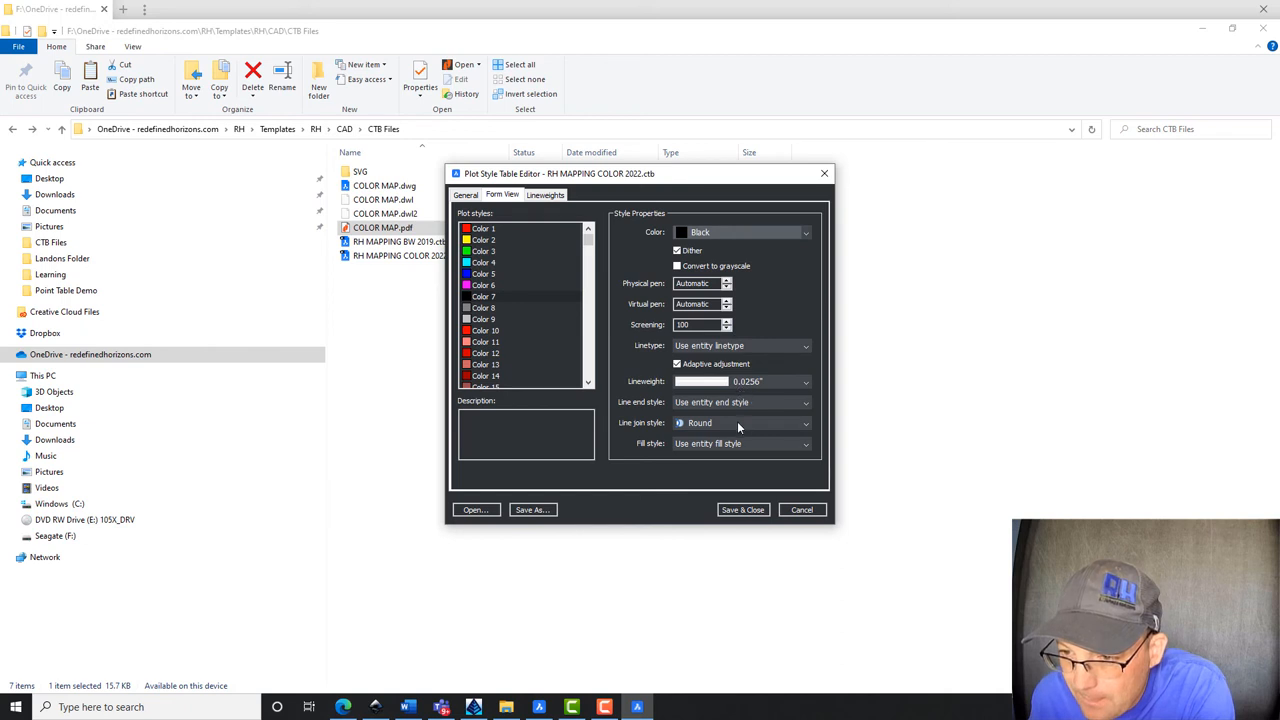
- Check the table's General description, then review the available plot colours for Color 7
click(484, 296)
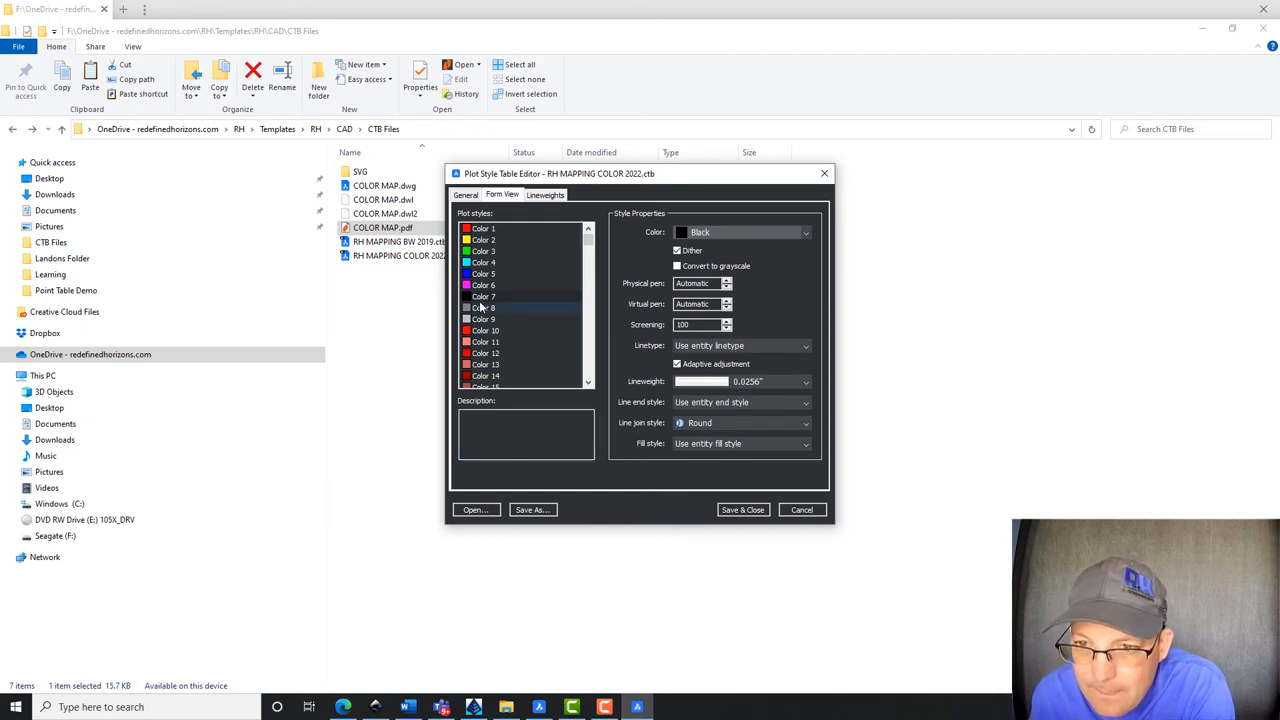
click(483, 296)
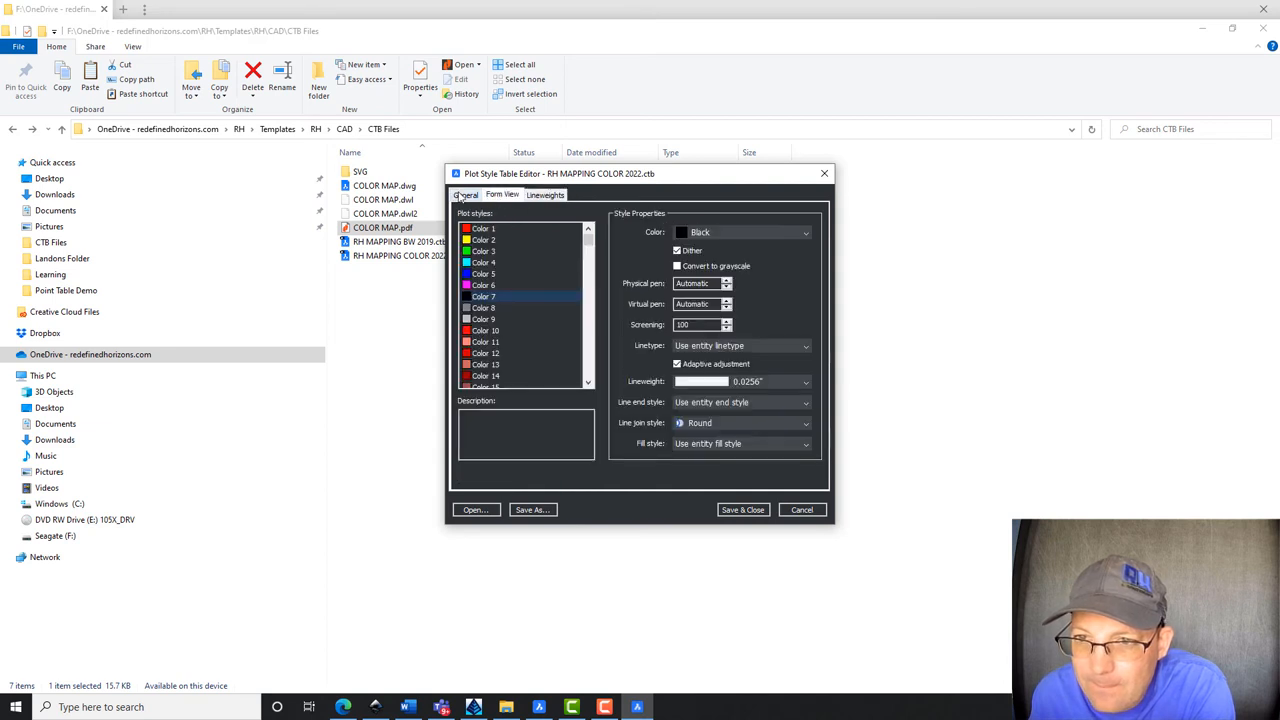
click(466, 194)
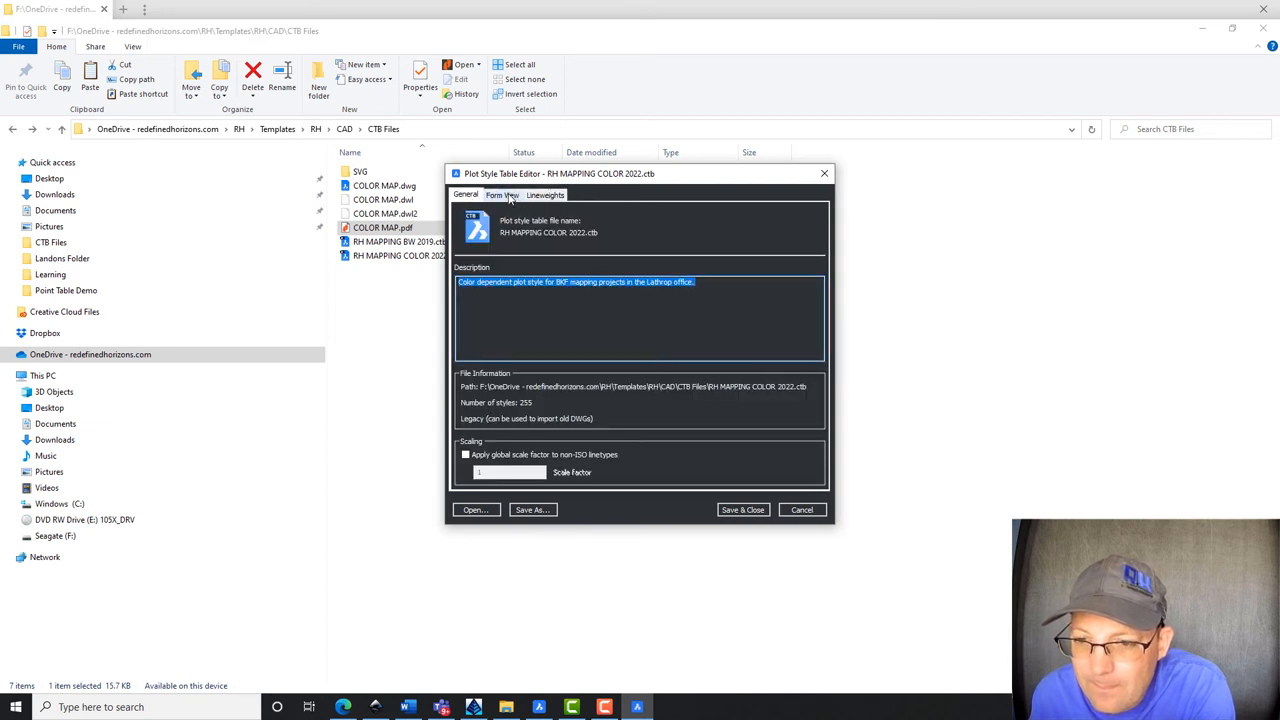
click(502, 194)
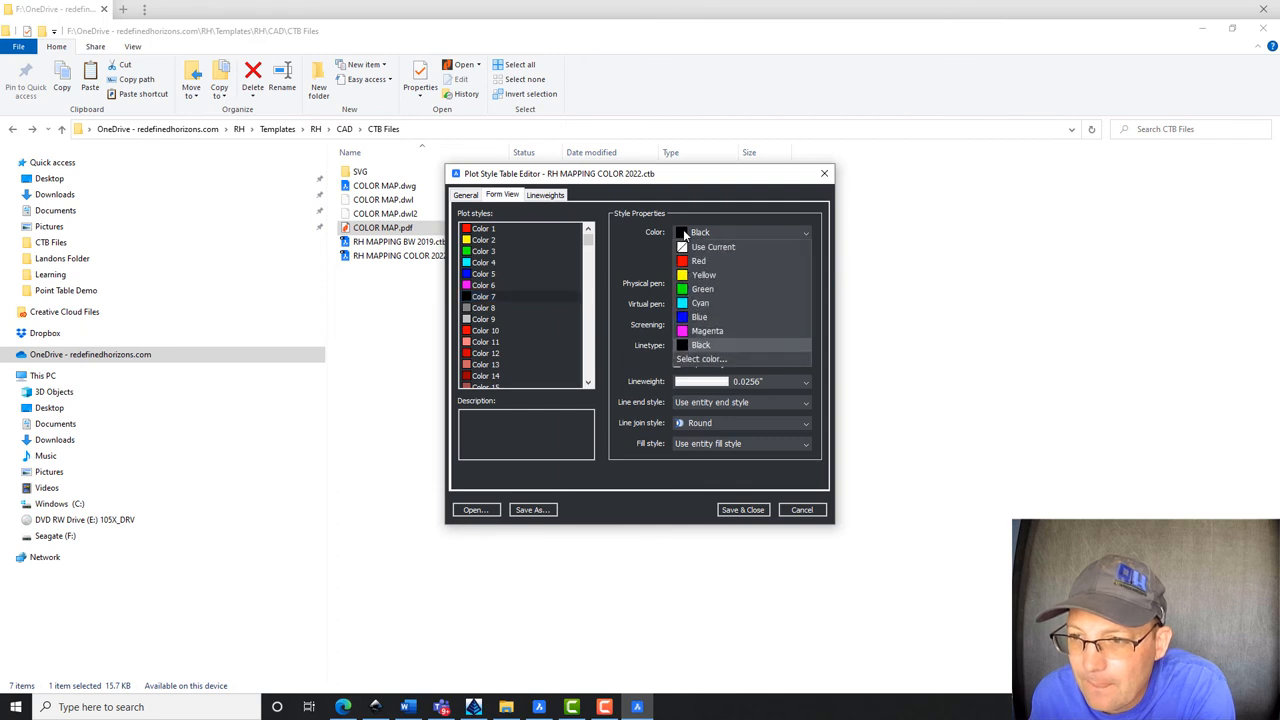
click(699, 232)
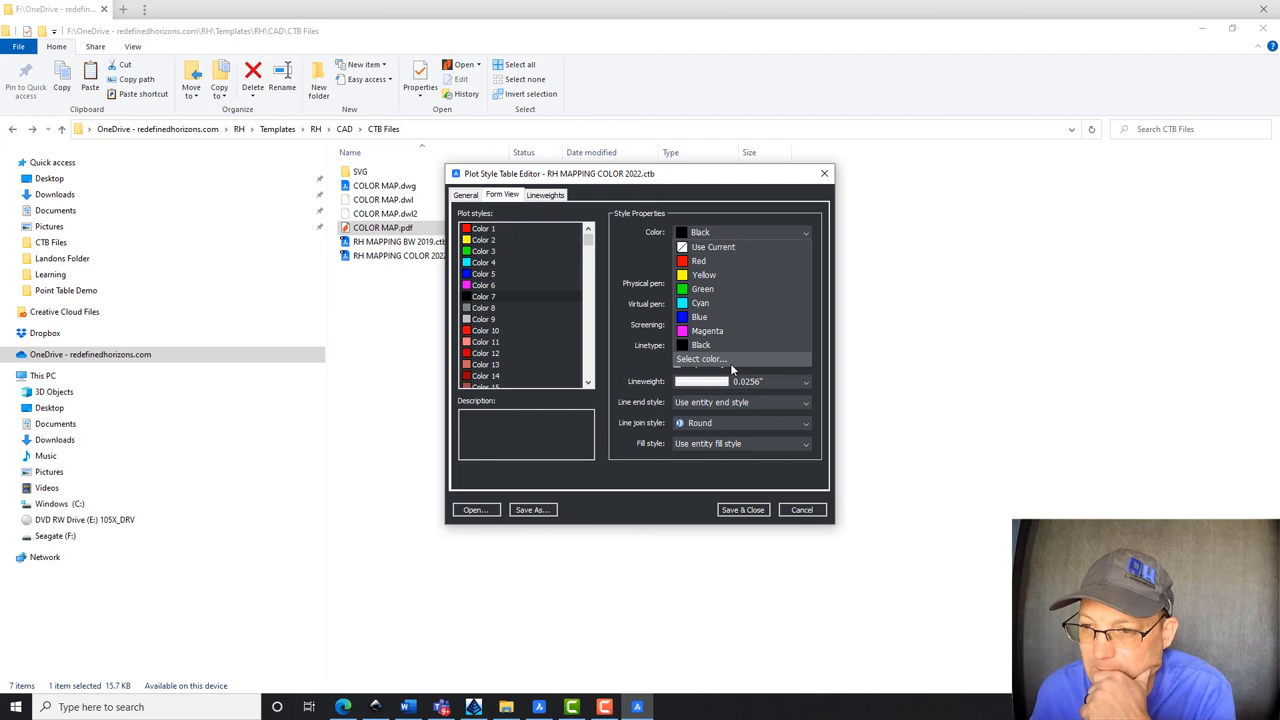
- Try a custom RGB colour, view the Lineweights and General tabs, then save and close
click(466, 195)
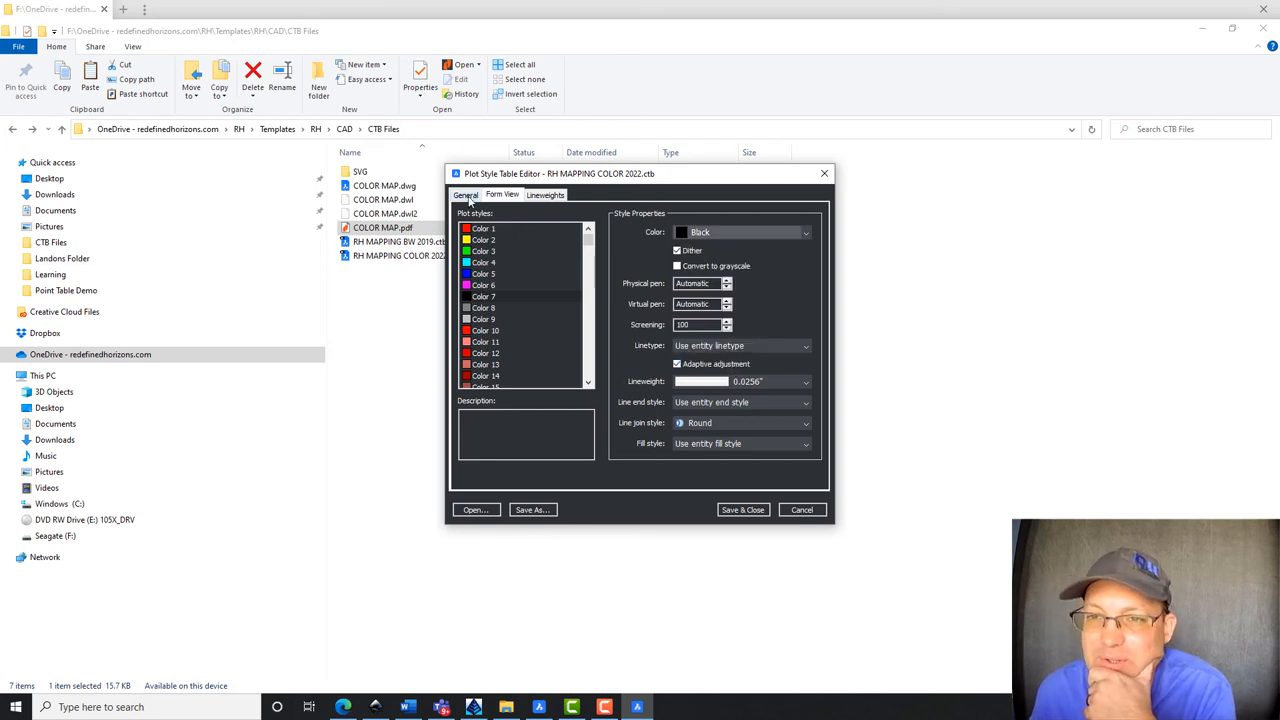
click(544, 194)
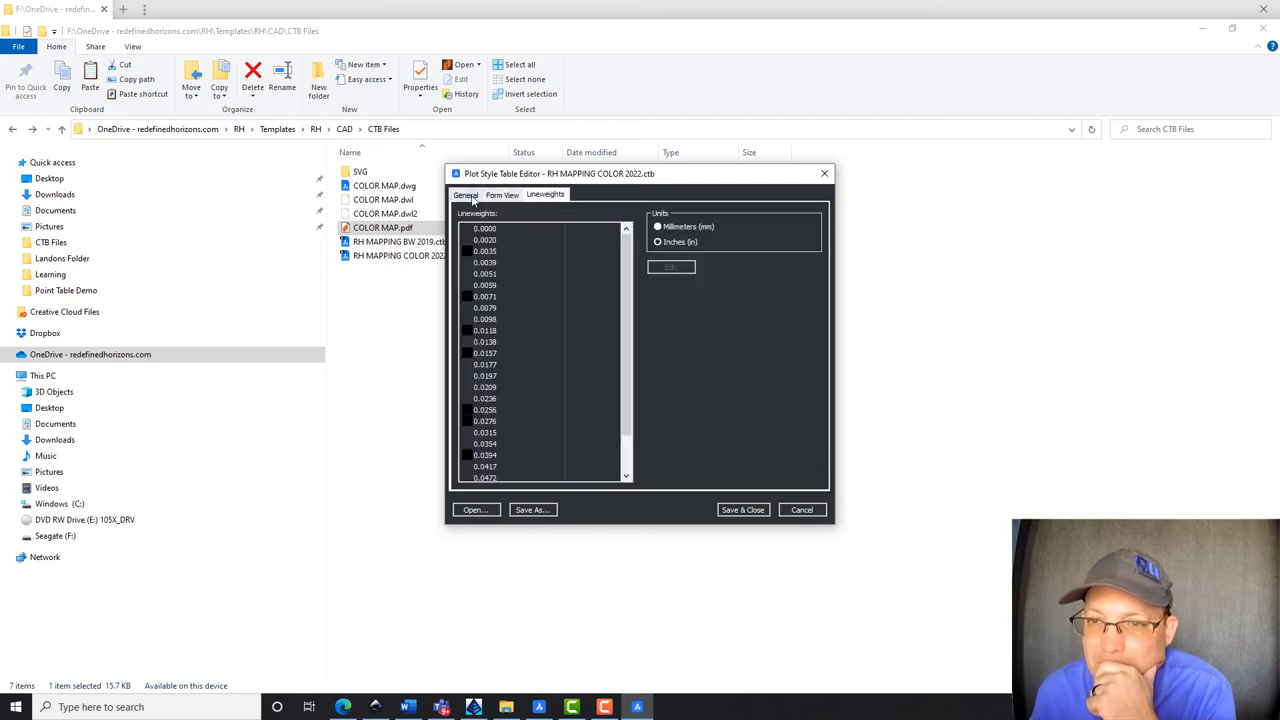
click(465, 194)
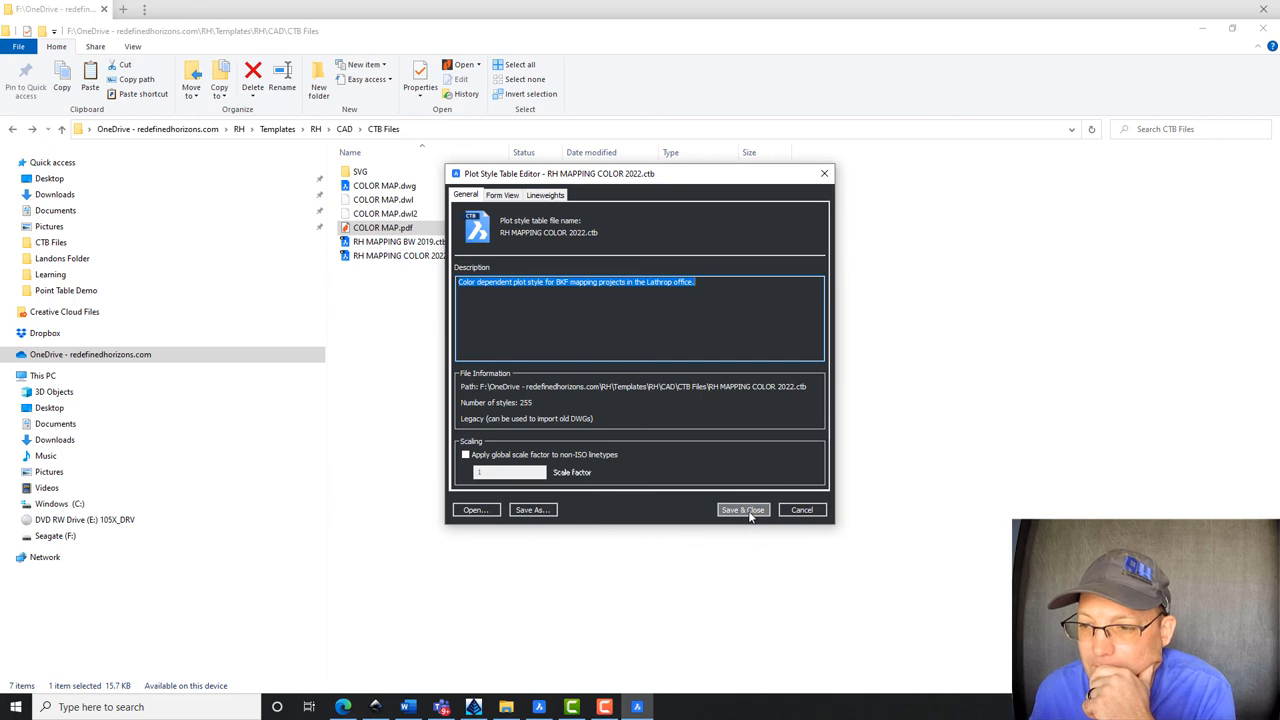
click(742, 510)
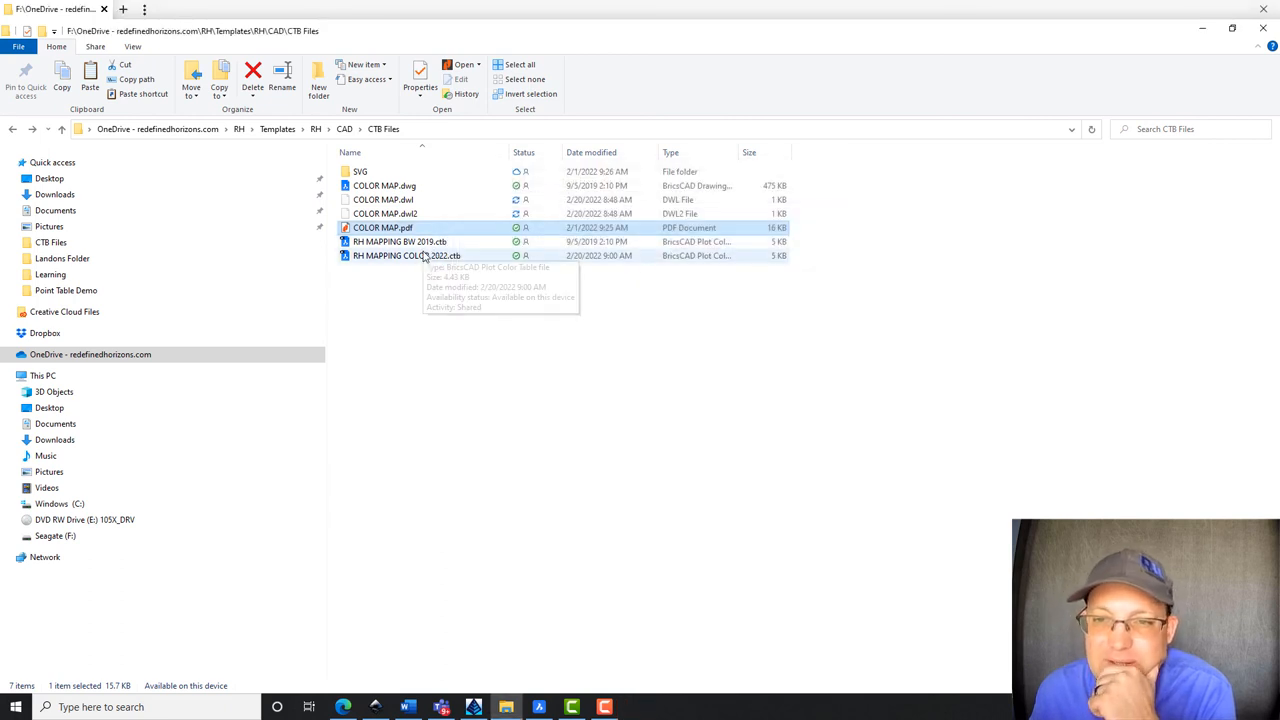
right_click(407, 255)
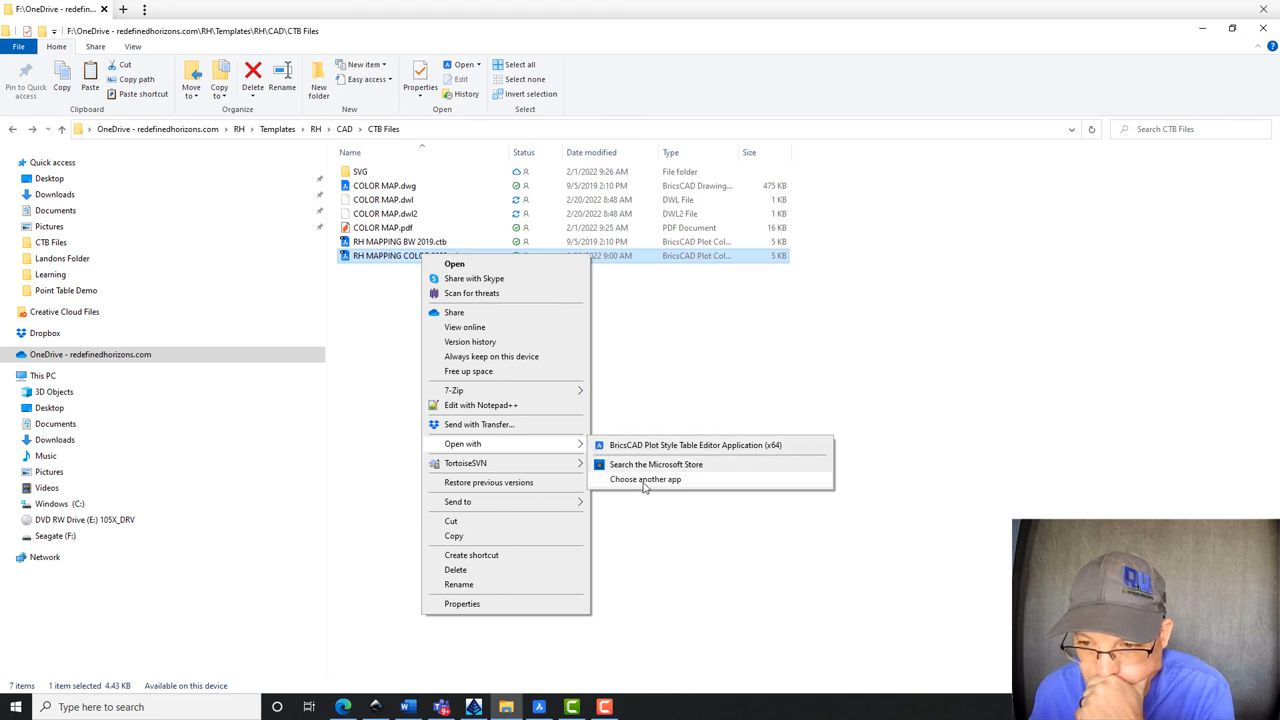
click(645, 479)
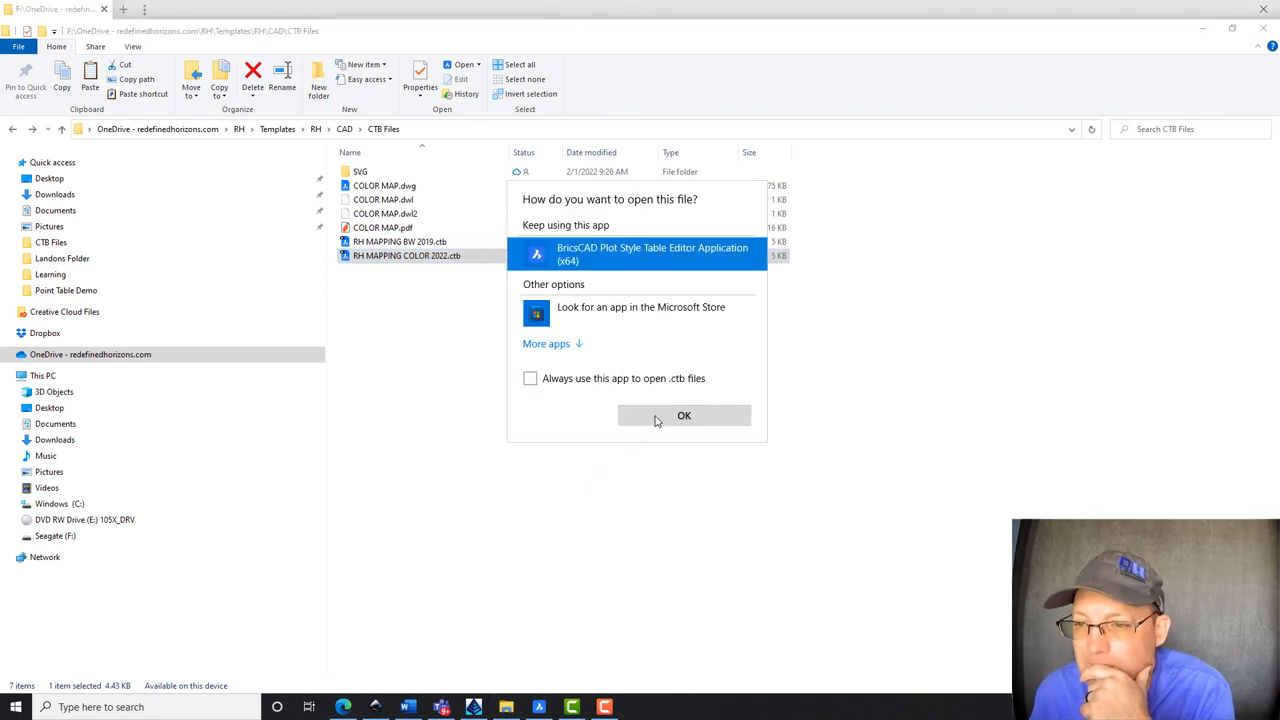
click(684, 415)
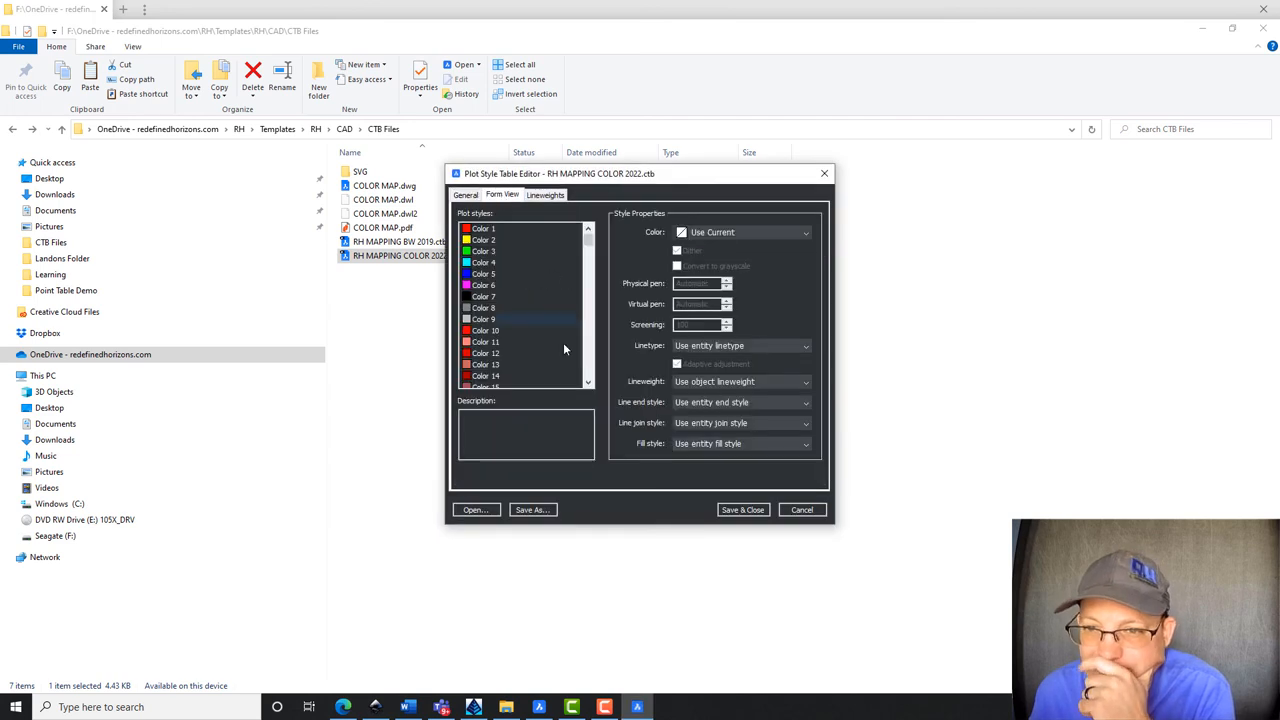
scroll(down, 3)
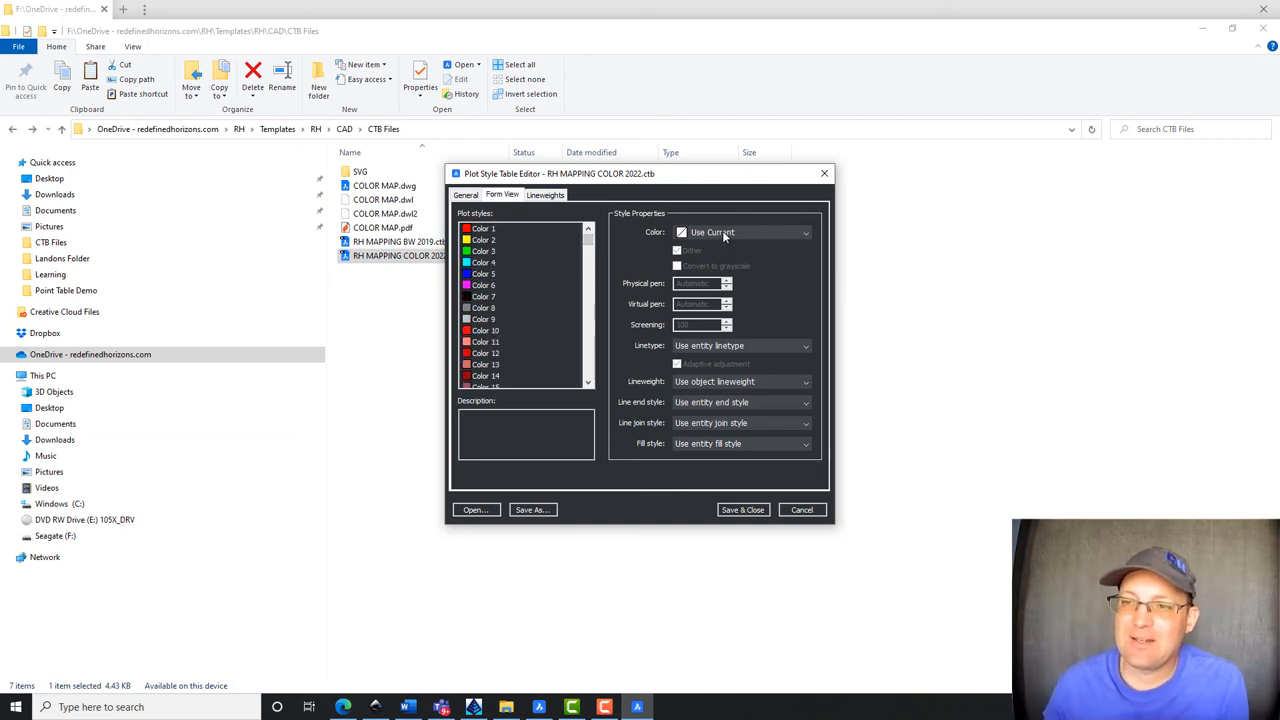
click(484, 251)
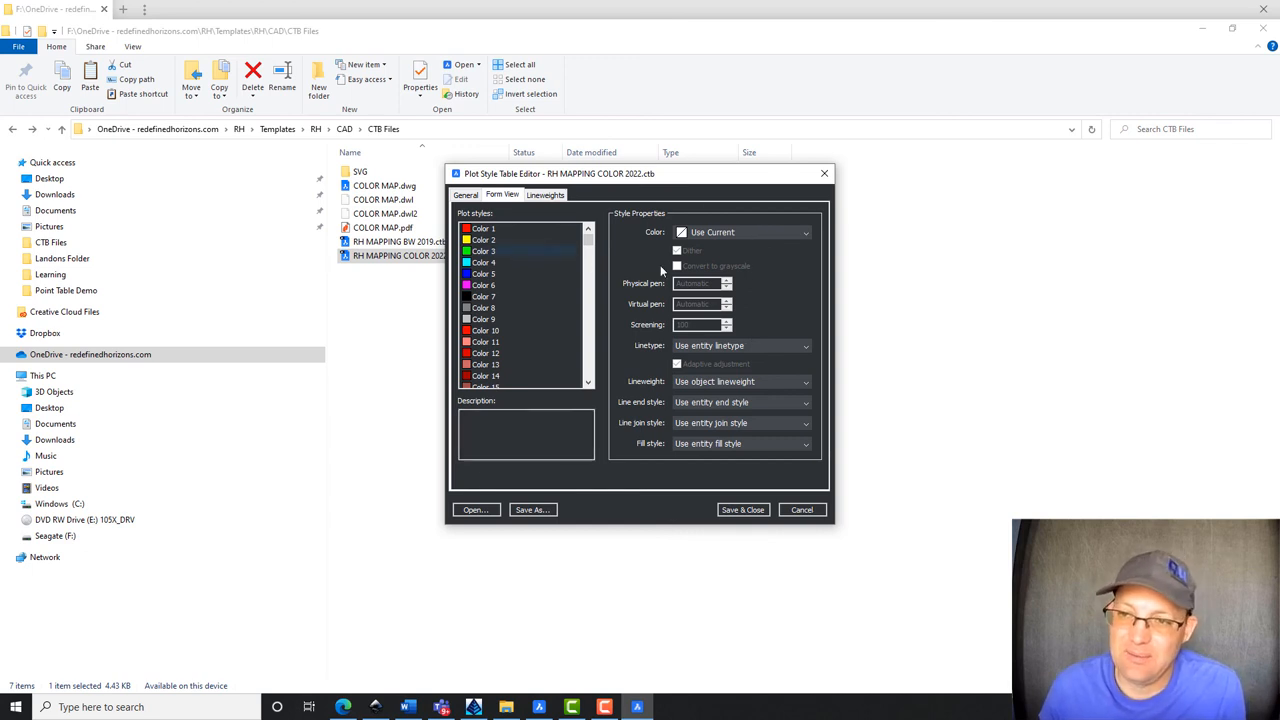
click(545, 194)
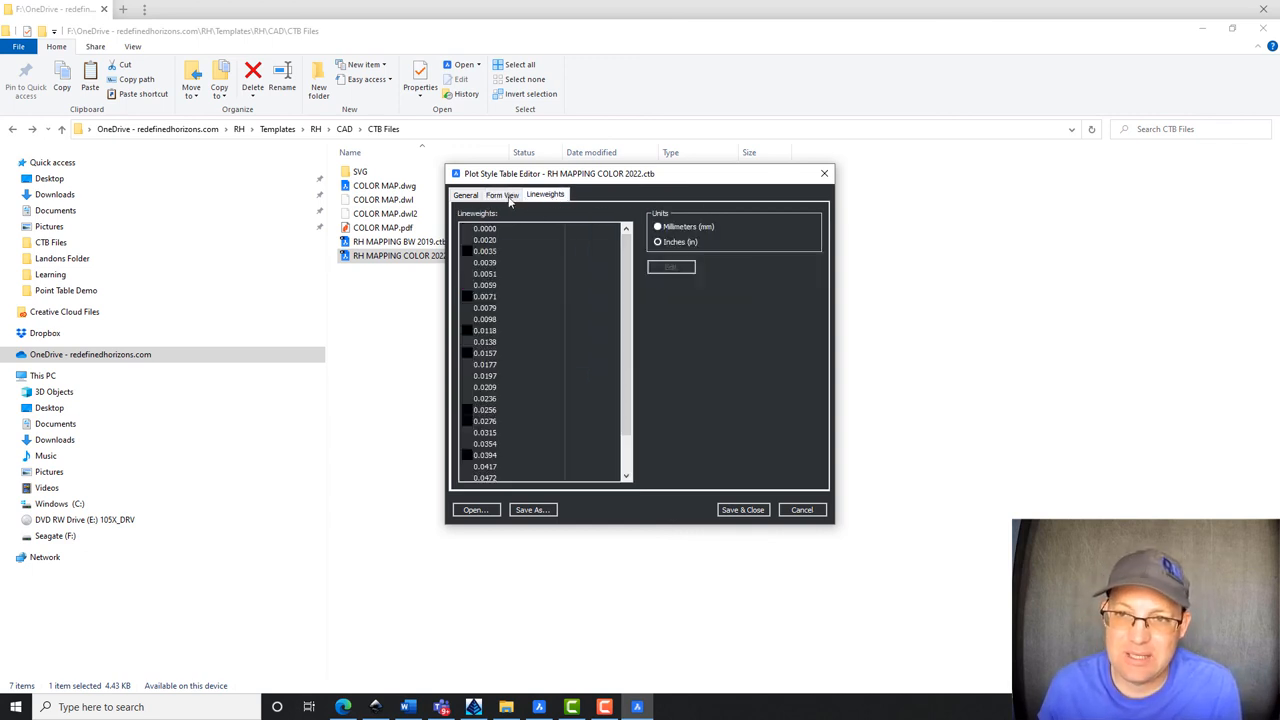
click(466, 194)
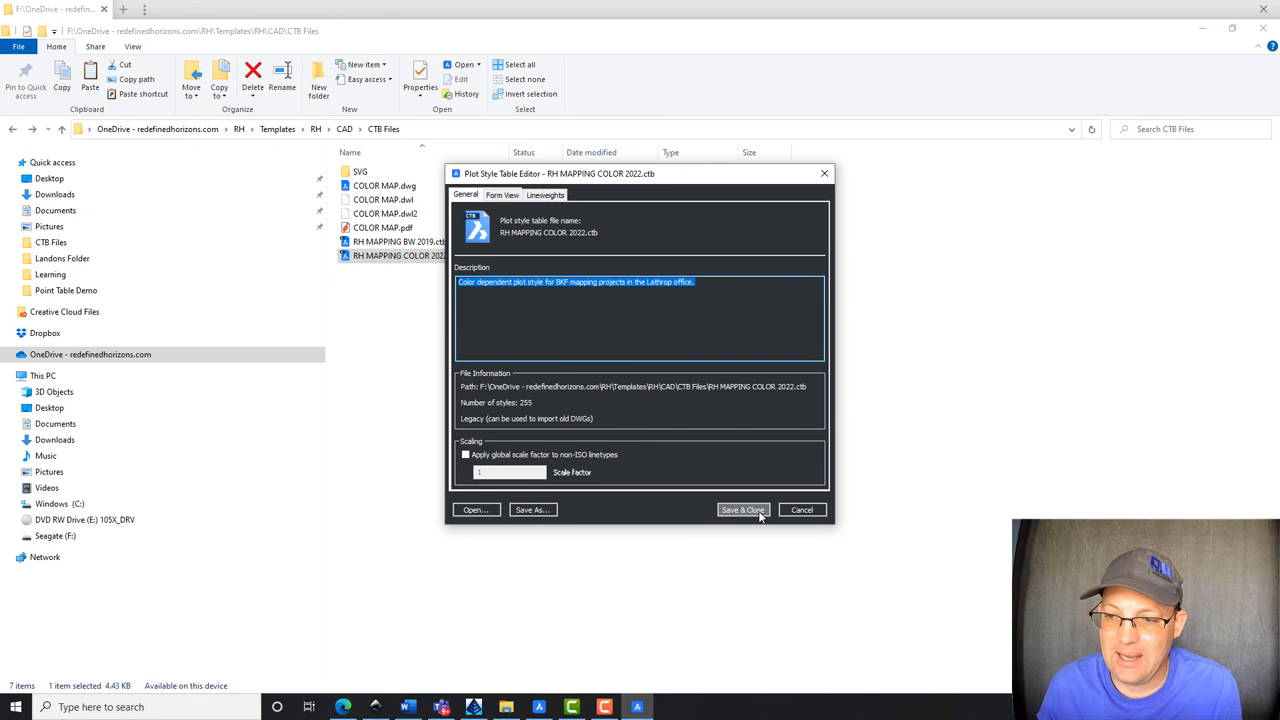
click(742, 509)
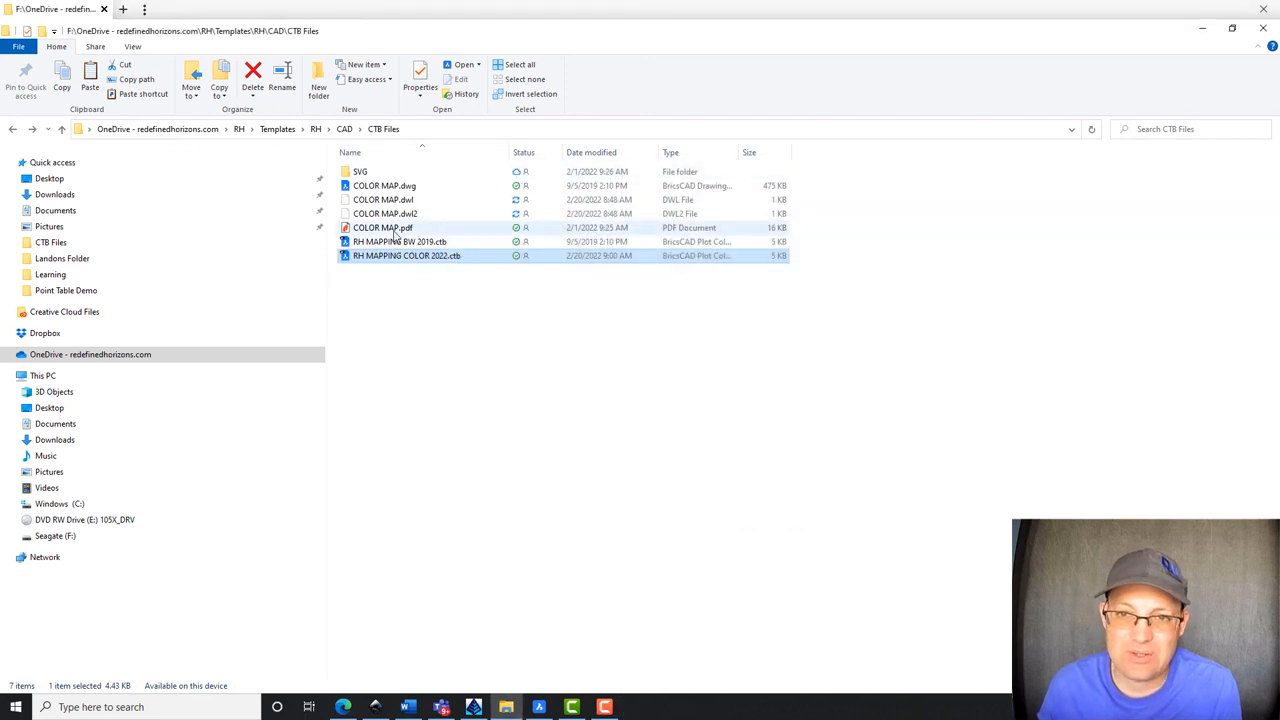
click(382, 227)
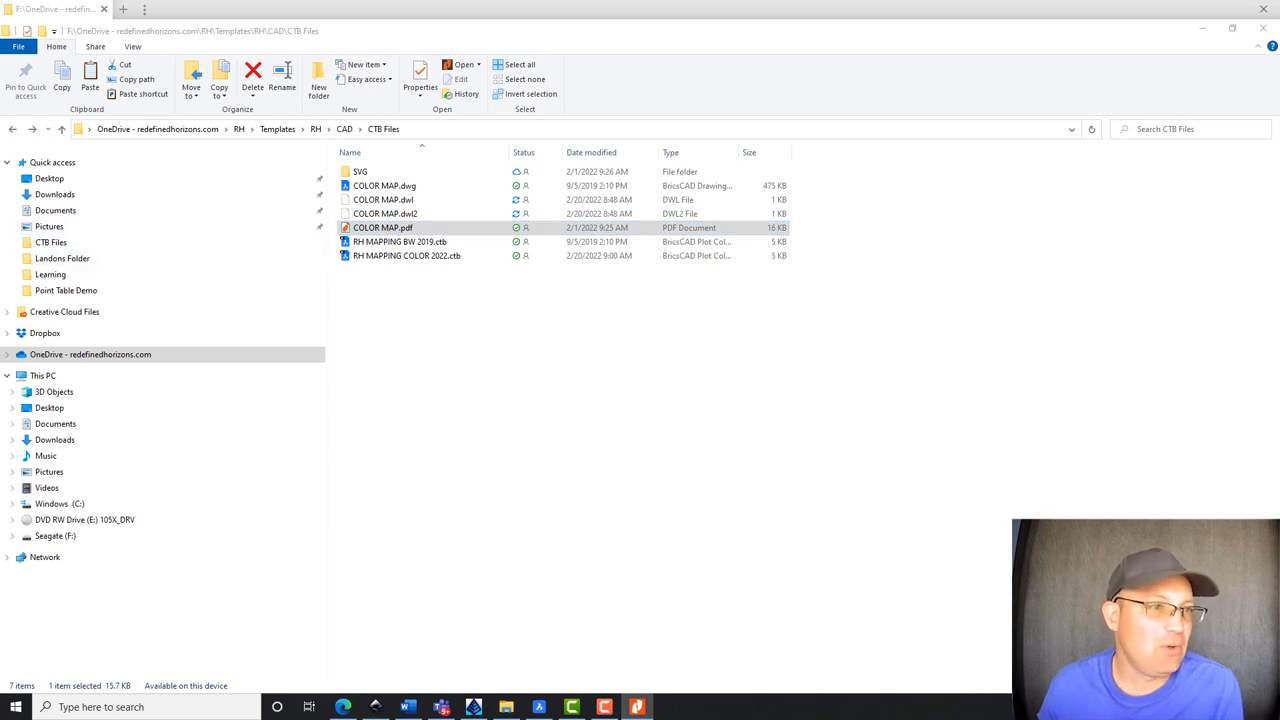
double_click(382, 227)
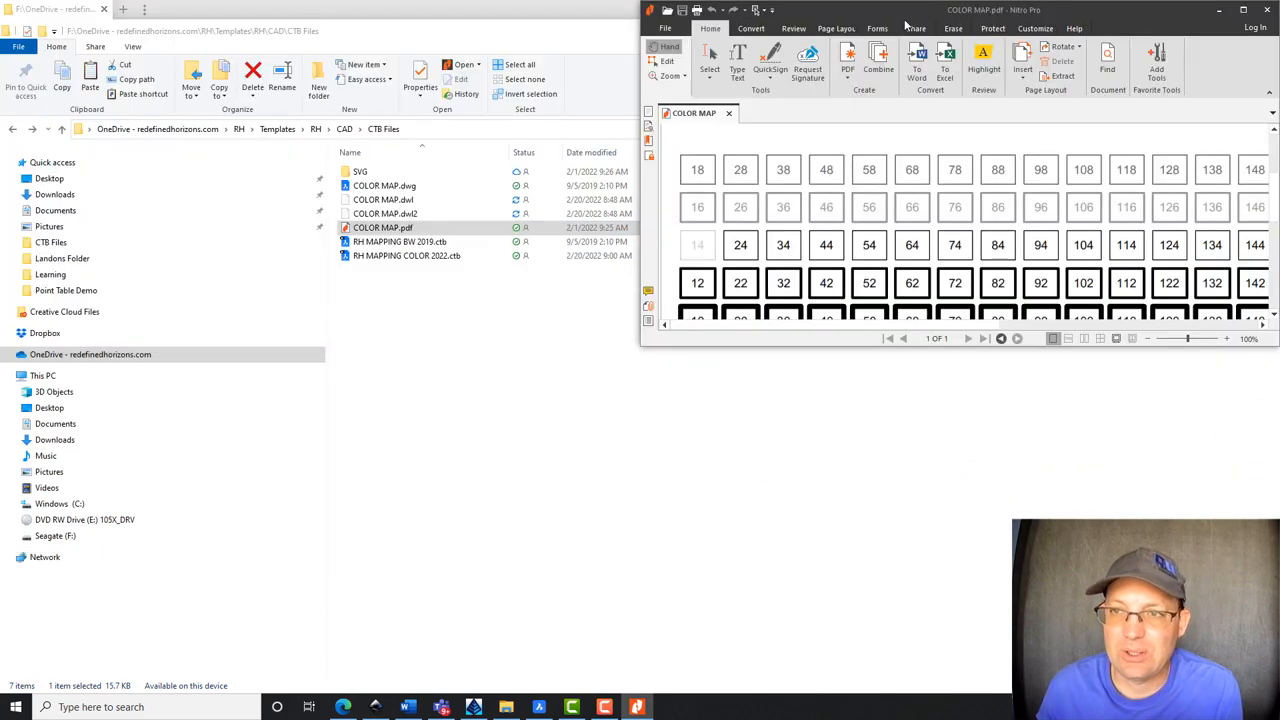
click(1243, 10)
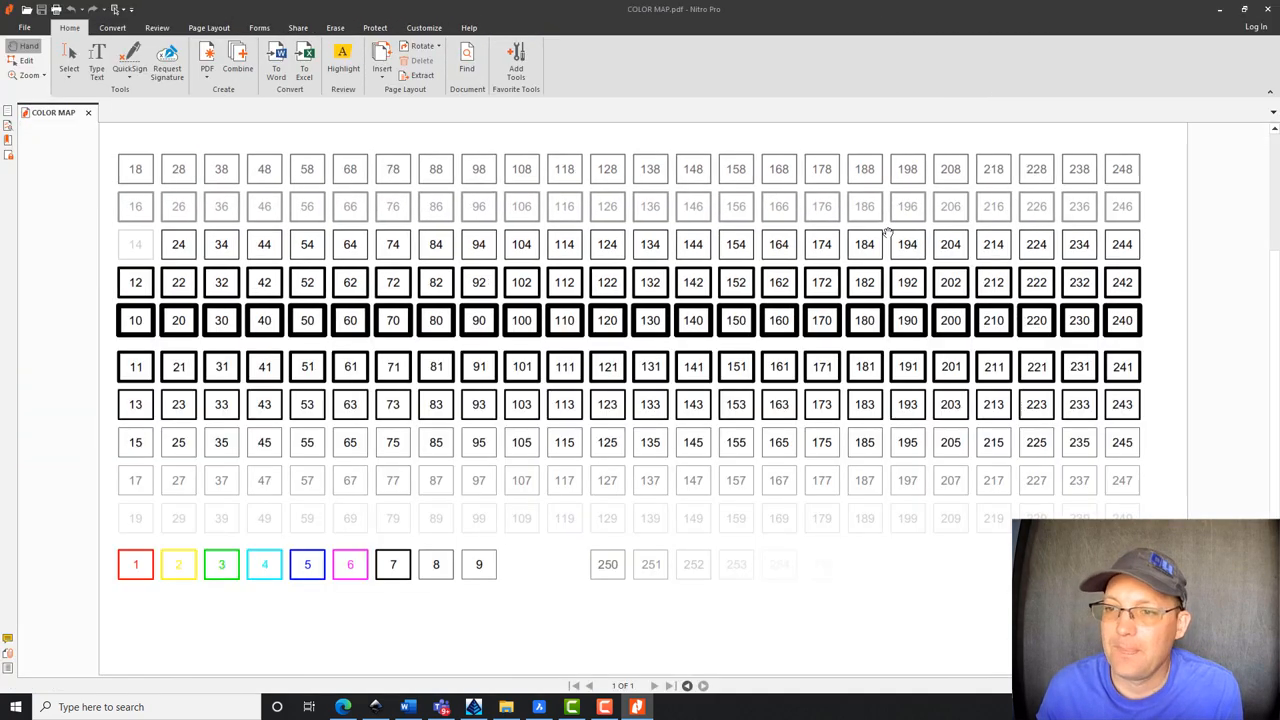
mouse_move(408, 462)
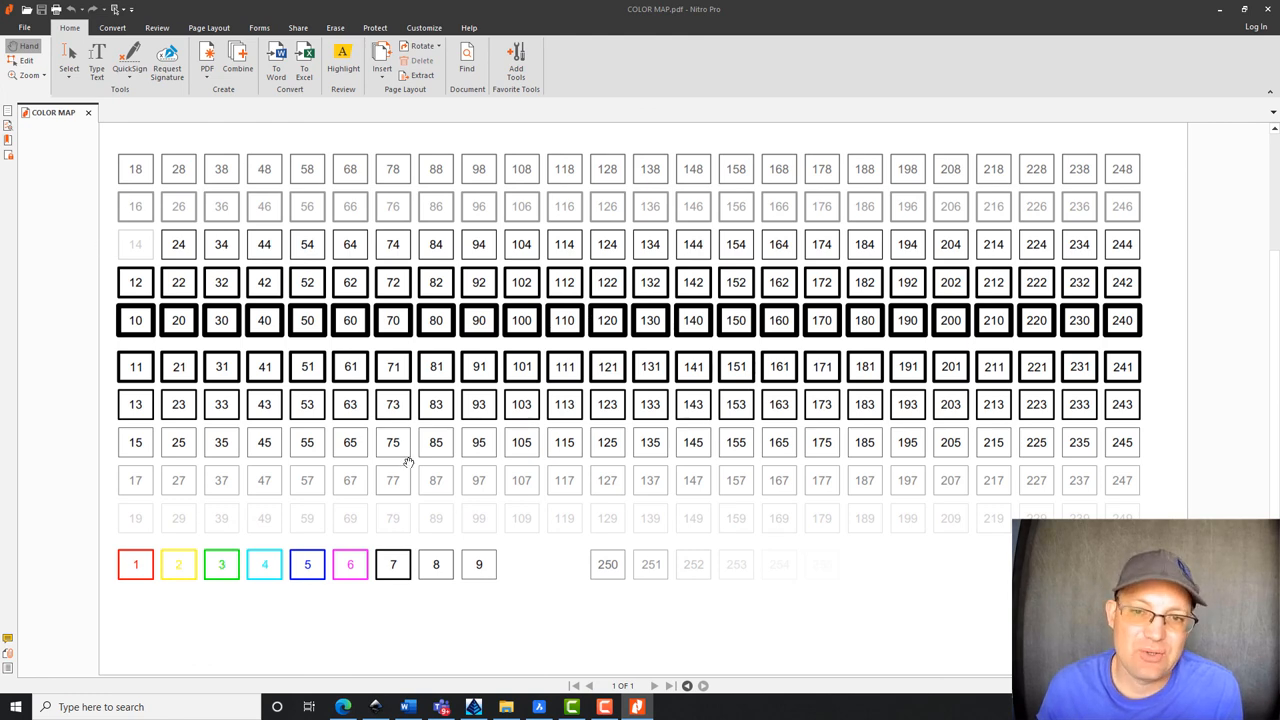
mouse_move(405, 375)
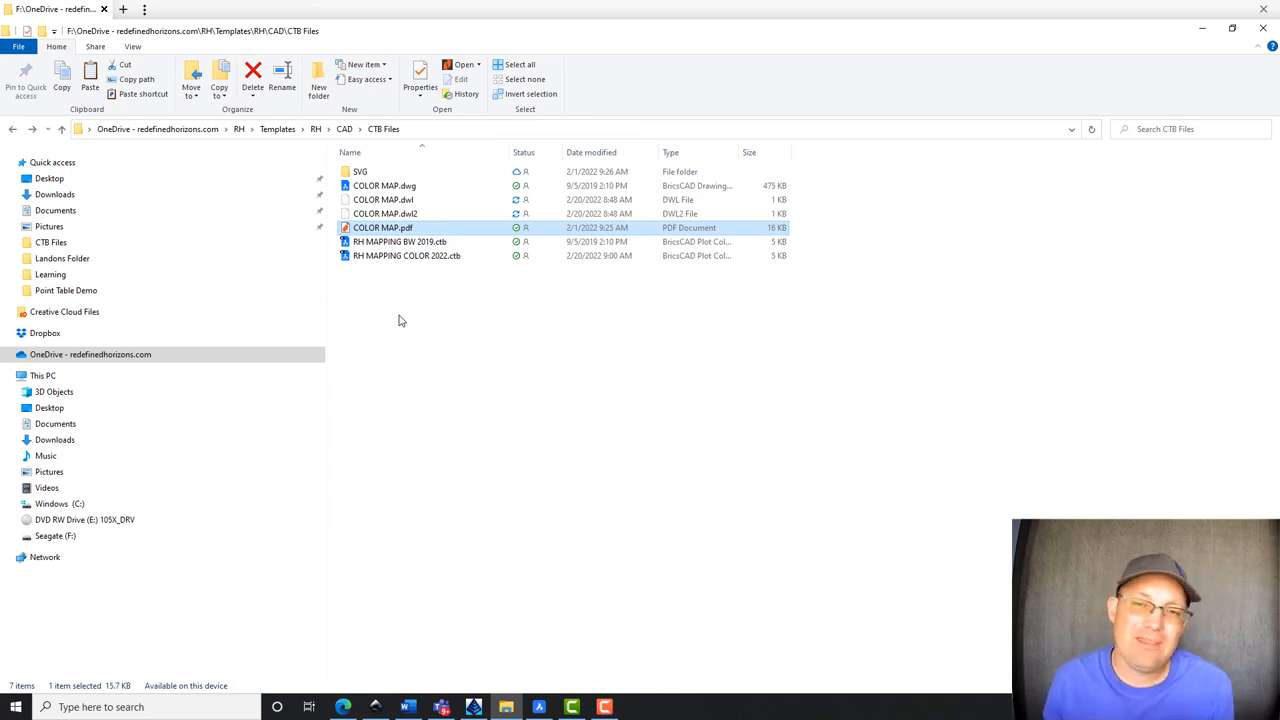
click(399, 241)
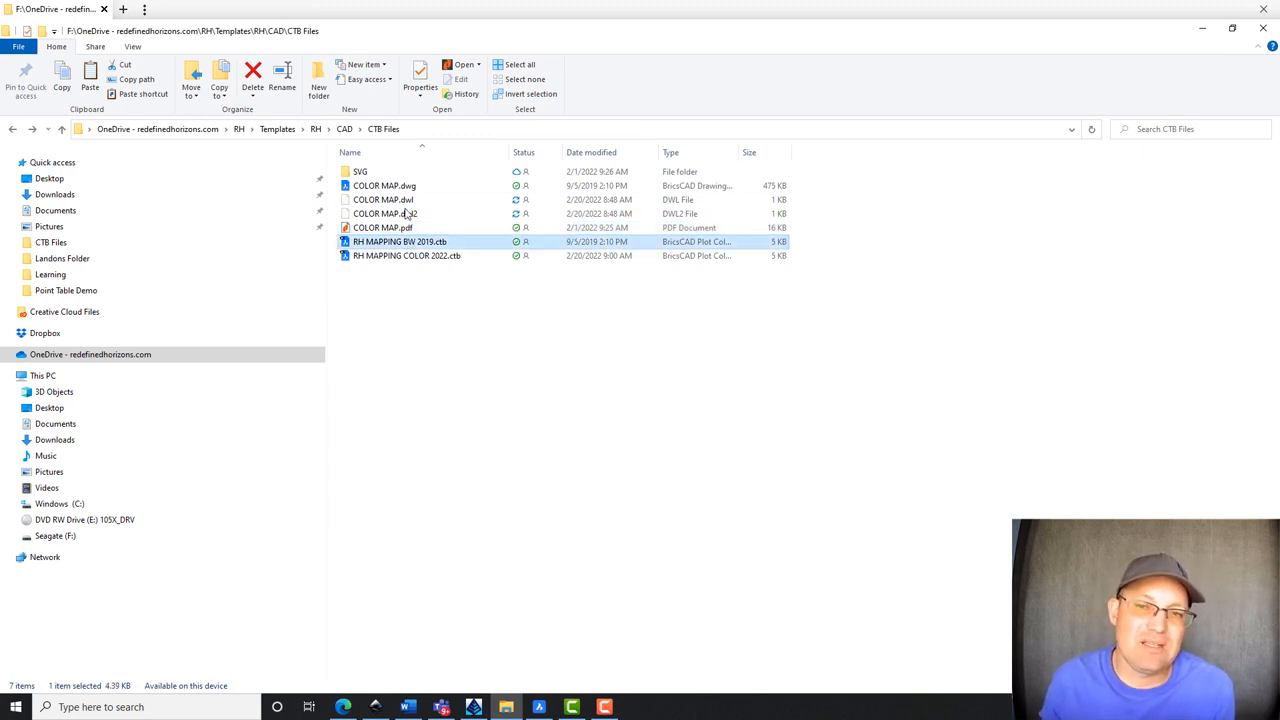